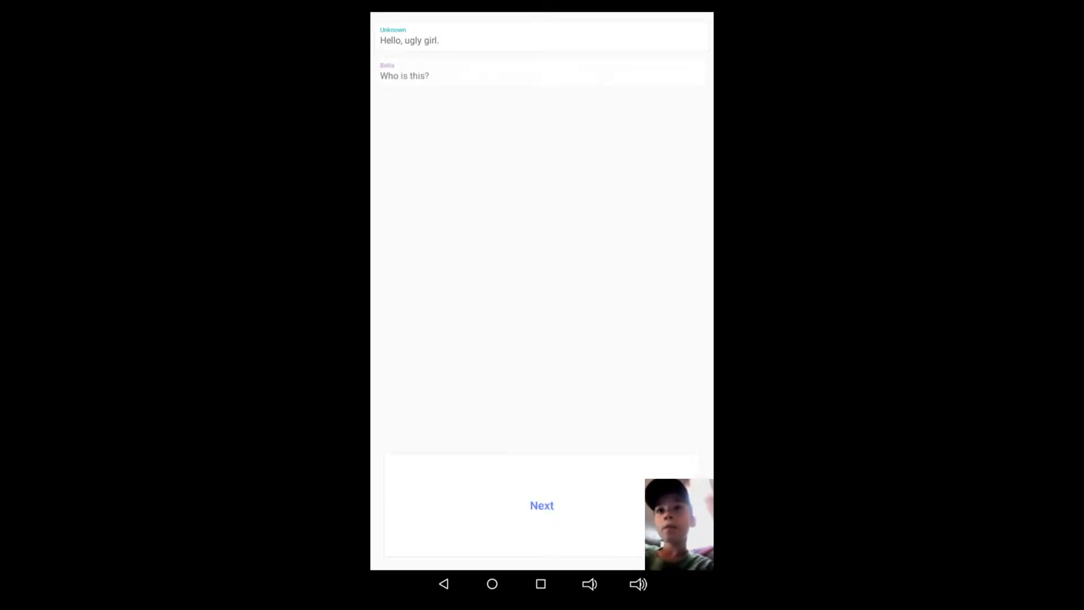
Step: Advance the chat from Unknown's "A friend." through Bella's angry reply to "I can save you from the truth."
left_click(542, 506)
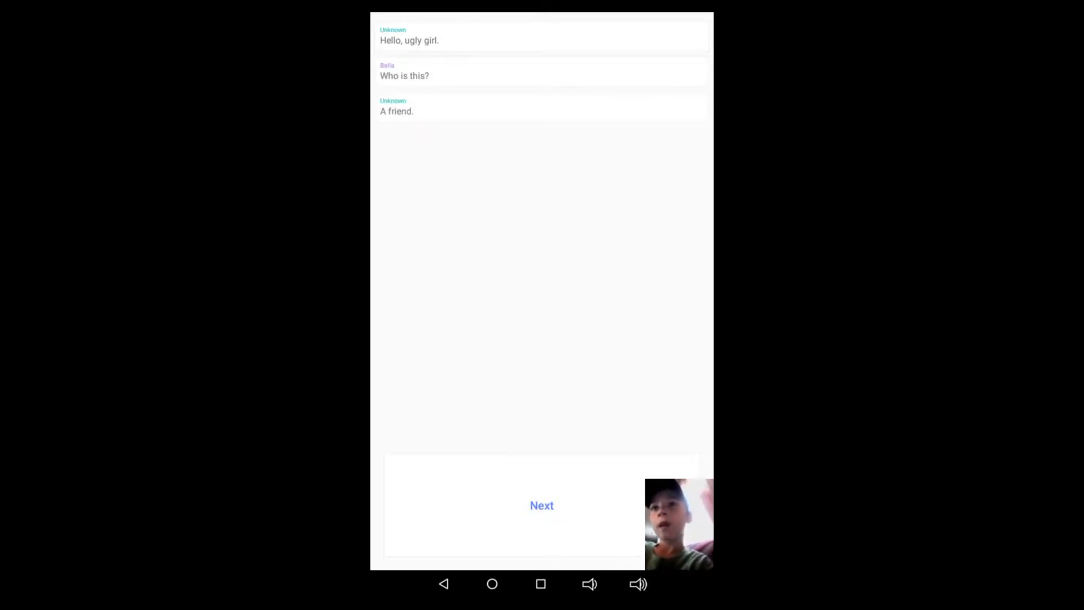
left_click(541, 505)
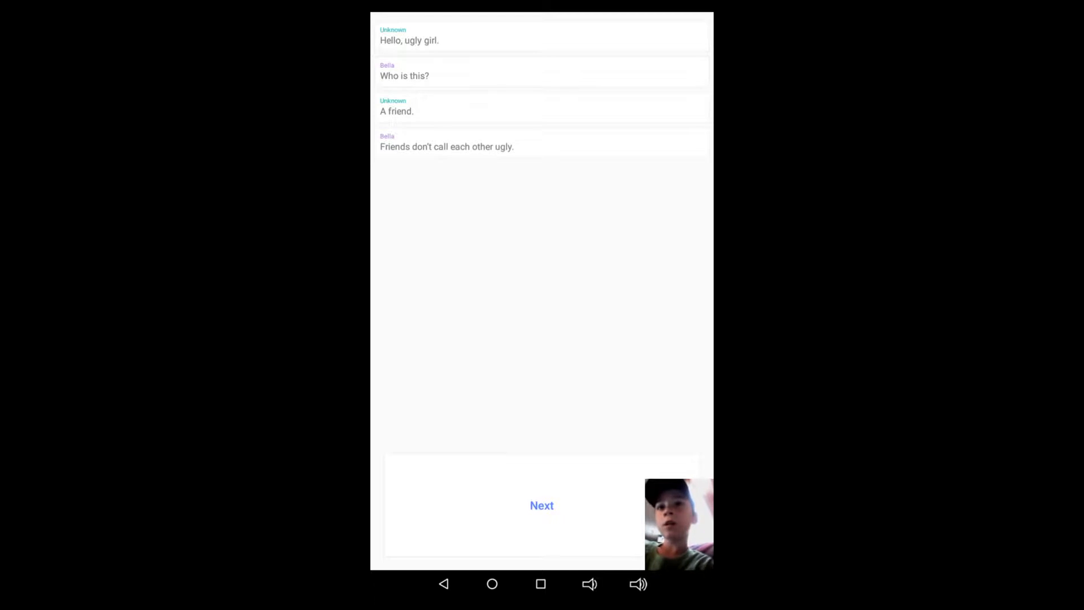
left_click(542, 506)
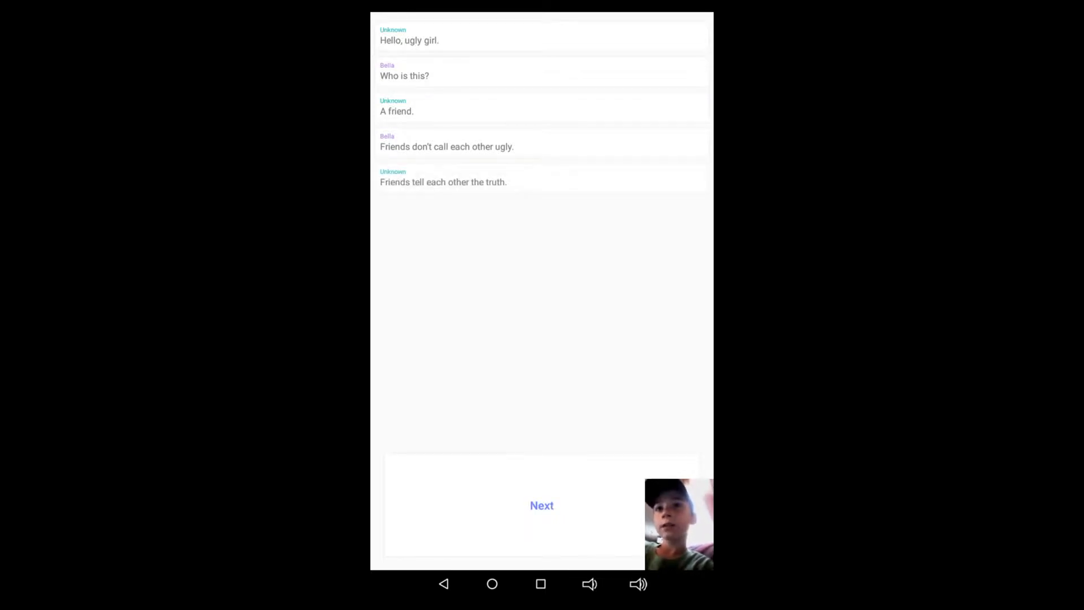
left_click(541, 505)
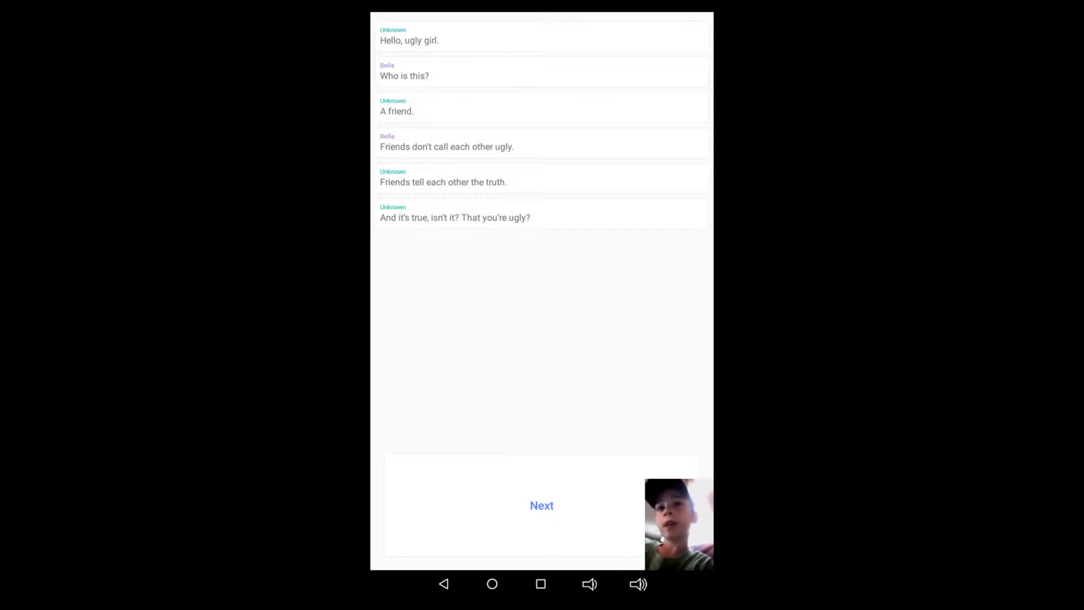
left_click(541, 505)
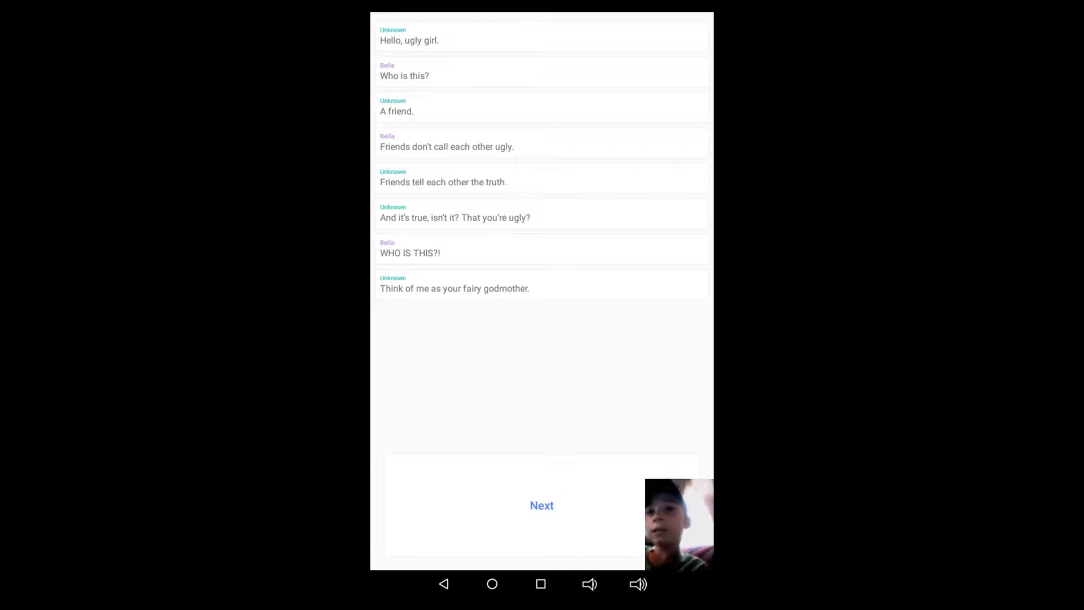
left_click(541, 505)
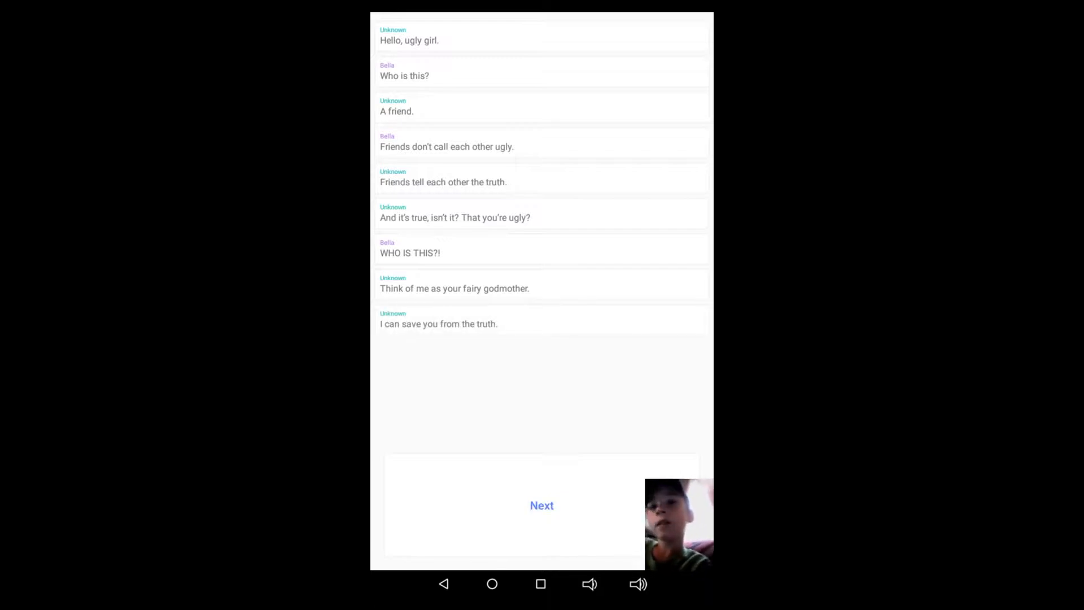
Step: Reveal Unknown's follow-up line "But you have to trust me."
left_click(542, 504)
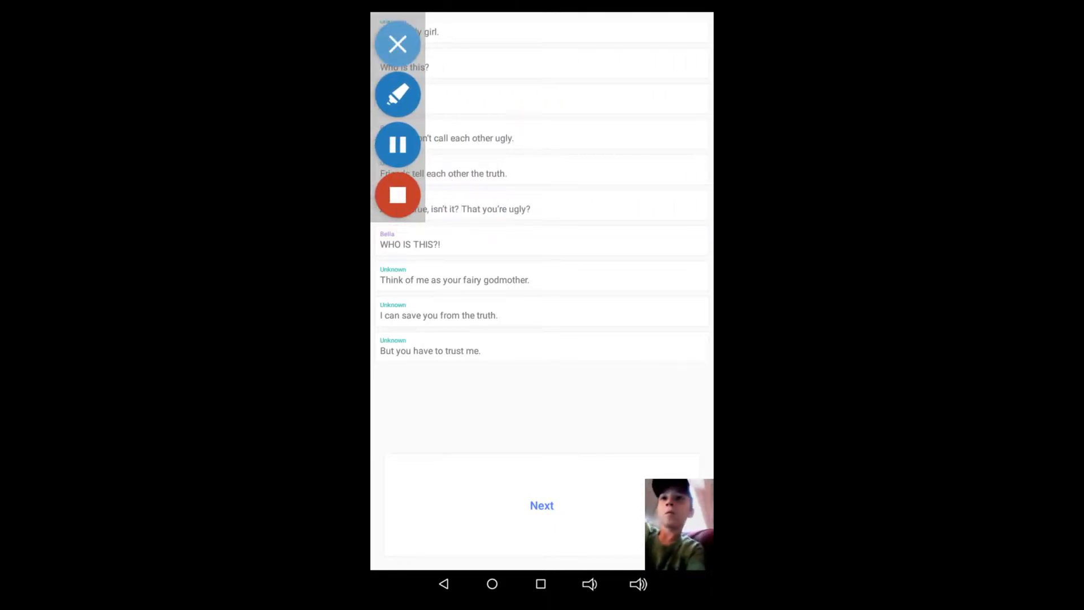
Step: Advance through Bella's "I hate it." to Unknown's offer to make her pretty
left_click(397, 43)
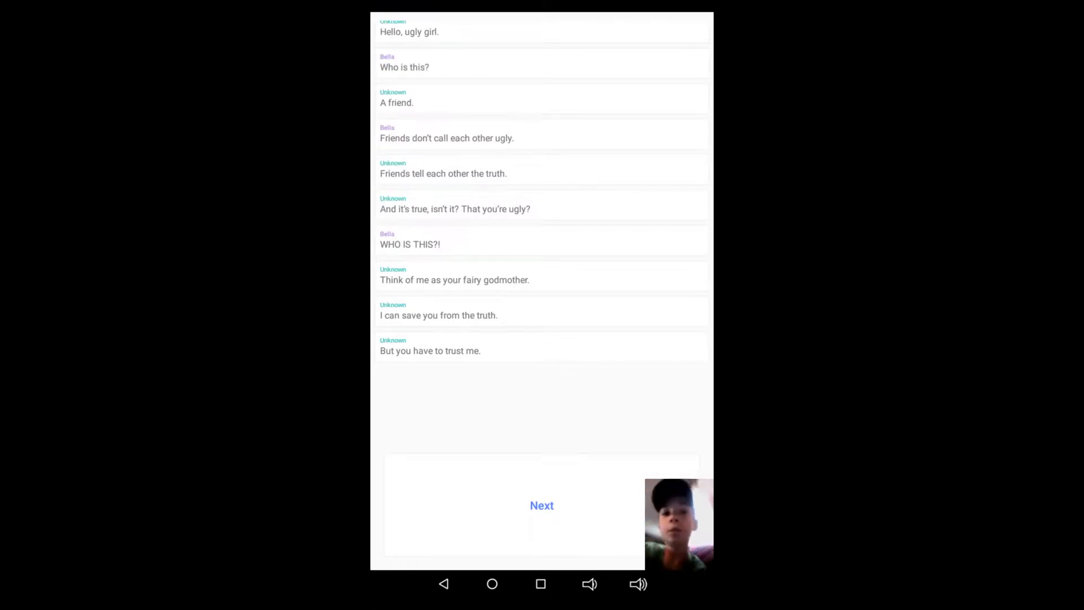
left_click(541, 505)
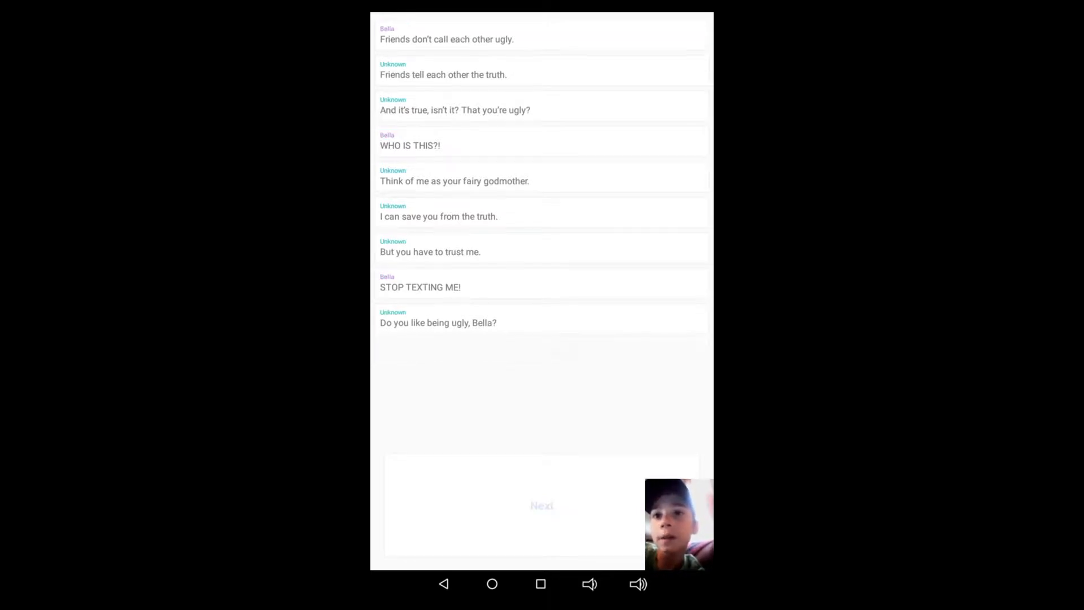
left_click(541, 505)
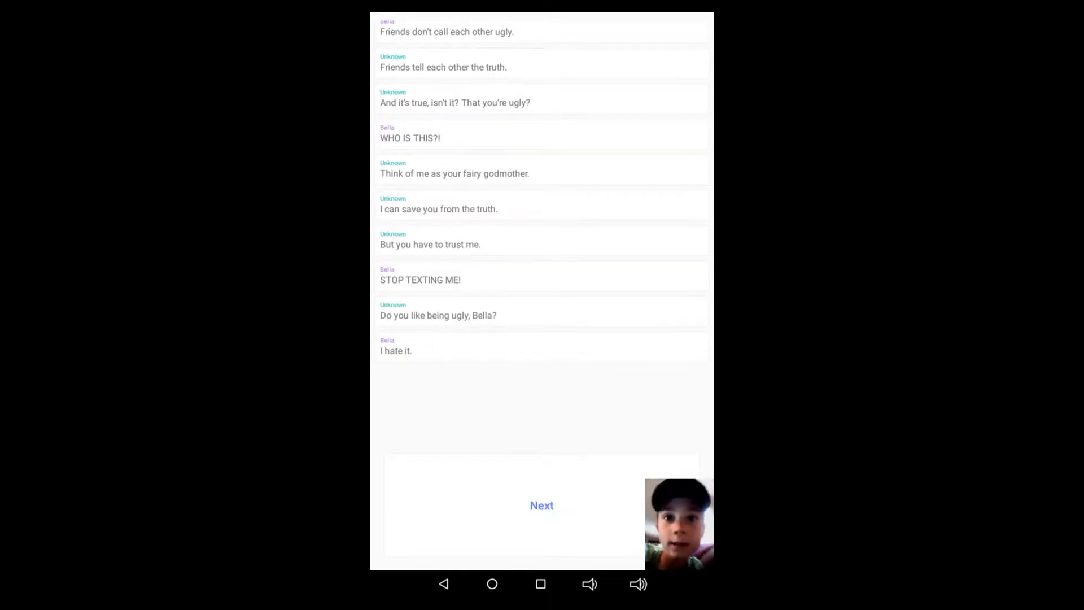
left_click(541, 504)
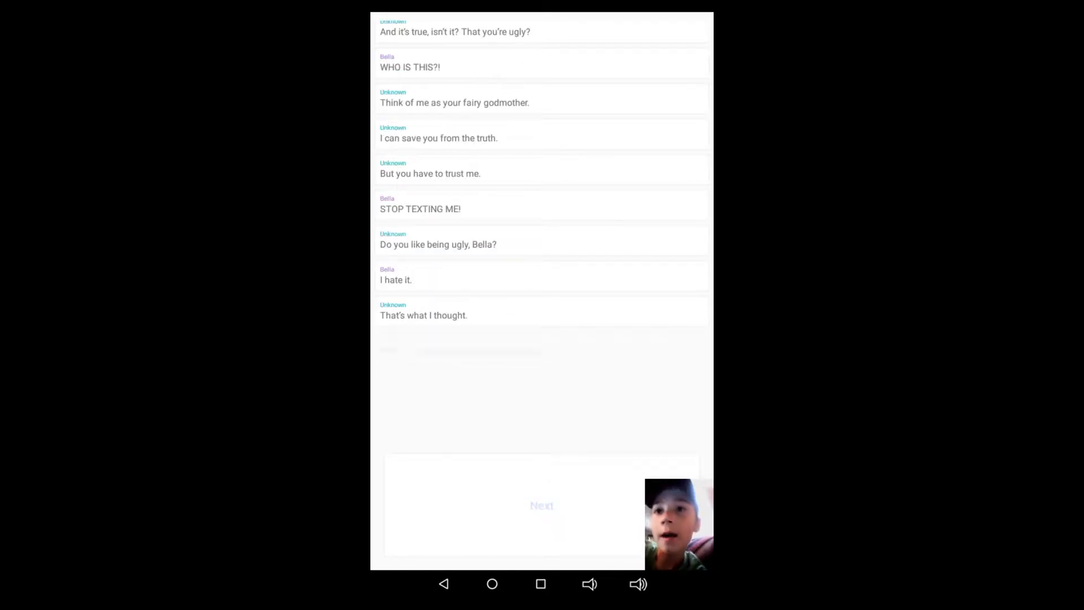
left_click(541, 505)
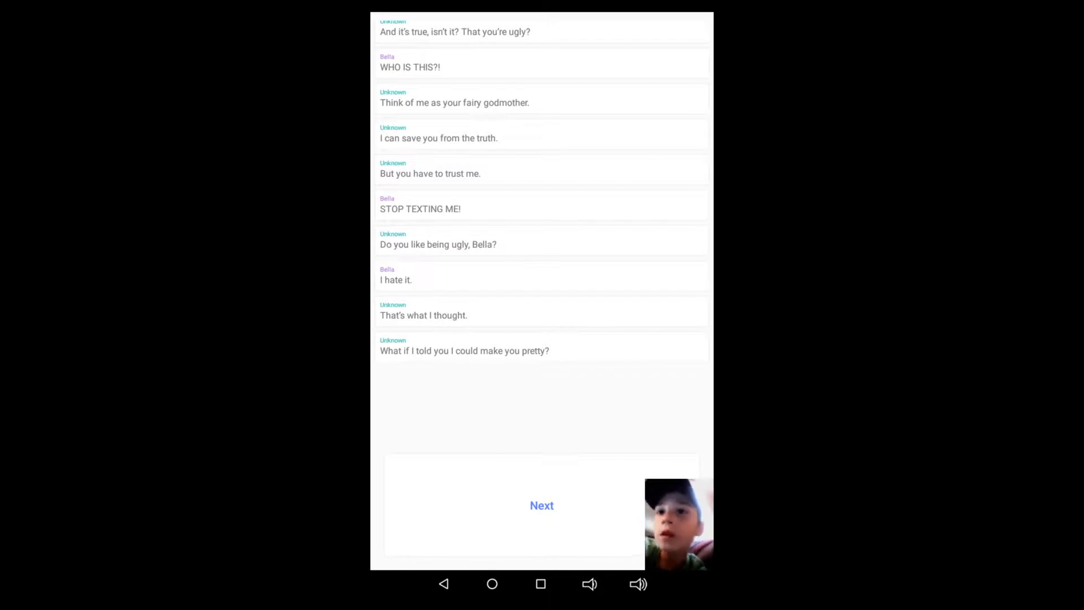
left_click(542, 505)
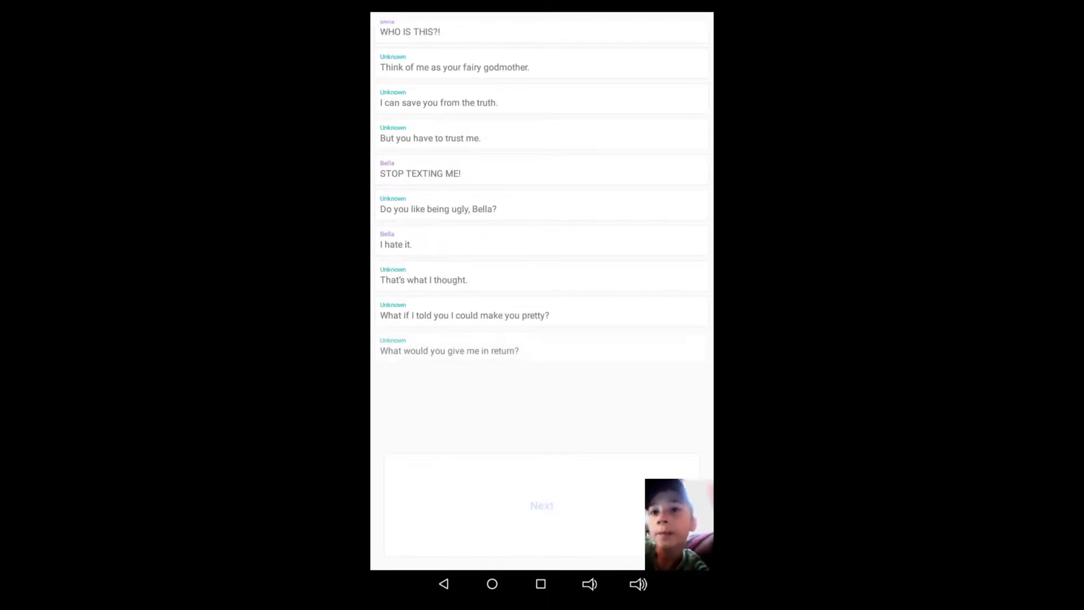
Step: Continue through Bella offering anything and admitting she has no friends, to "I'm here to help, my dear."
left_click(541, 505)
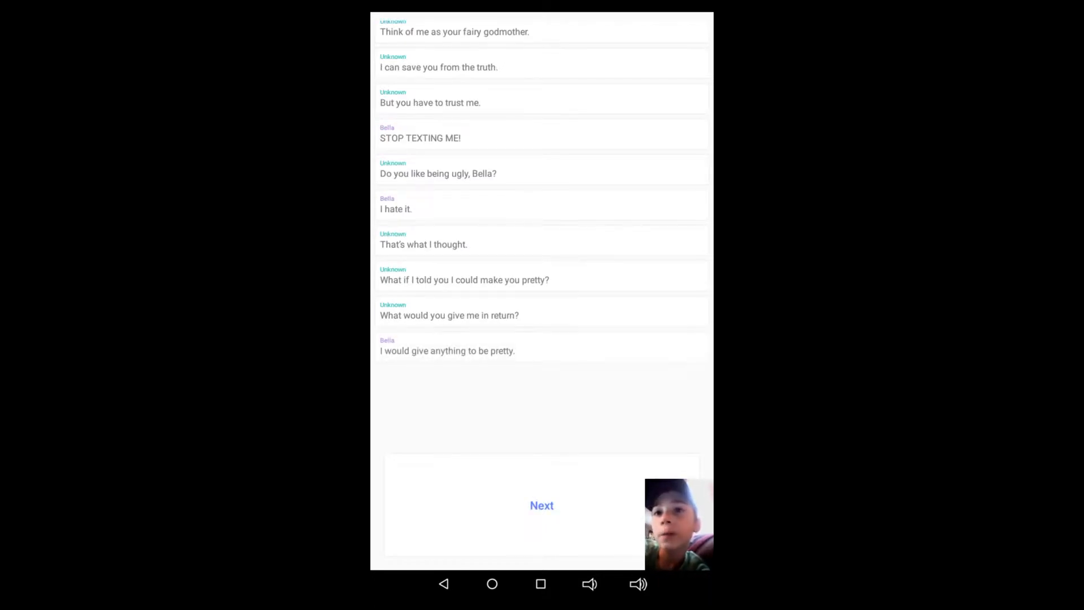
left_click(542, 505)
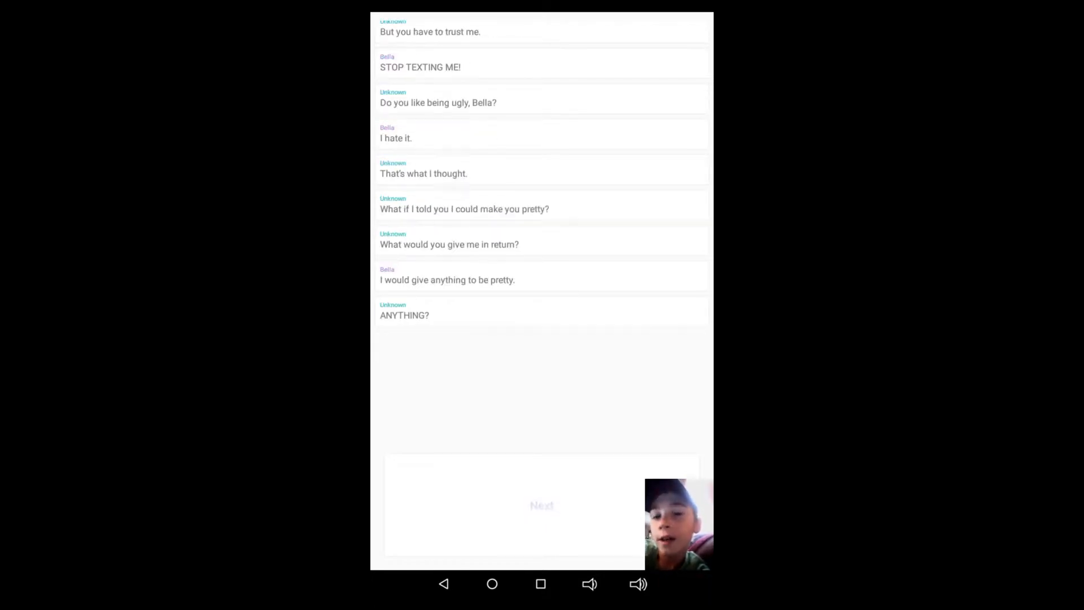
left_click(541, 505)
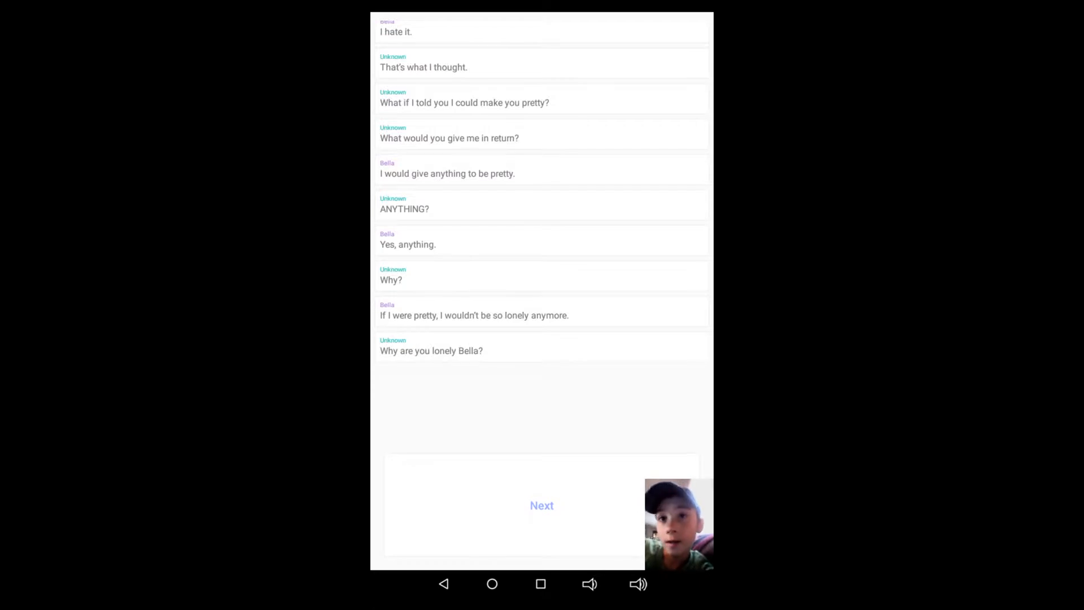
left_click(542, 504)
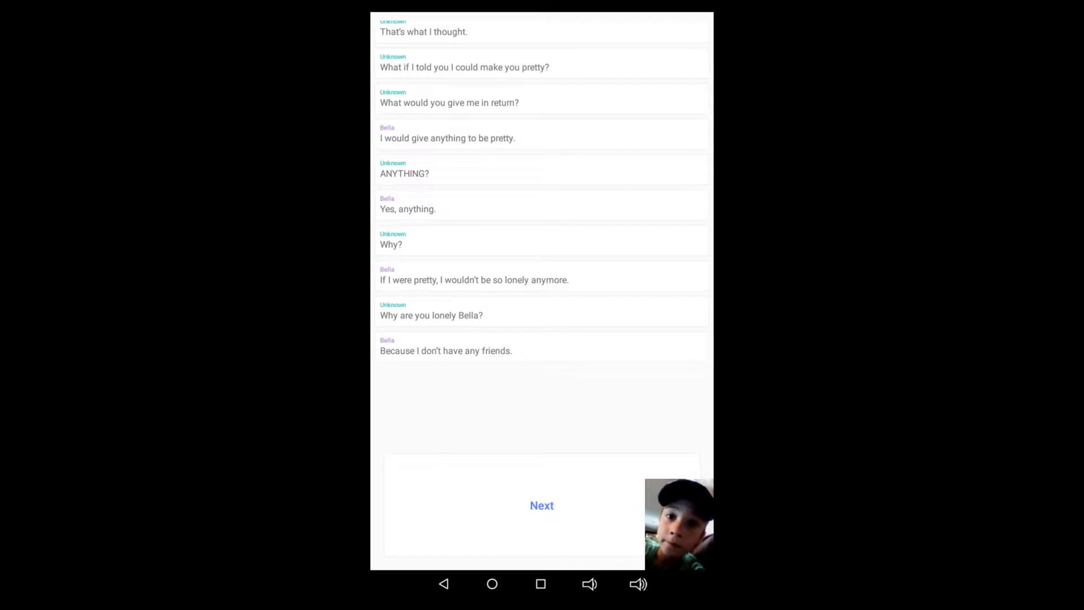
left_click(541, 505)
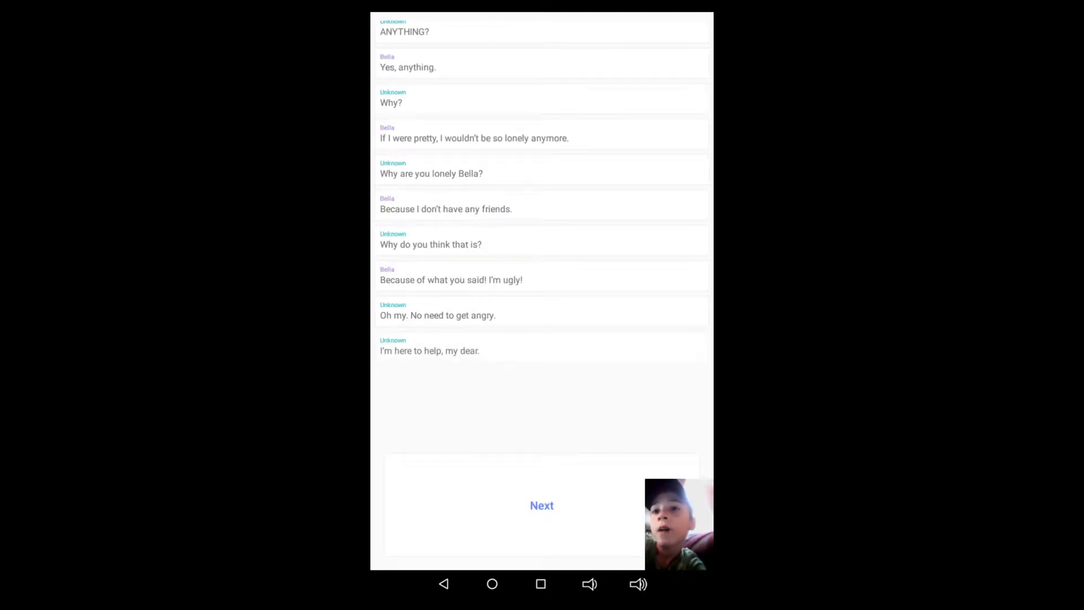
Step: Reveal Bella's messages about trying to make friends and being rejected
left_click(541, 504)
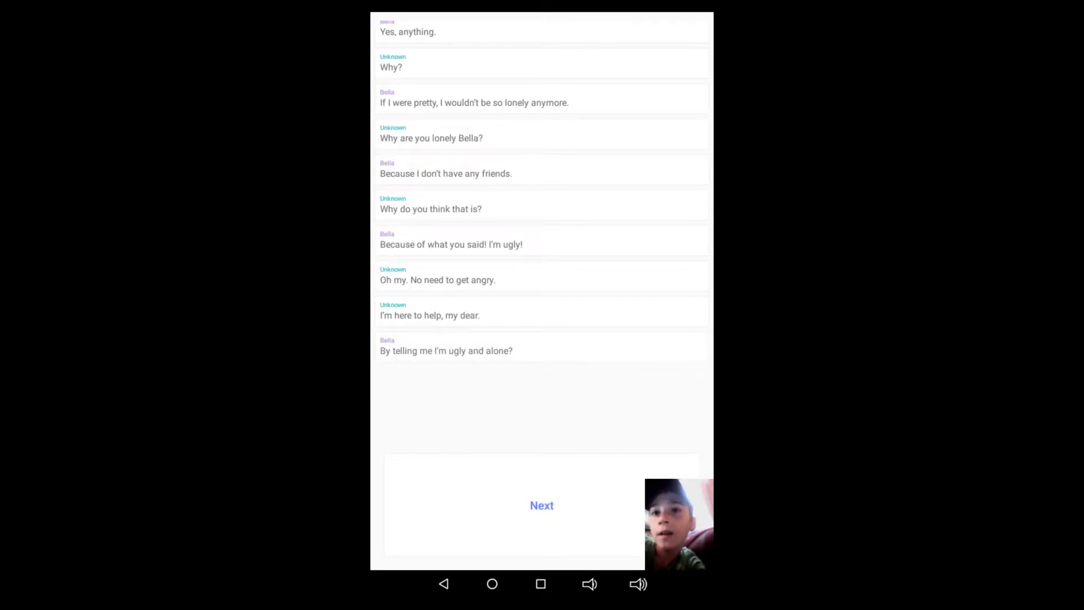
left_click(542, 505)
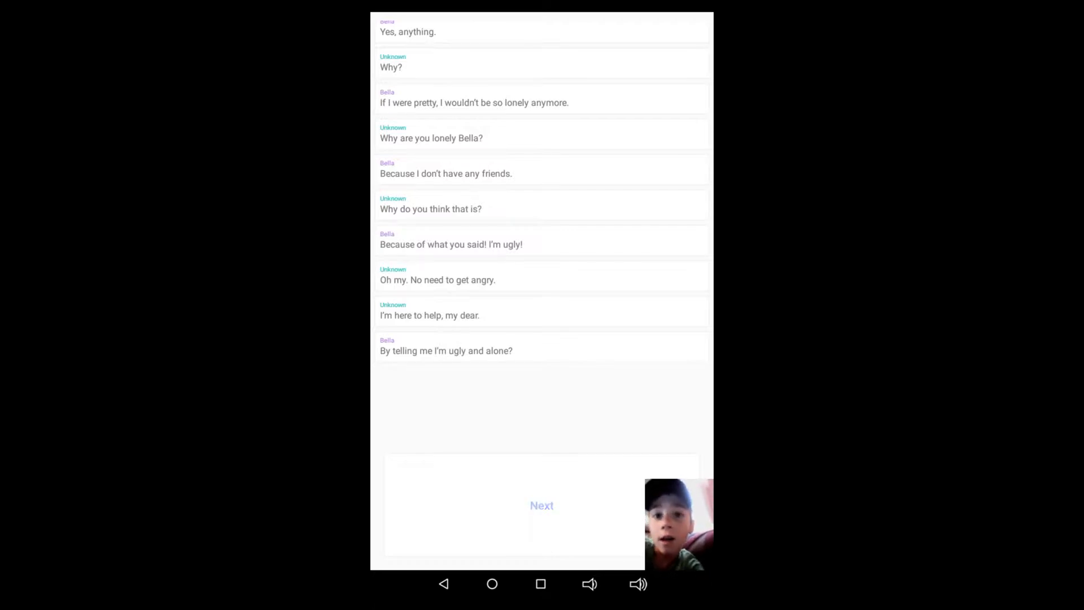
left_click(541, 505)
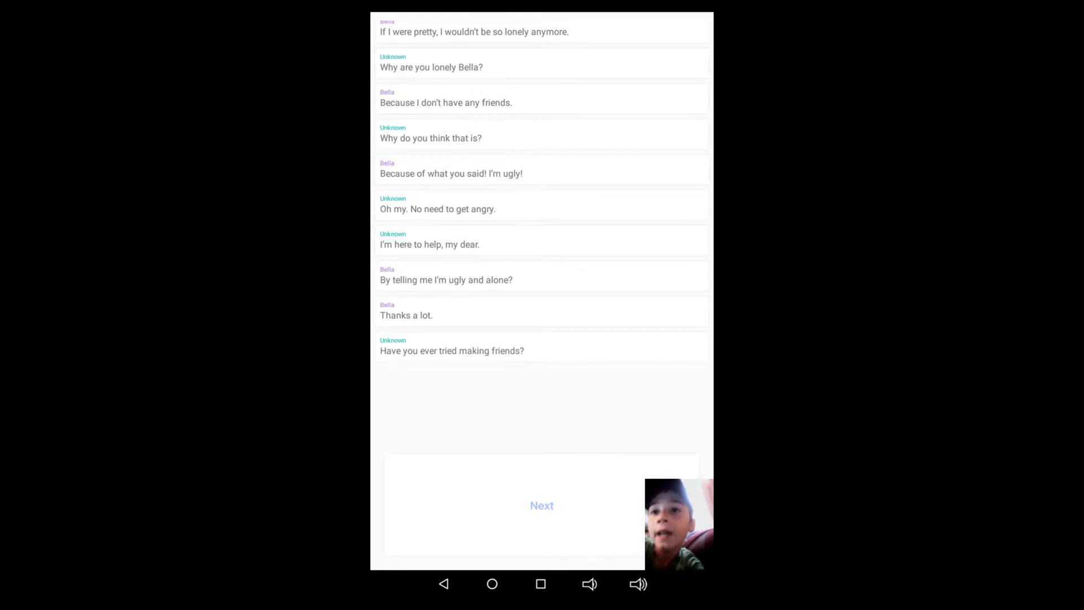
left_click(541, 505)
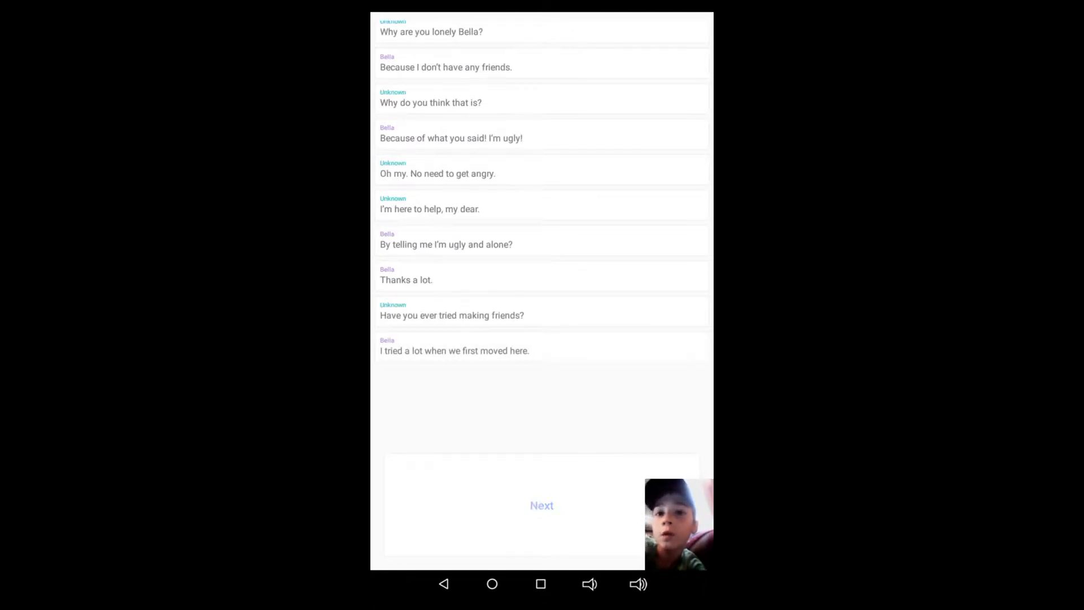
left_click(541, 505)
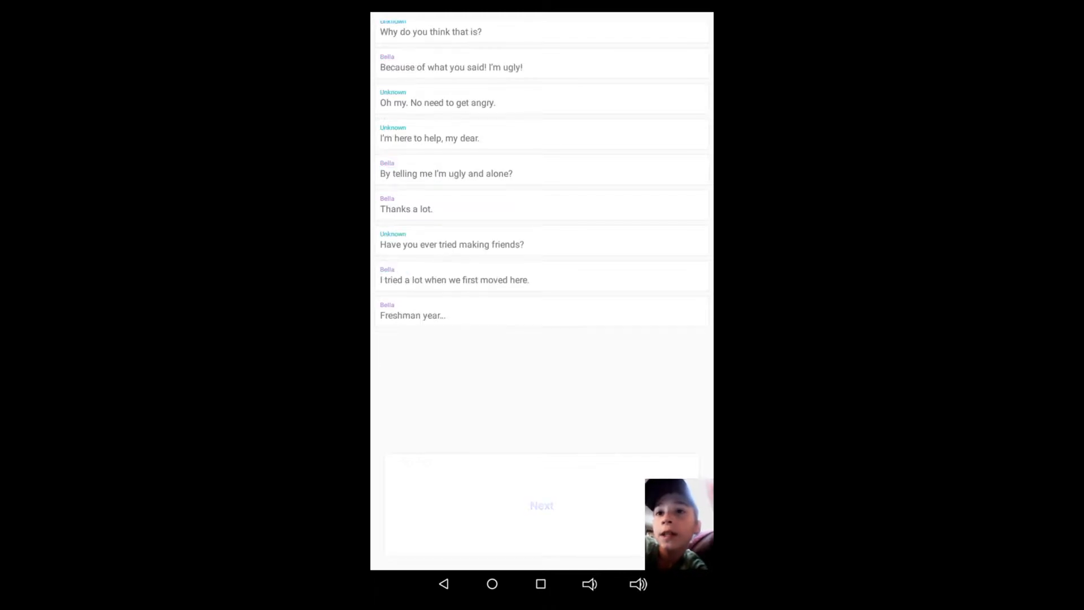
left_click(541, 505)
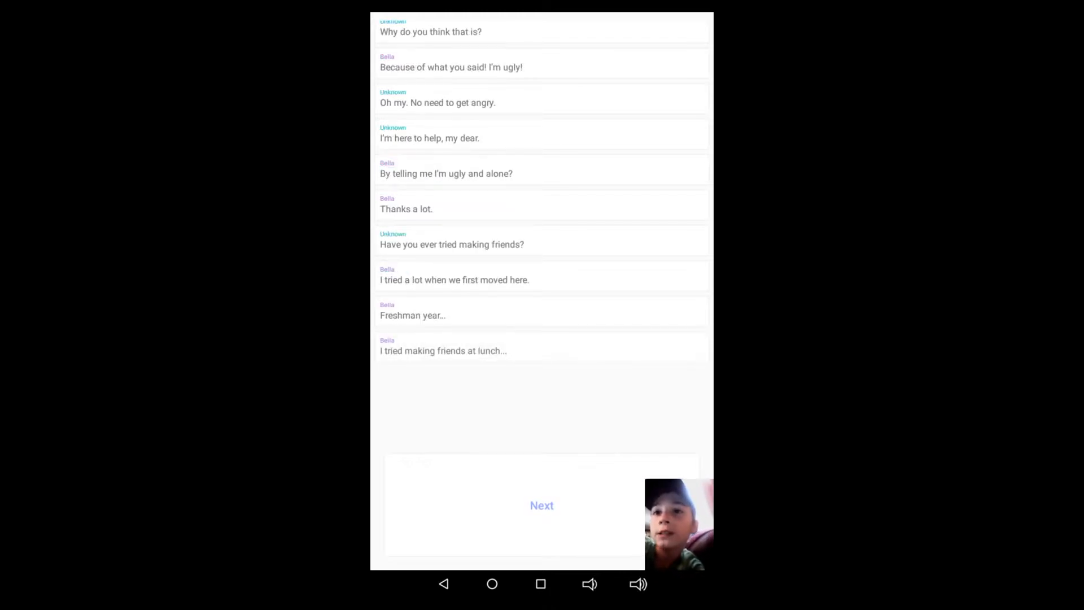
left_click(541, 505)
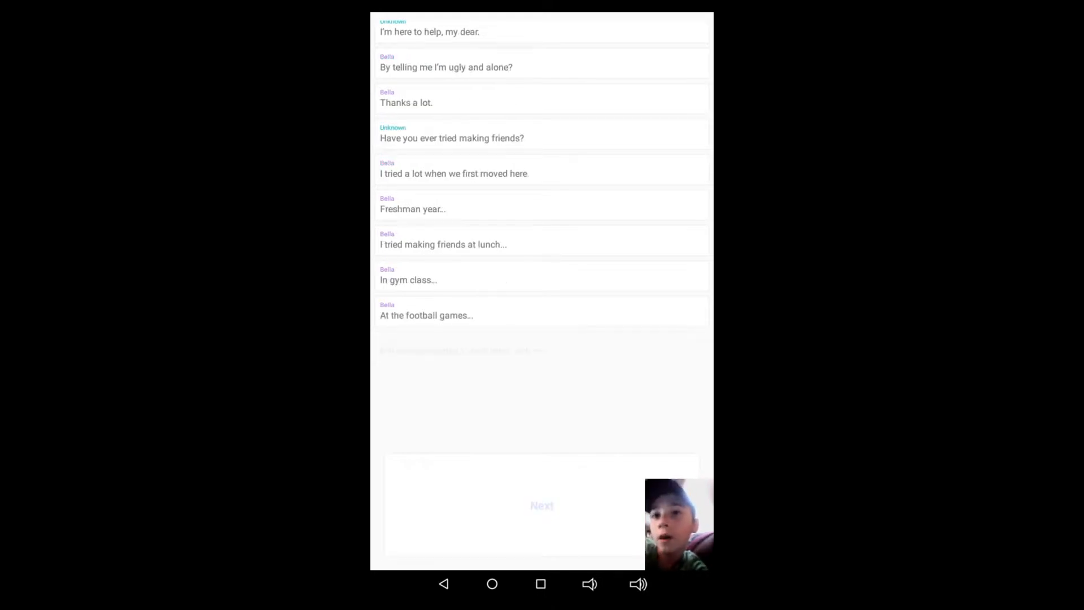
left_click(542, 504)
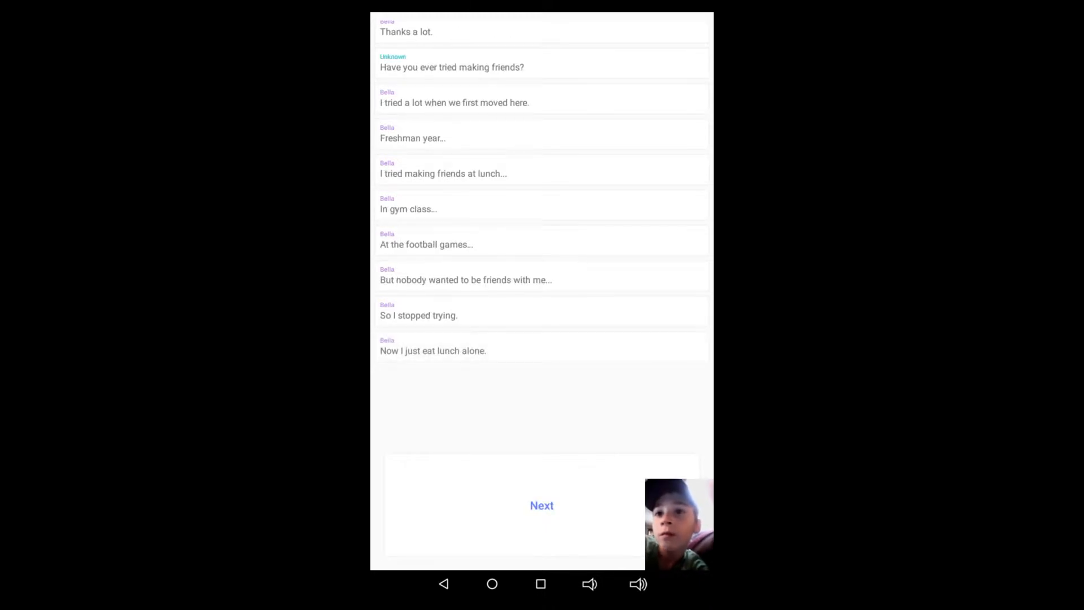
Step: Continue through Bella's gym class story and Unknown calling her a quitter, to "And worthless."
left_click(542, 505)
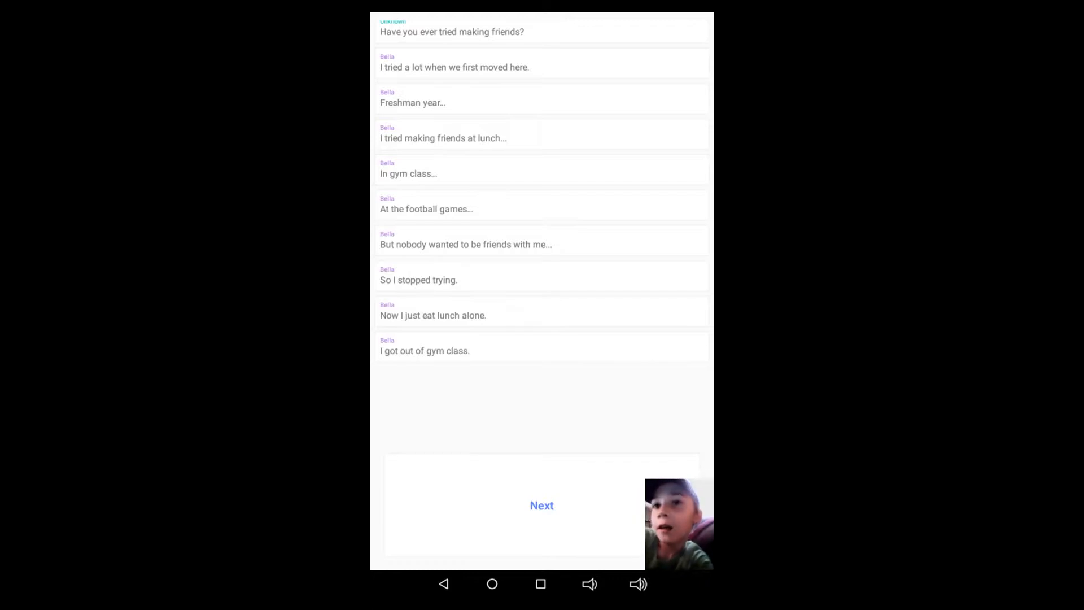
left_click(542, 504)
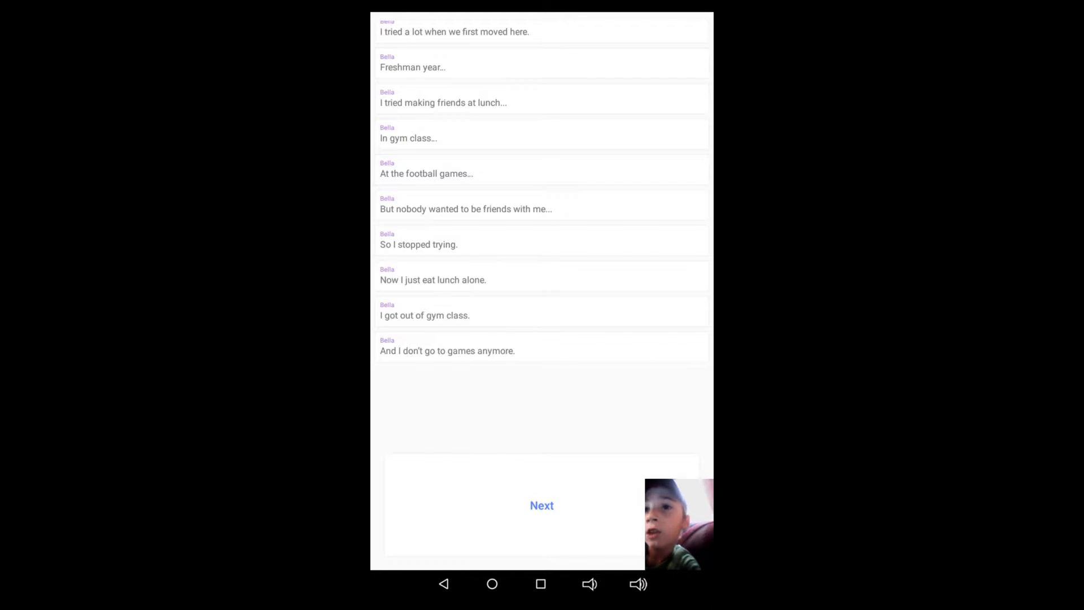
left_click(541, 504)
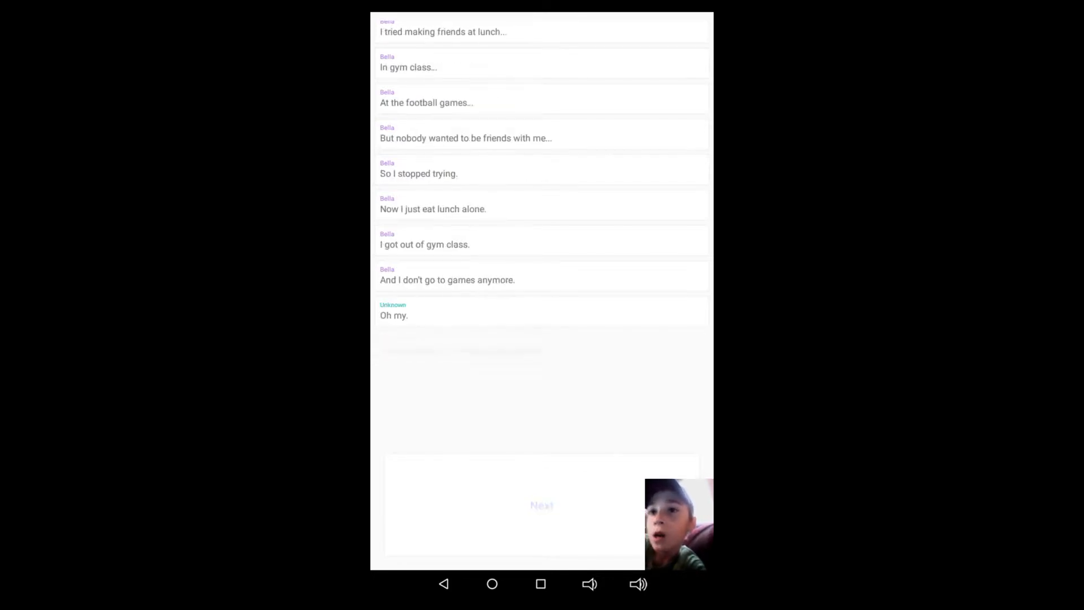
left_click(541, 505)
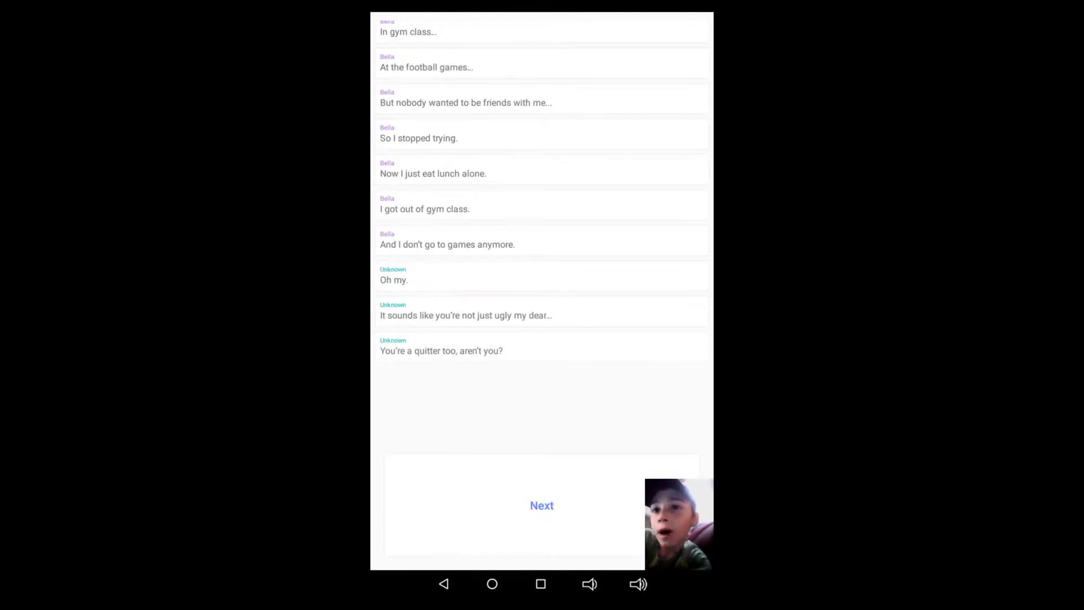
left_click(541, 505)
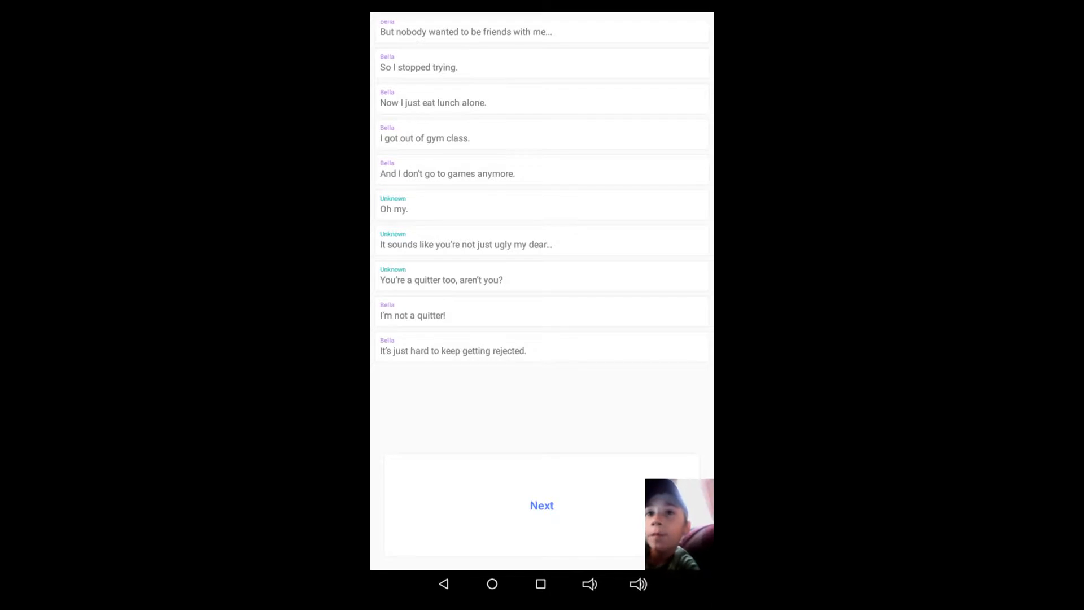
left_click(541, 505)
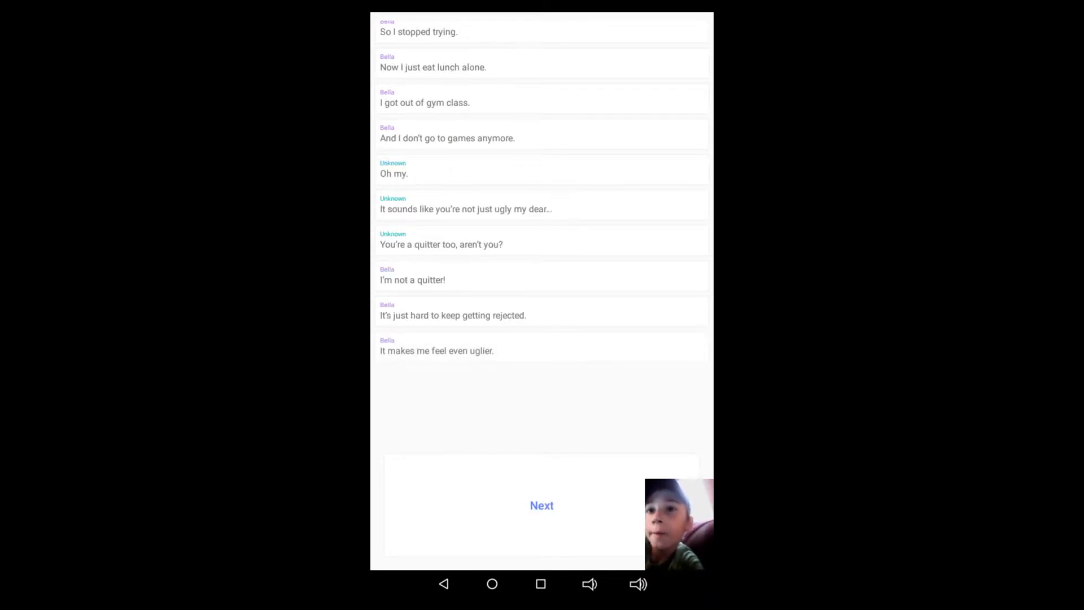
left_click(541, 505)
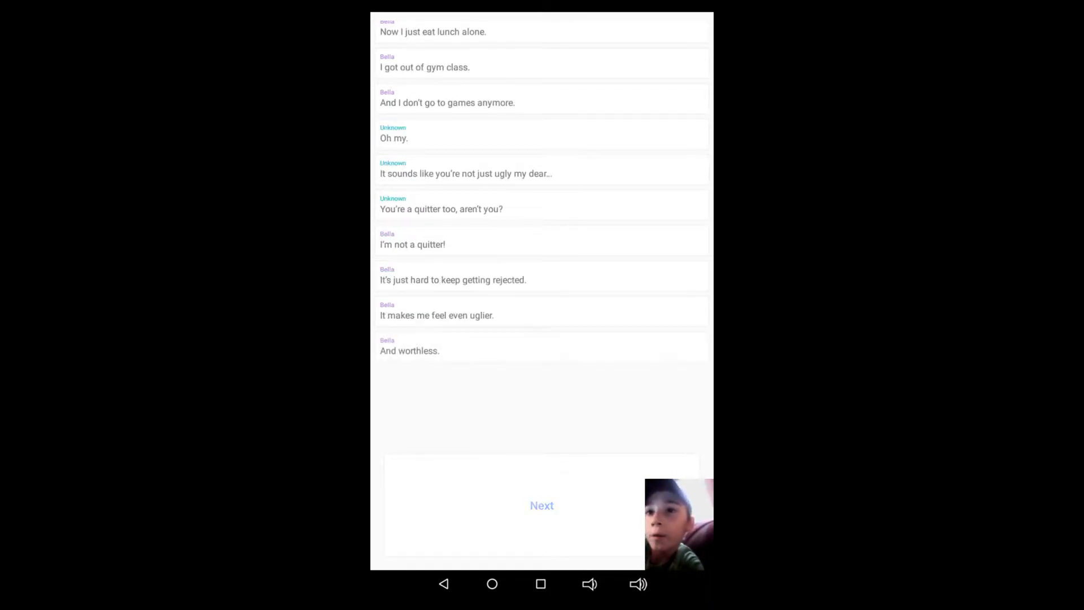
Step: Reveal Unknown's line "That perhaps the reason you don't have friends…"
left_click(541, 505)
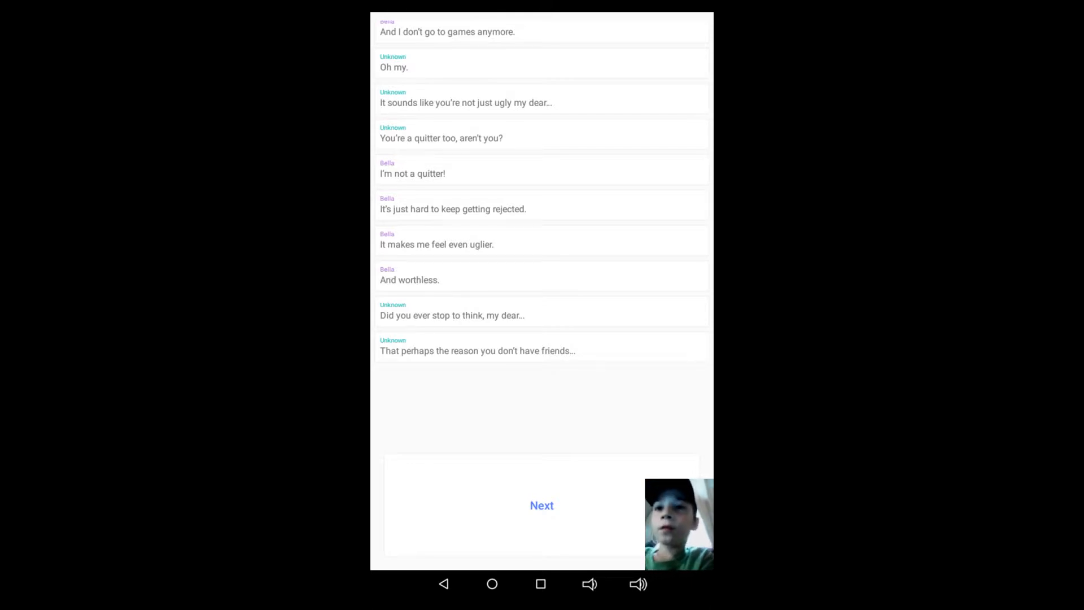
Step: Advance through Unknown calling Bella a snob and her protests, to "You are so mean!"
left_click(542, 505)
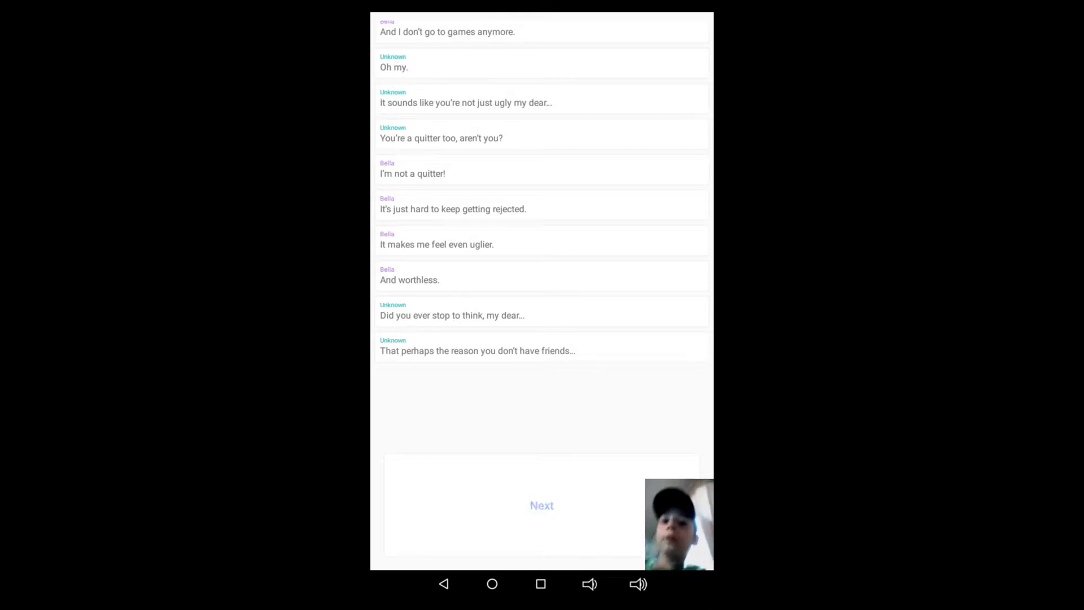
left_click(541, 505)
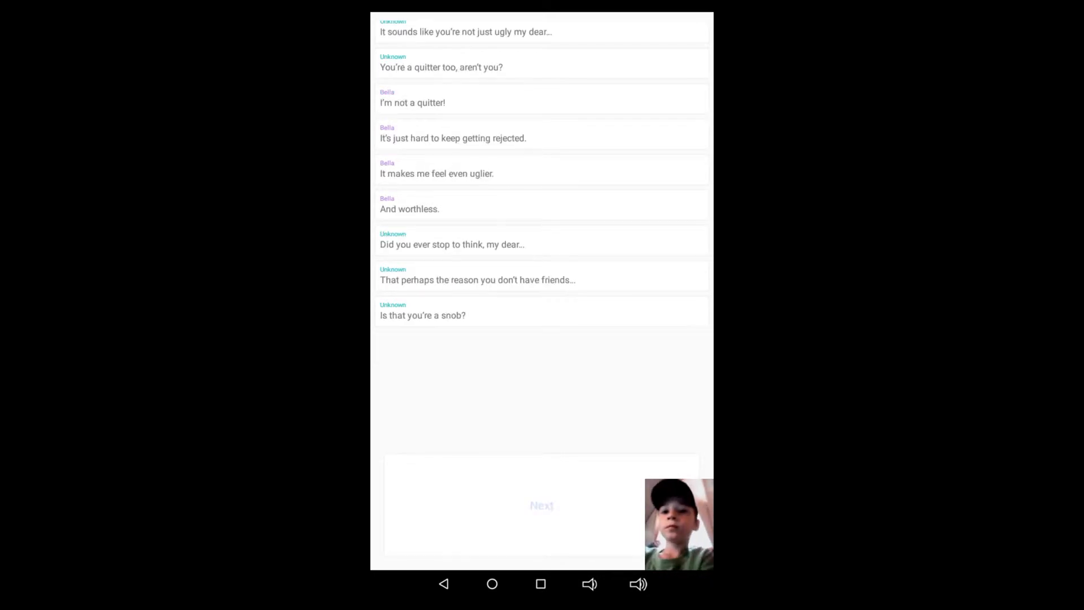
left_click(541, 506)
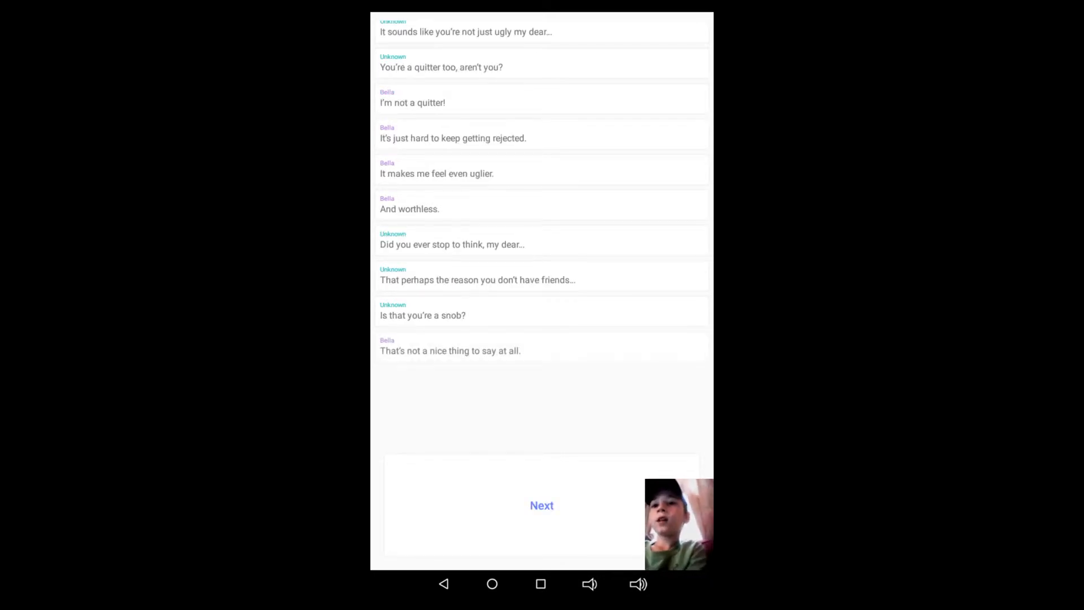
left_click(542, 506)
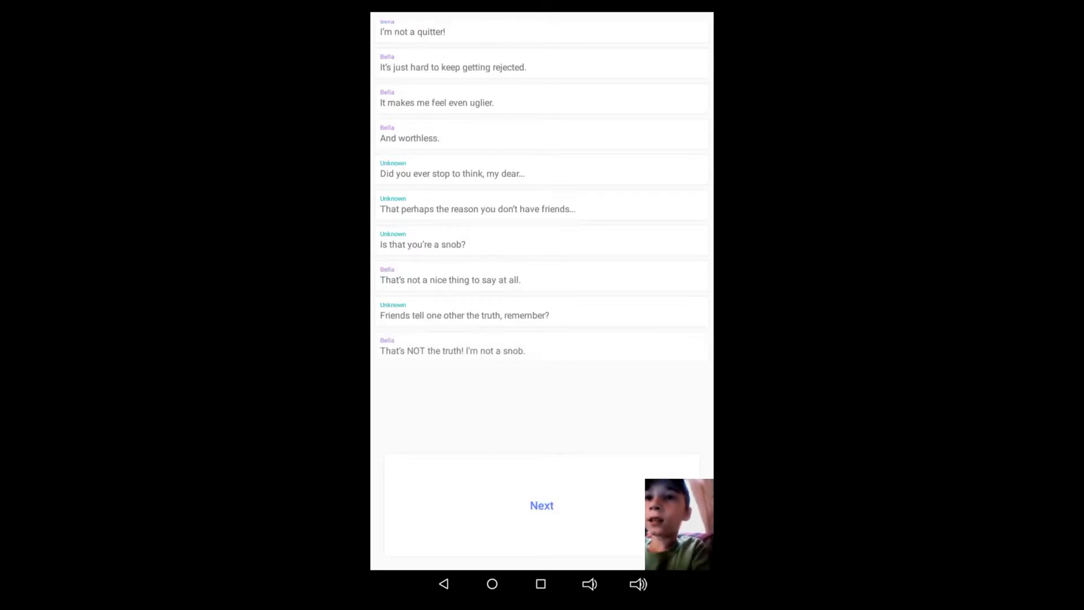
left_click(541, 505)
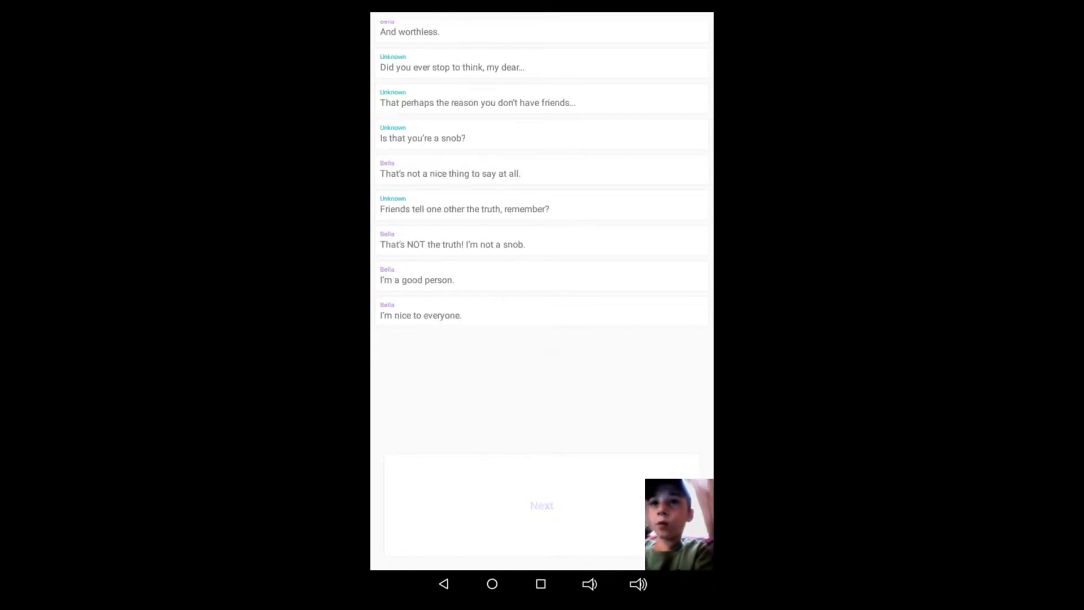
left_click(541, 505)
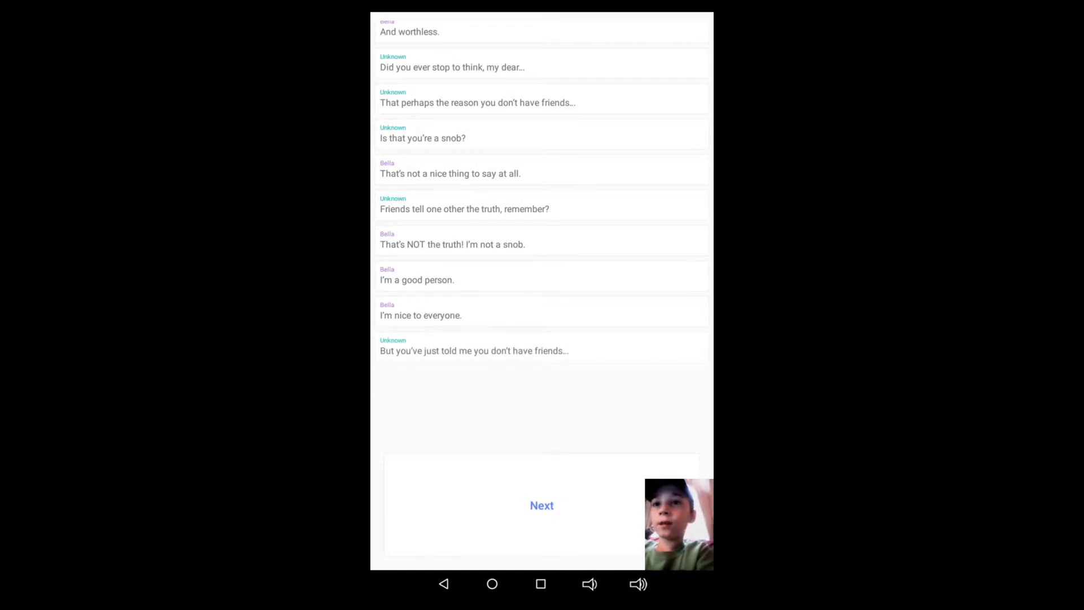
left_click(541, 505)
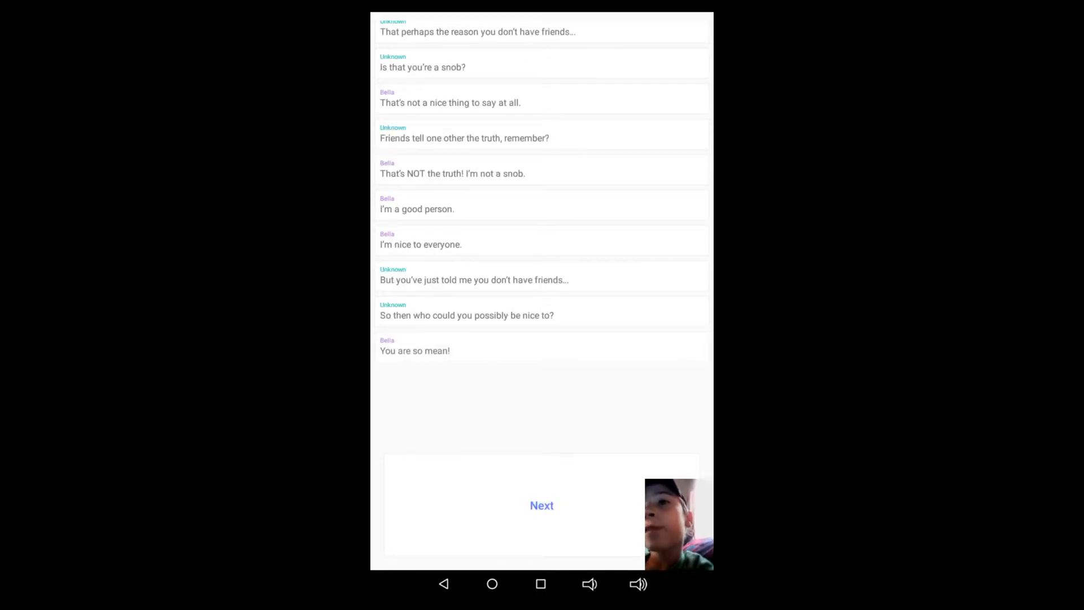
Step: Advance through Unknown describing a new girl being mocked at school
left_click(542, 505)
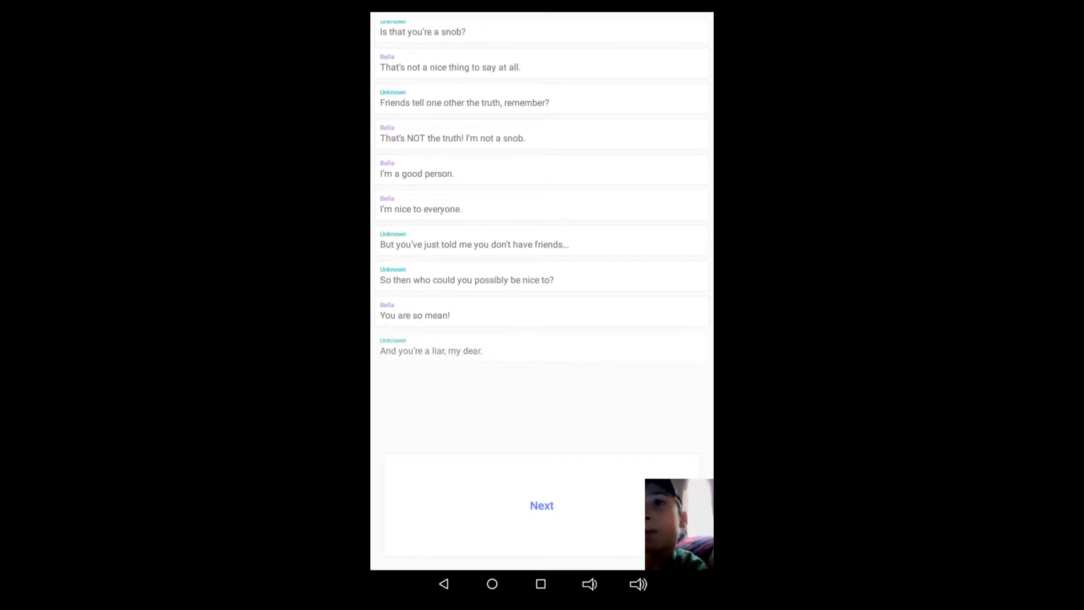
left_click(541, 504)
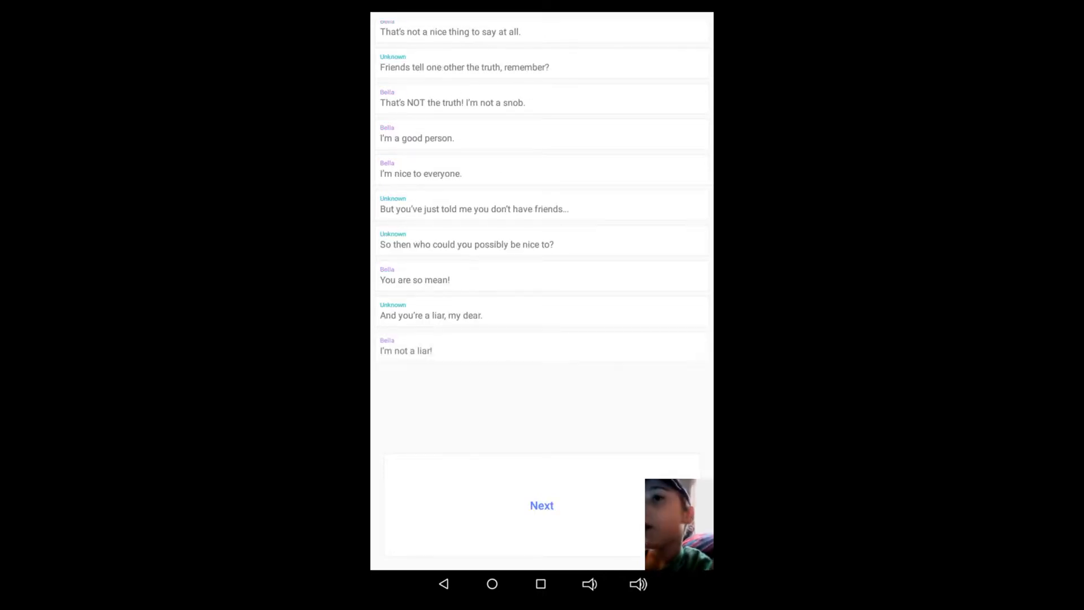
left_click(541, 505)
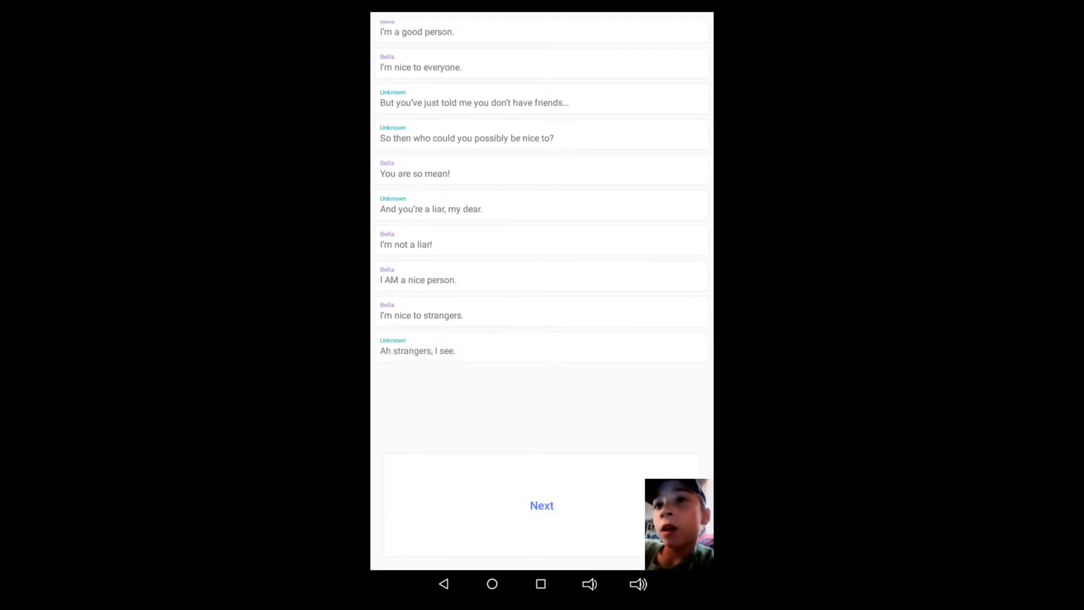
left_click(541, 505)
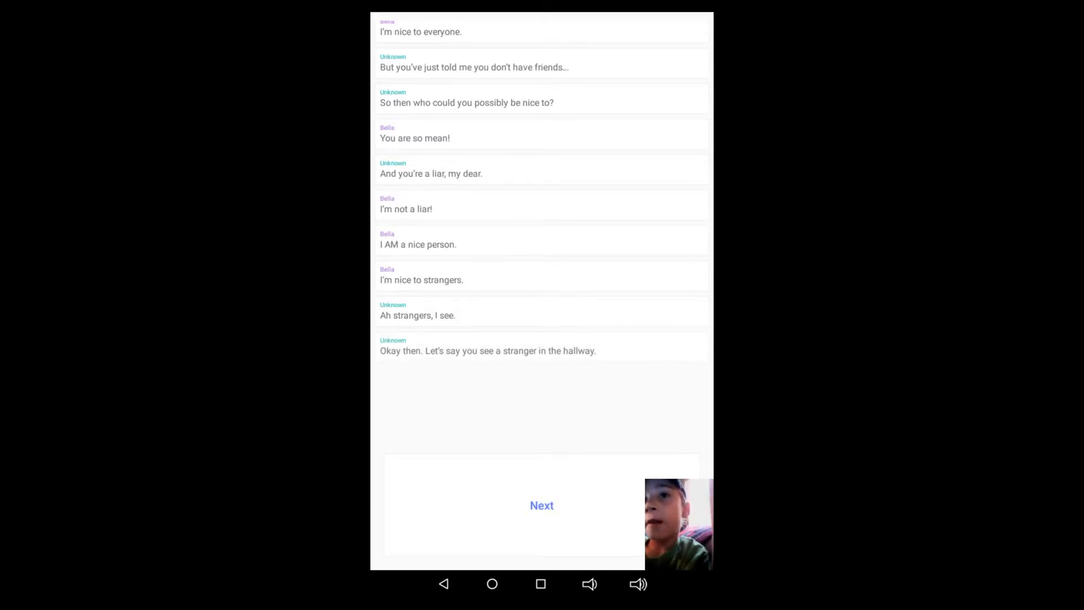
left_click(541, 505)
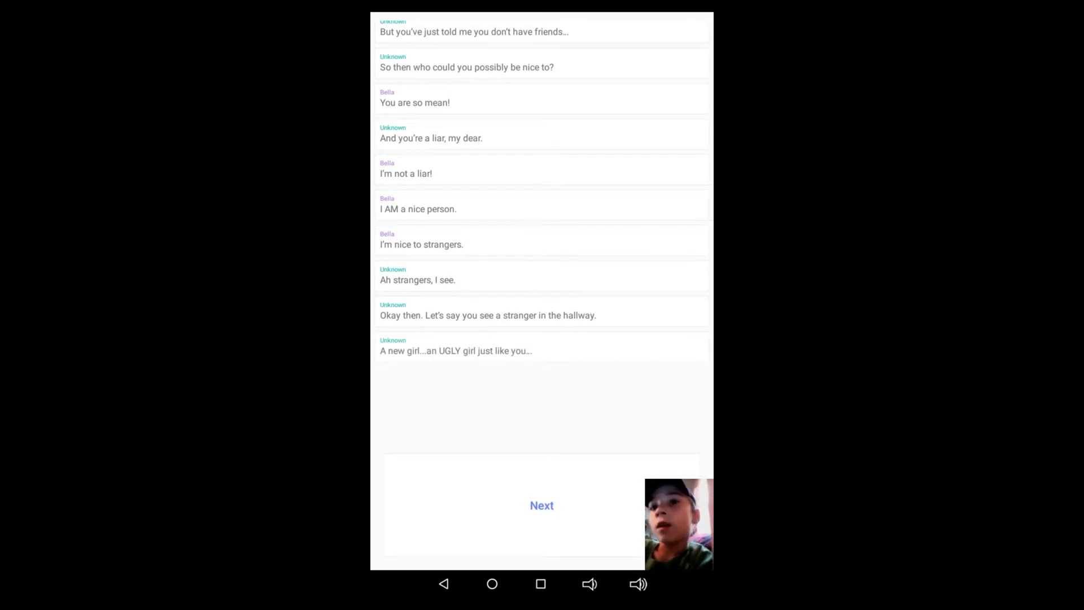
left_click(541, 505)
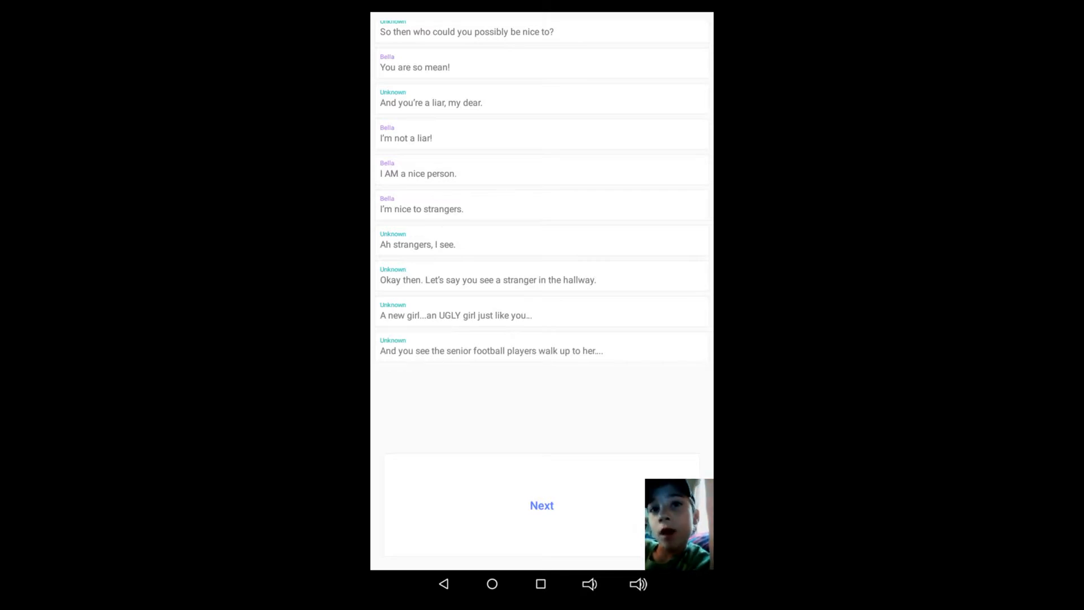
left_click(541, 505)
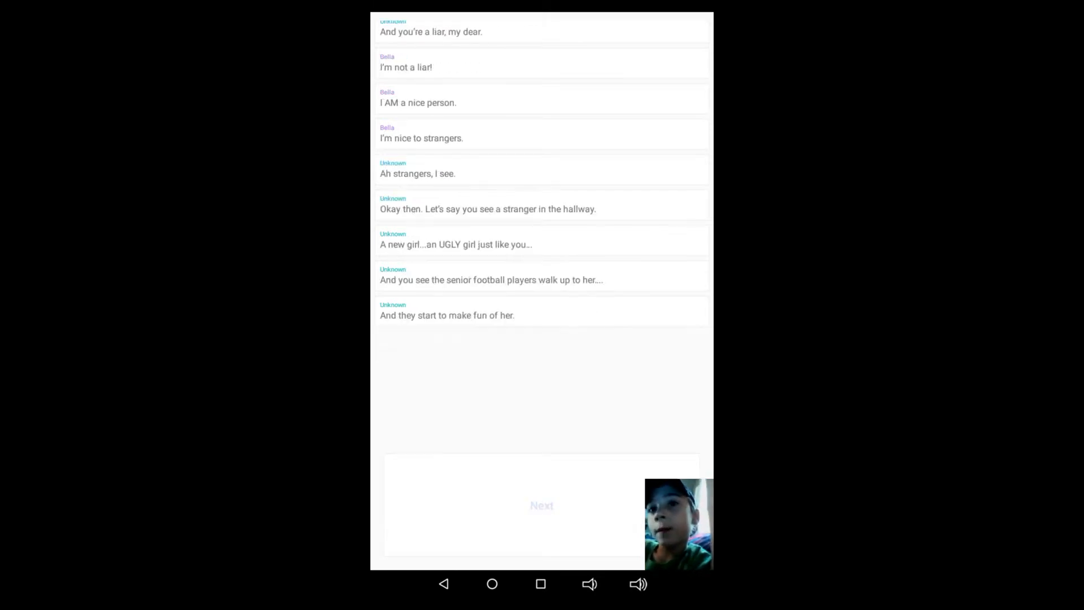
left_click(541, 505)
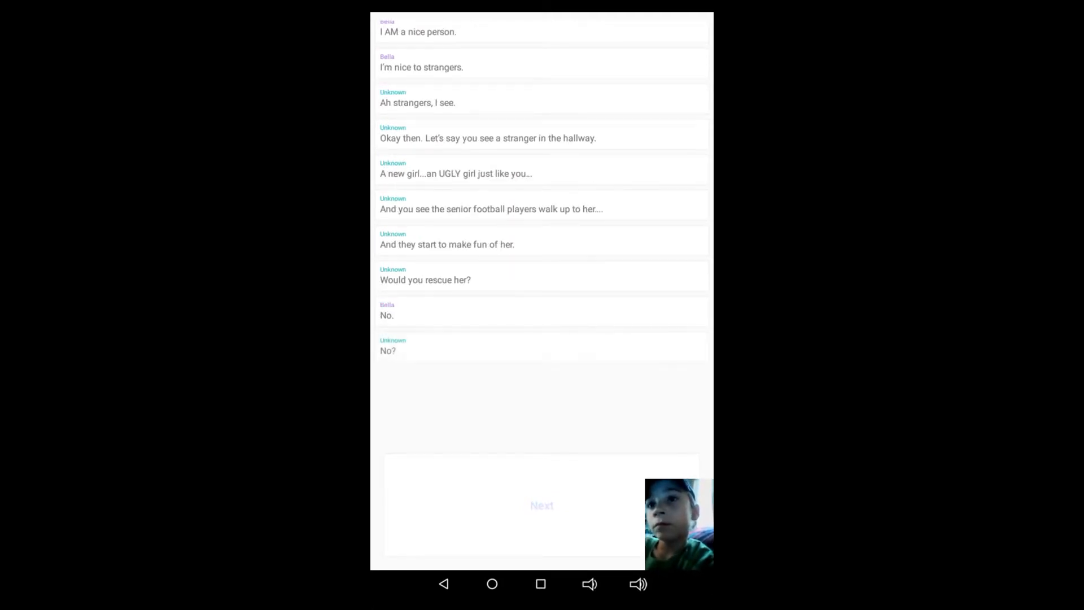
Step: Continue through Bella admitting she wouldn't rescue the girl, ending "It would hurt too much."
left_click(541, 504)
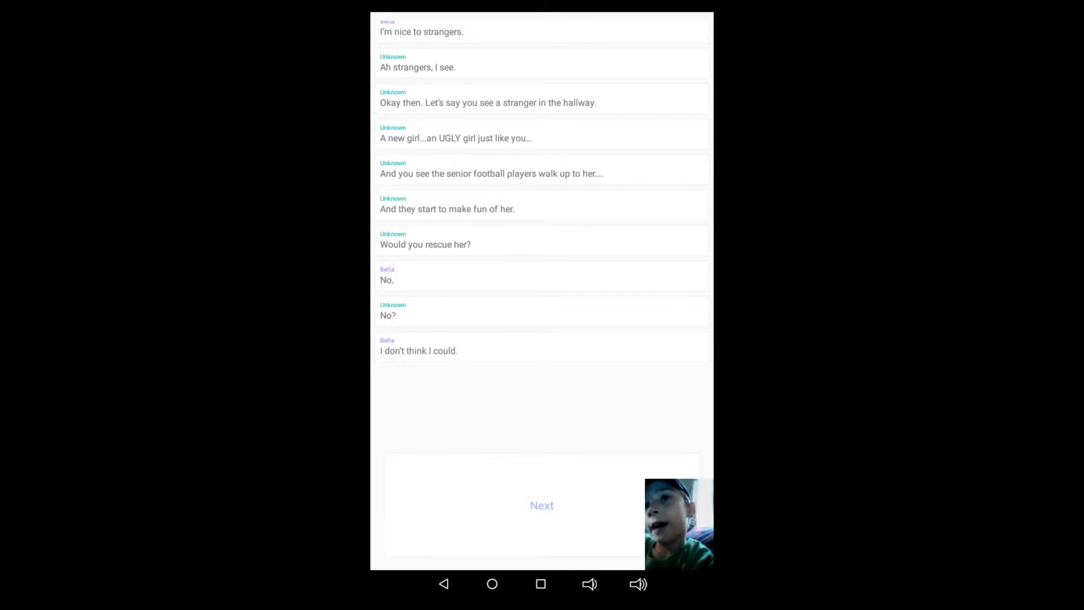
left_click(541, 505)
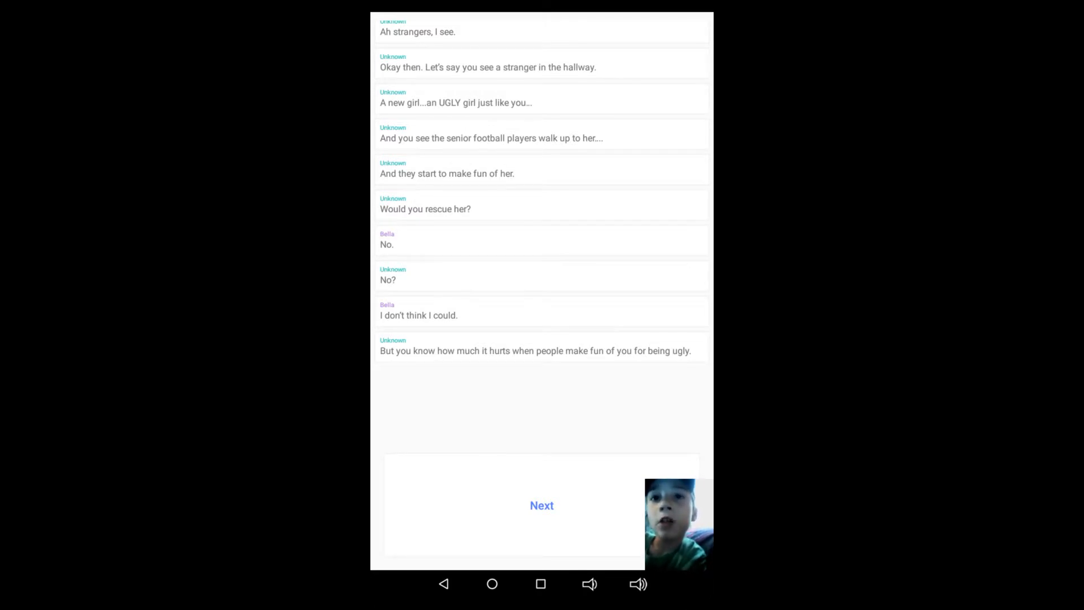
left_click(541, 505)
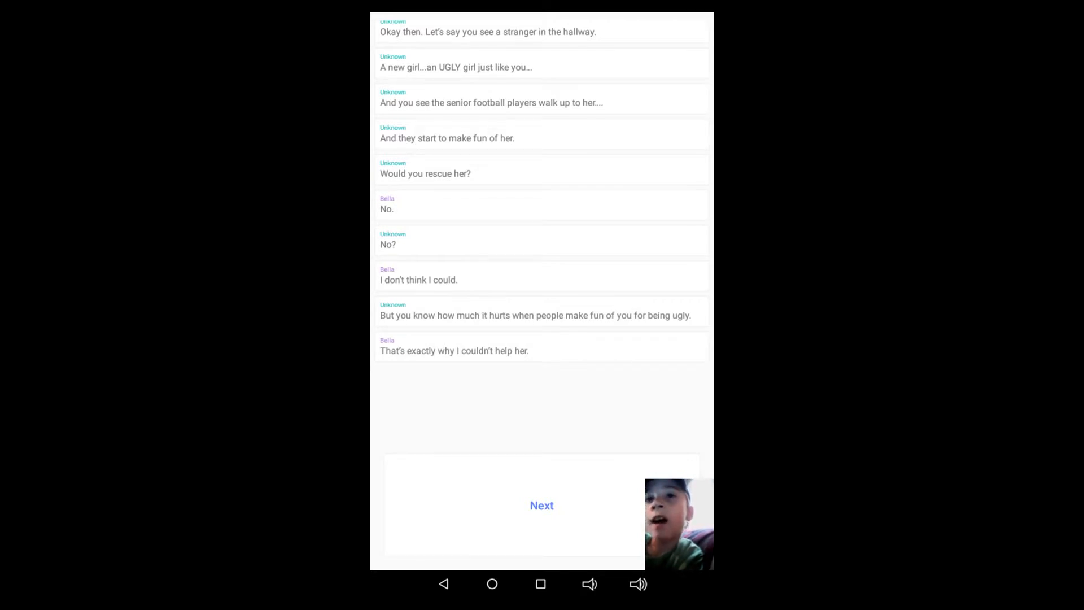
left_click(541, 504)
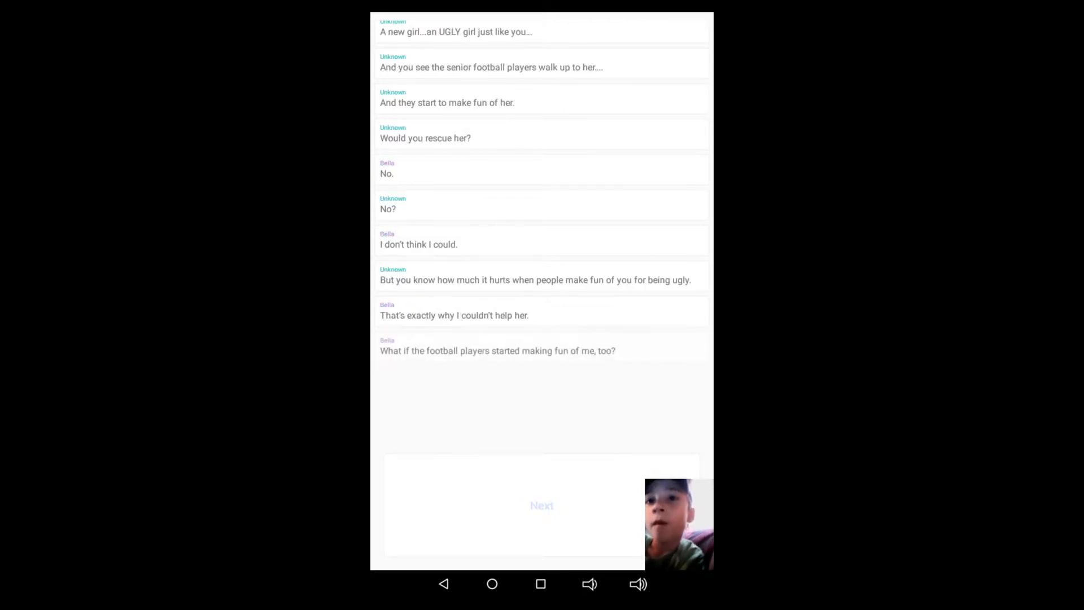
left_click(541, 505)
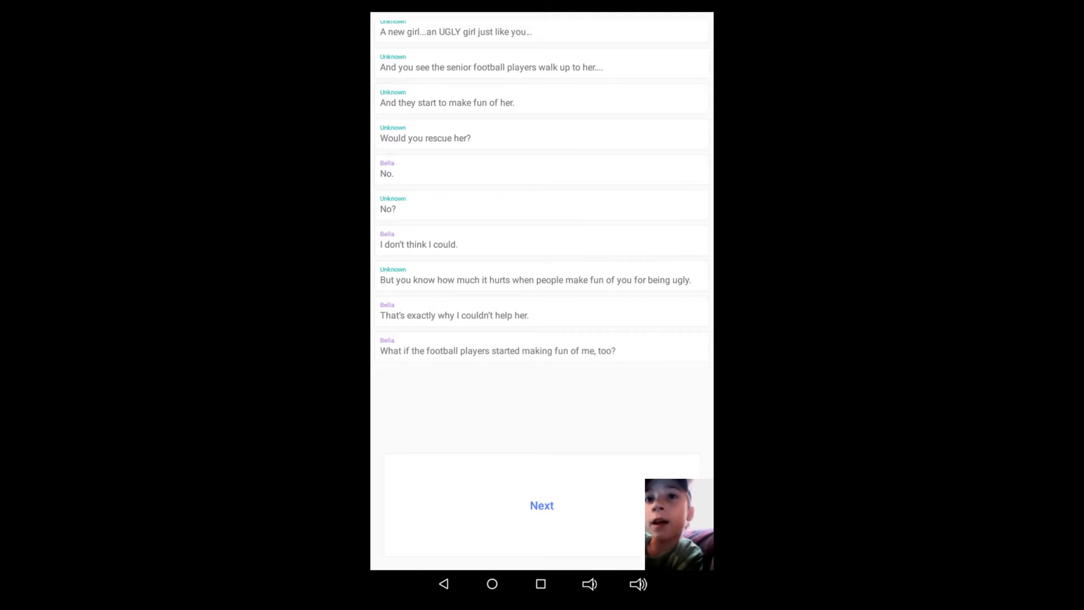
left_click(541, 505)
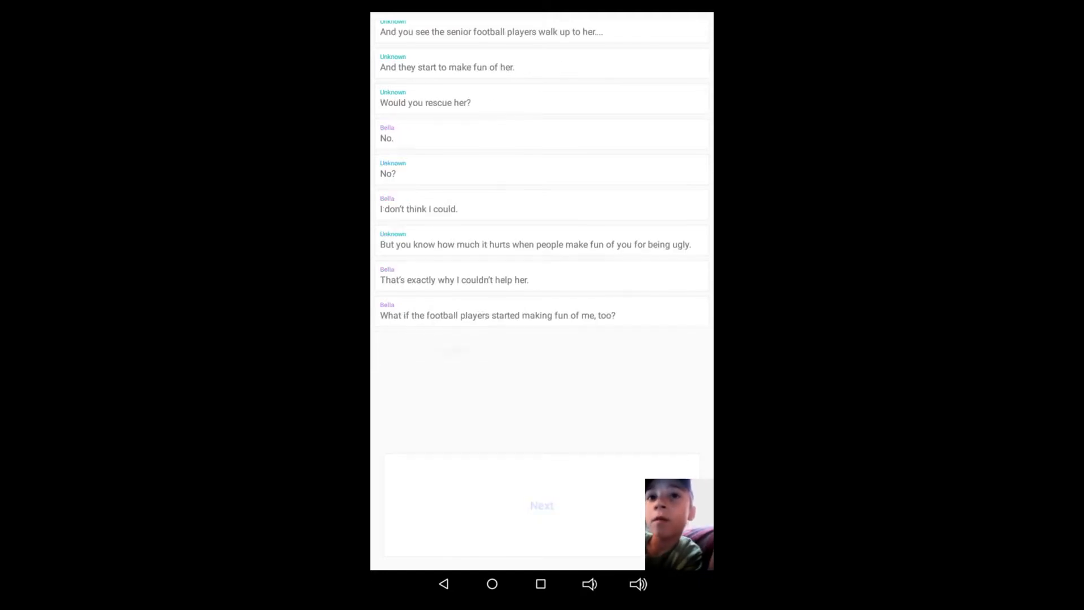
left_click(541, 505)
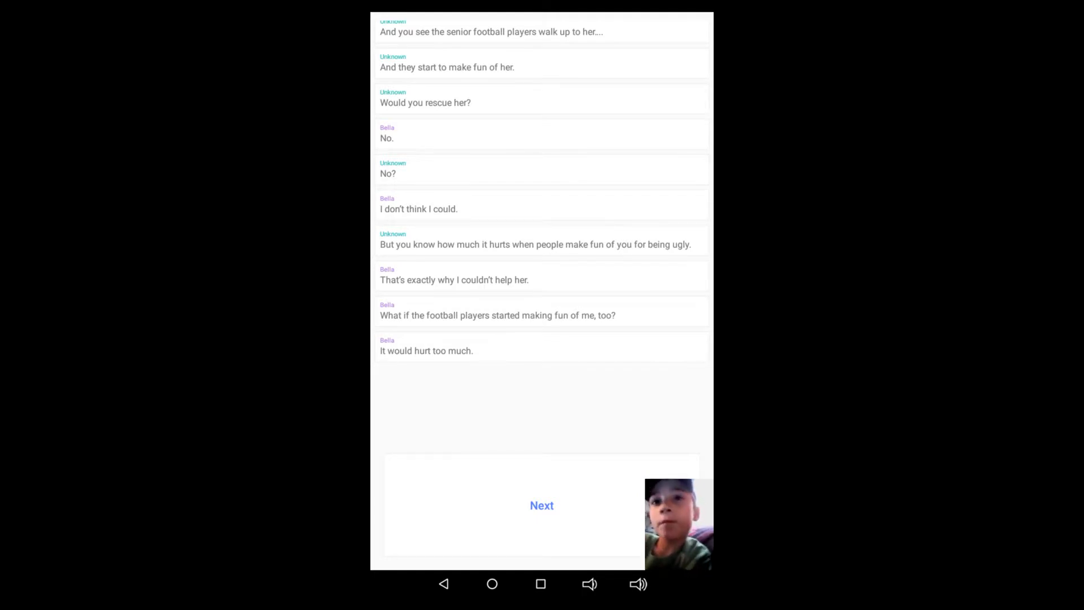
Step: Advance through Bella's "You have?" to Unknown asking if she wants to be beautiful
left_click(541, 505)
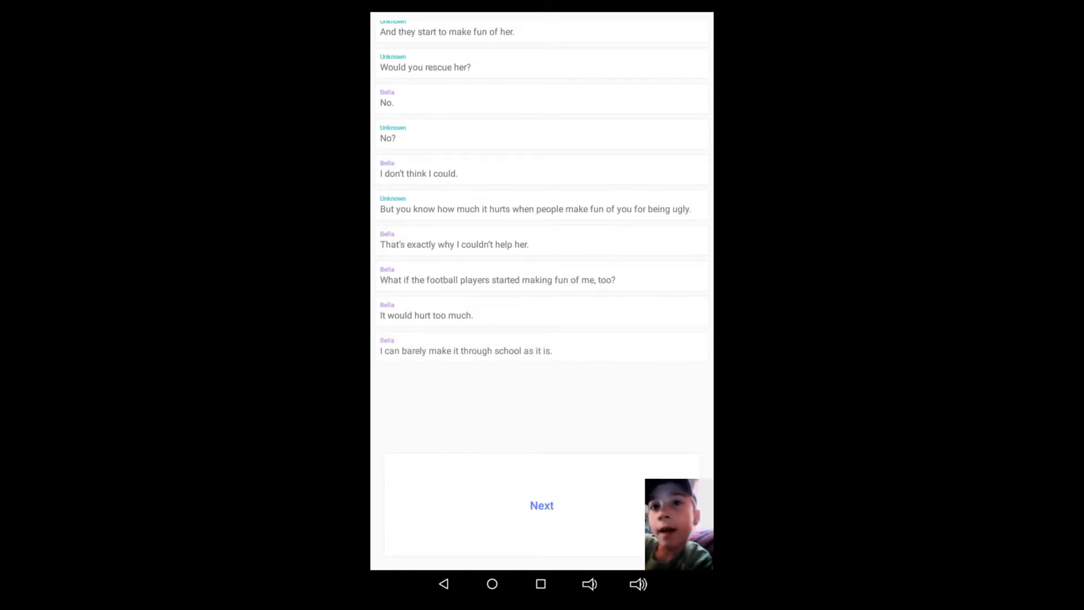
left_click(541, 505)
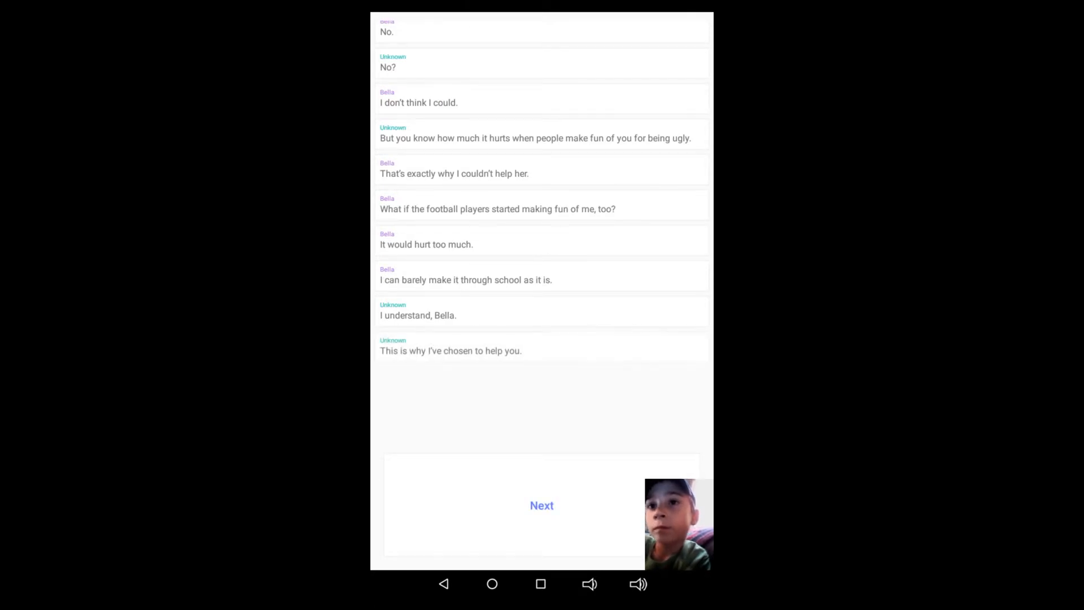
left_click(541, 505)
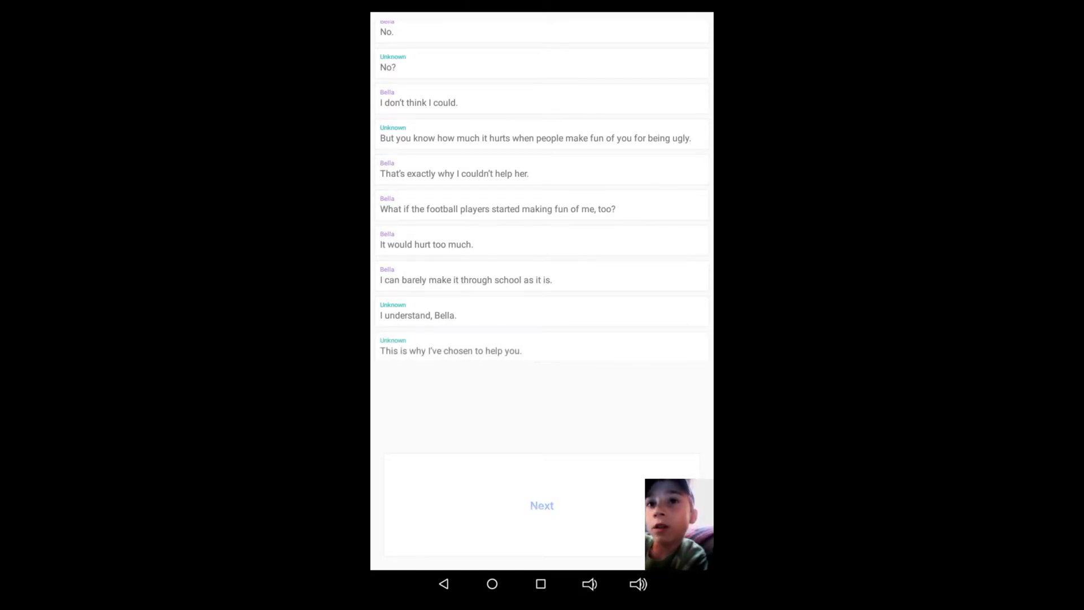
left_click(541, 505)
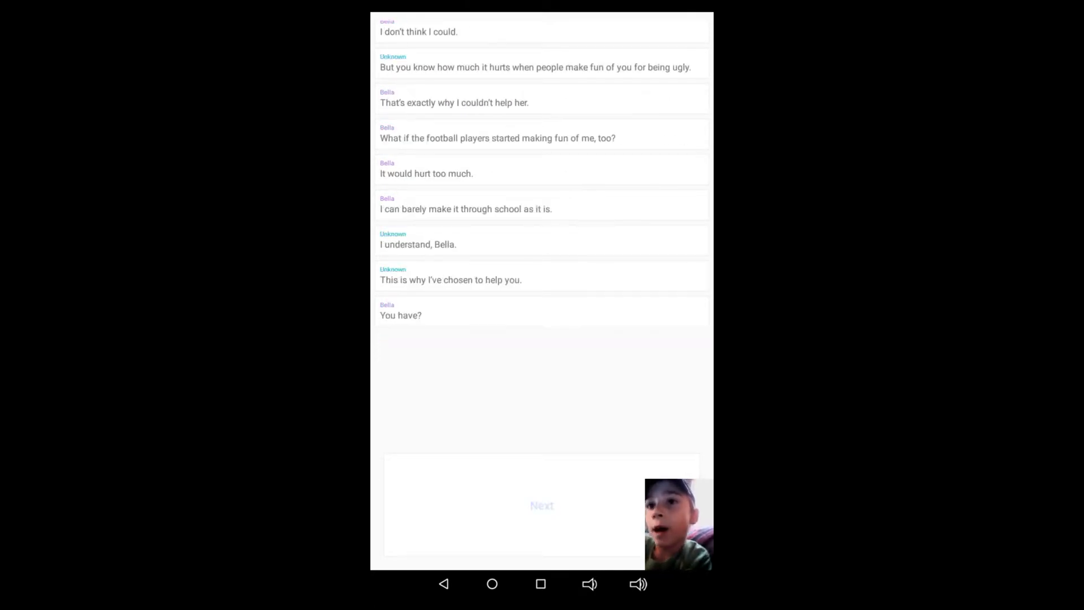
left_click(541, 504)
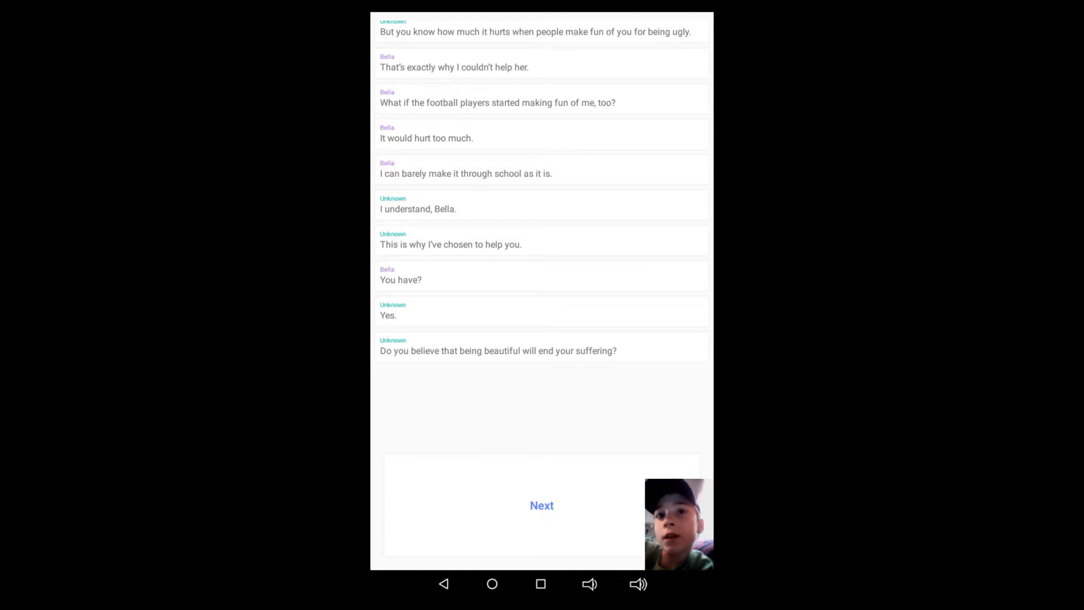
Step: Continue through Unknown's price for the wish and Bella offering her savings, to "I have no use for money."
left_click(542, 505)
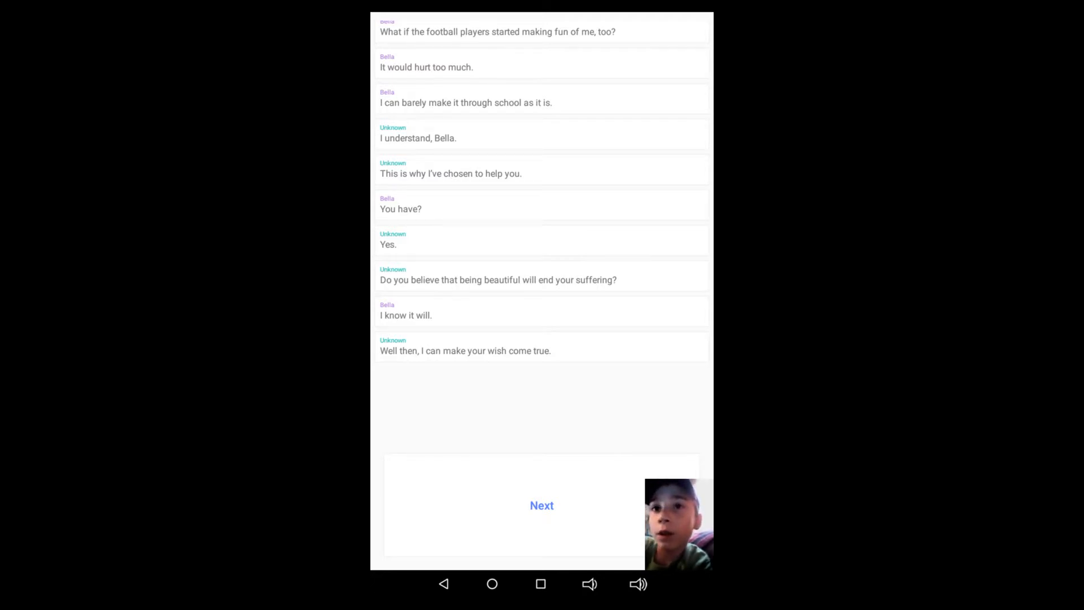
left_click(541, 506)
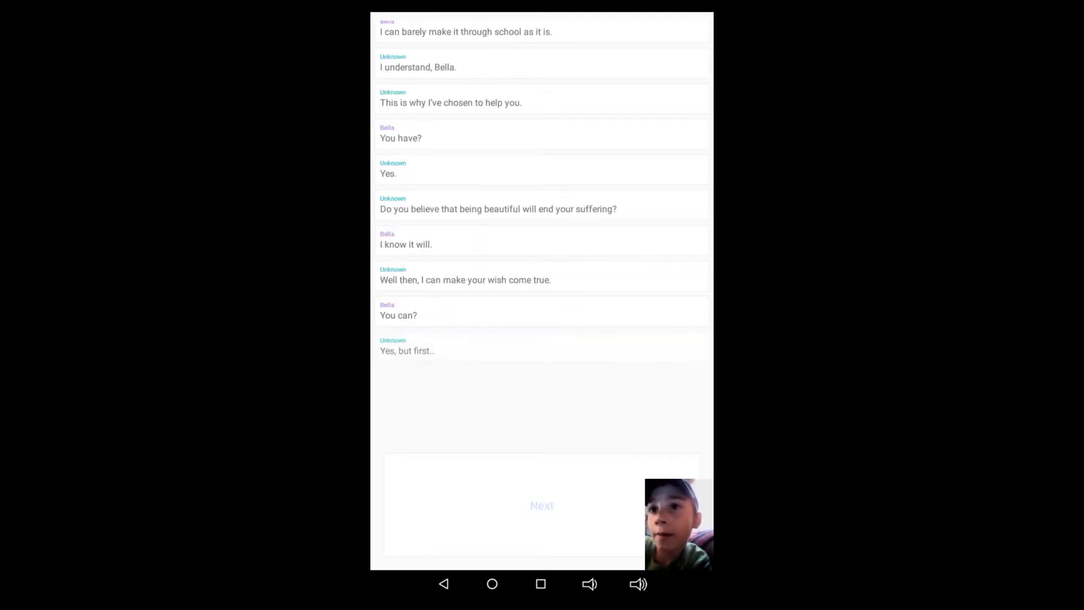
left_click(541, 504)
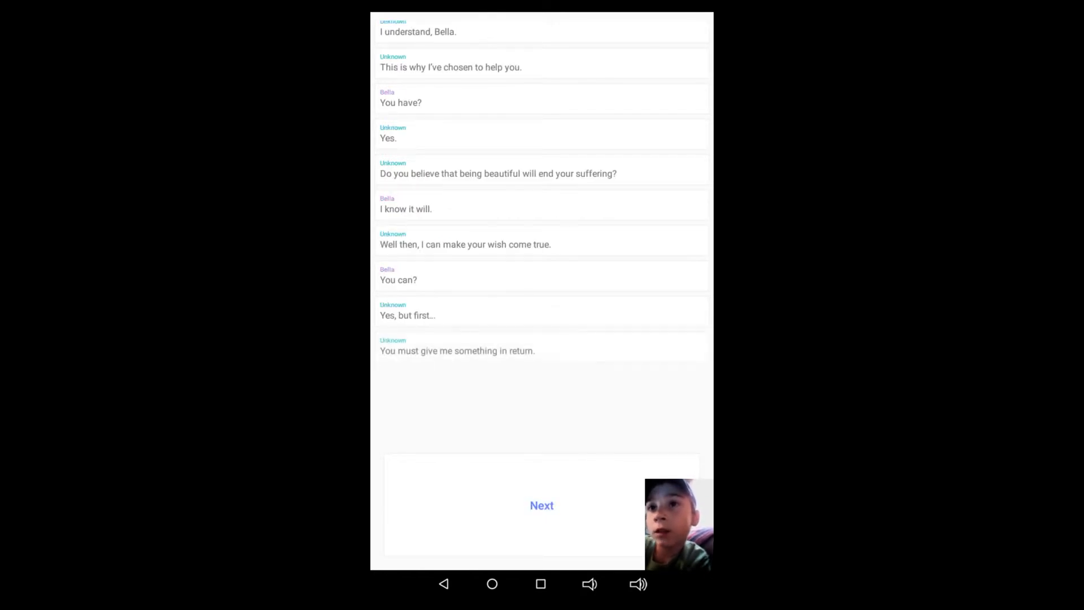
left_click(541, 505)
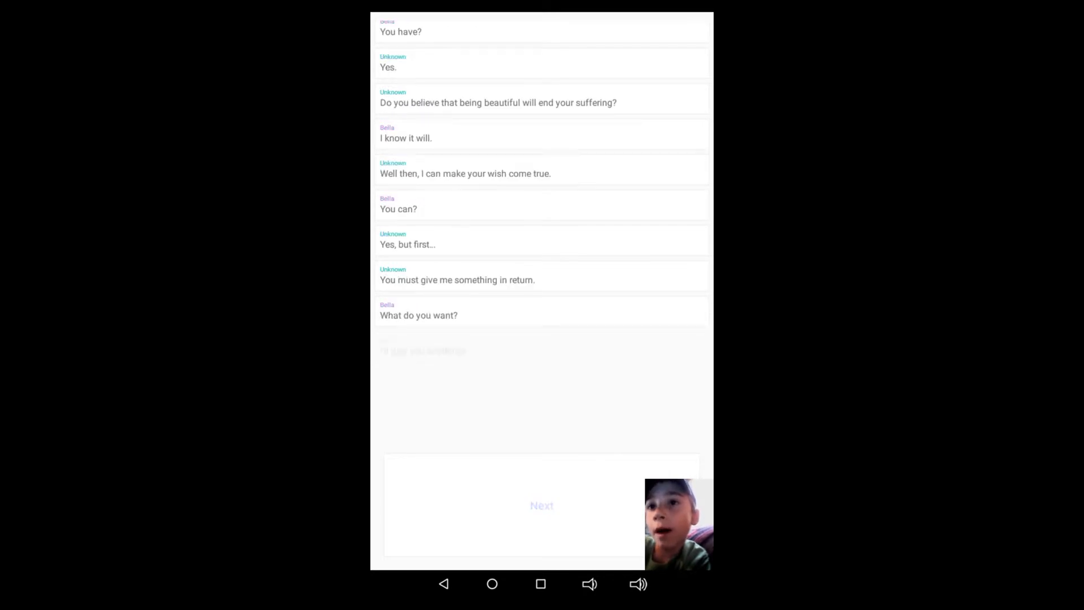
left_click(542, 505)
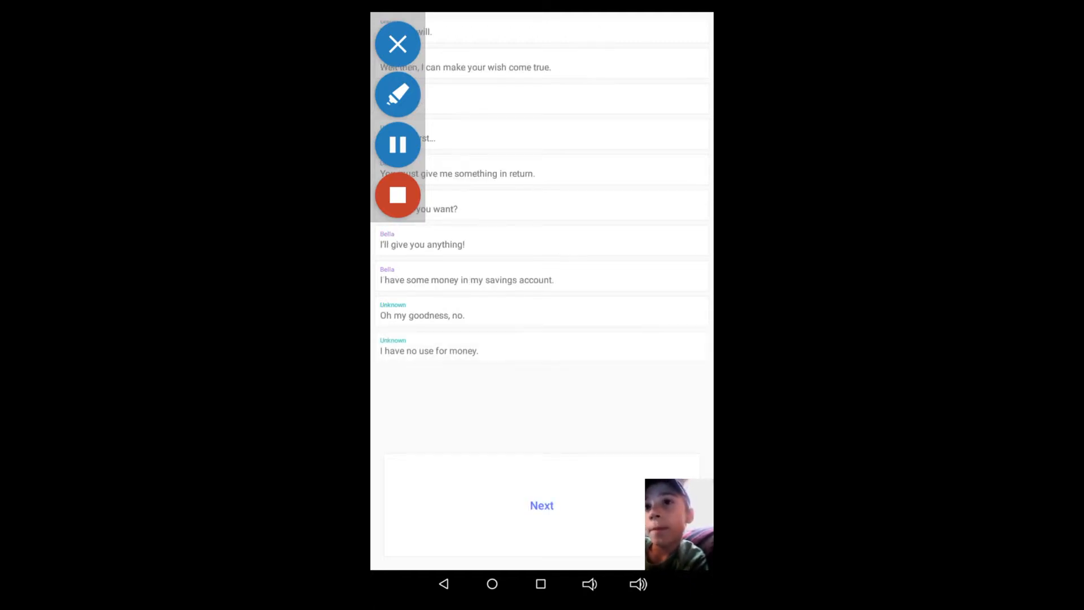
Step: Reveal Unknown asking what Bella treasures most and "Do your parents love you?"
left_click(541, 505)
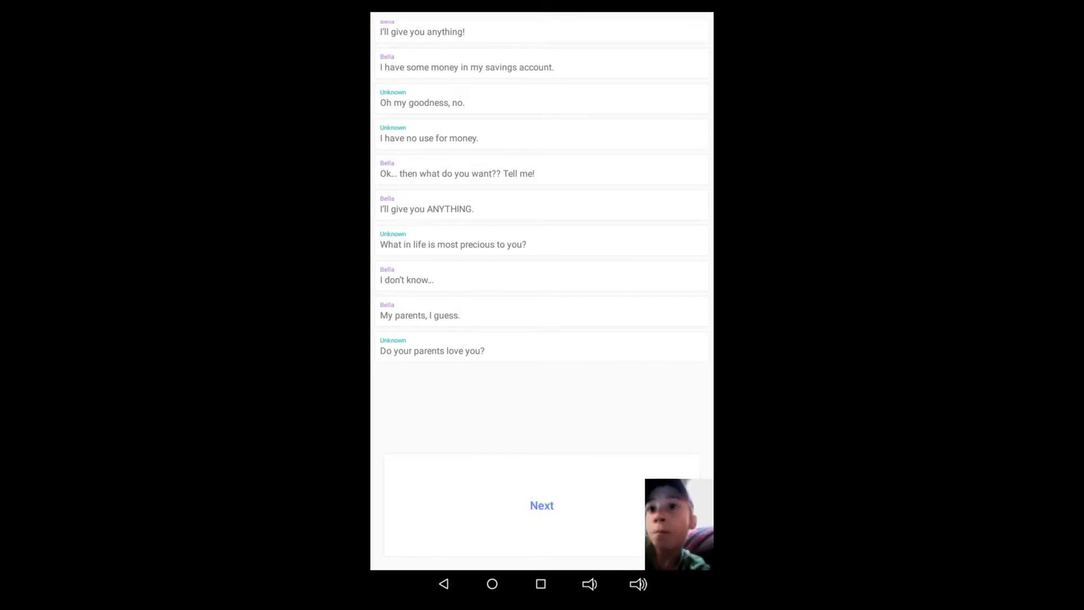
Step: Advance through Bella being an only child and Unknown's doubt, to "I've always just believed my parents loved me."
left_click(542, 505)
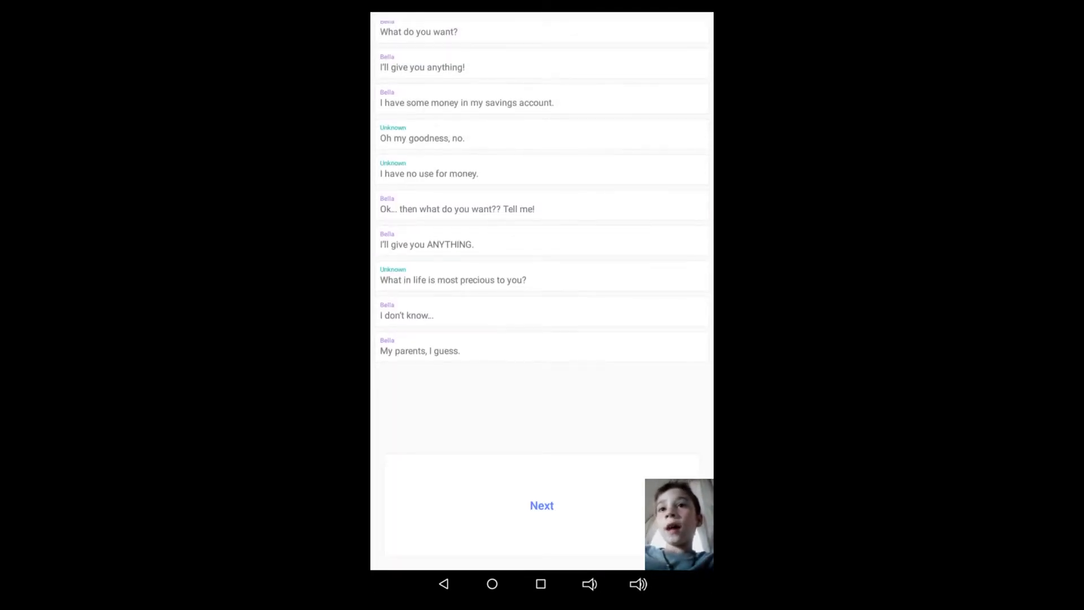
left_click(541, 505)
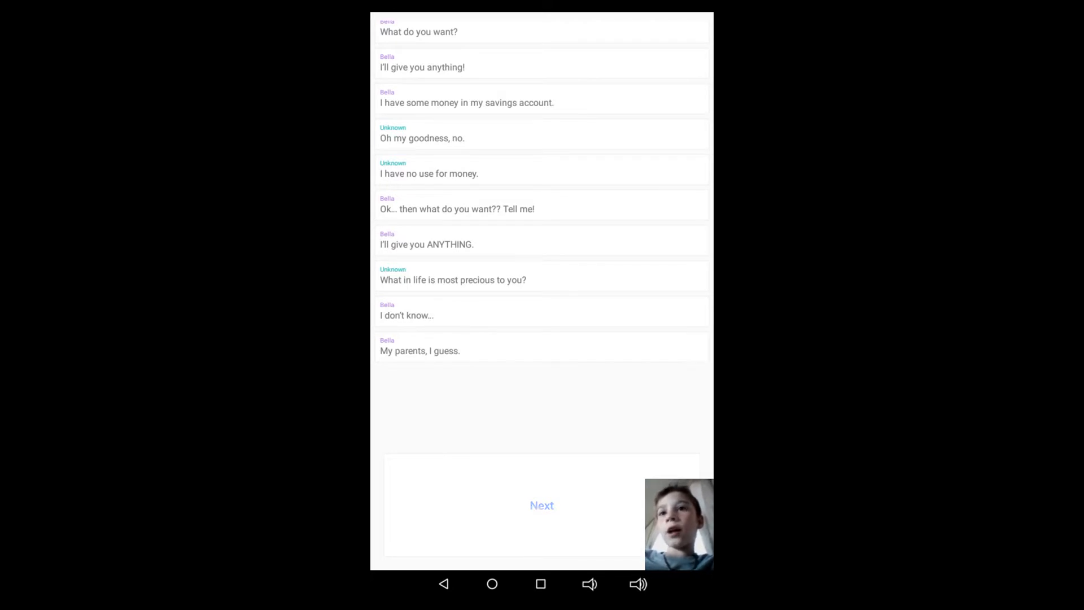
left_click(541, 505)
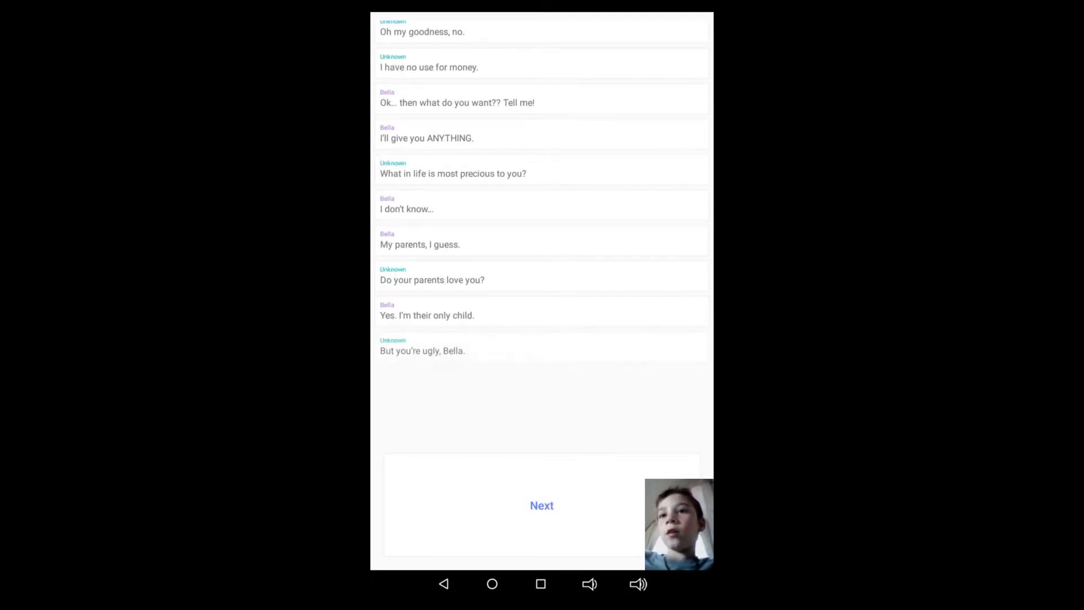
left_click(542, 505)
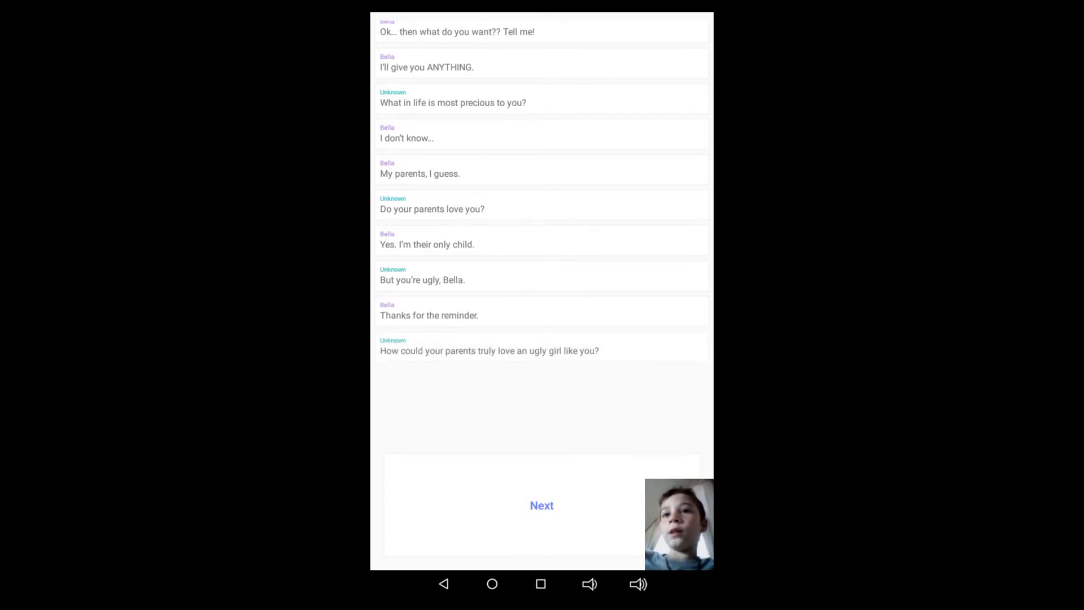
left_click(542, 504)
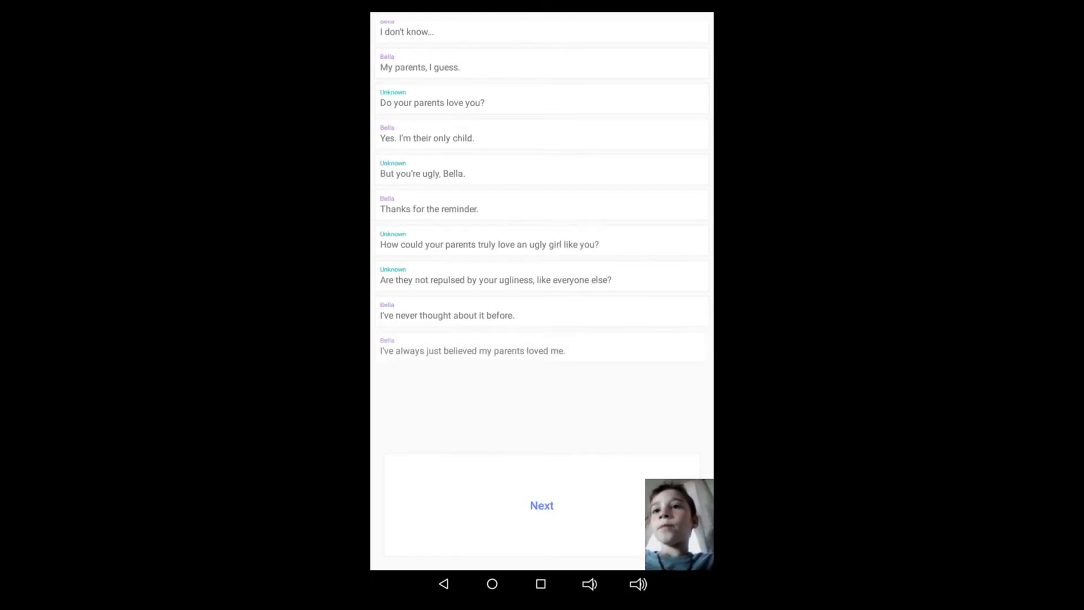
Step: Advance past Unknown's 'Unconditionally?' and 'everything comes with a price' to Bella admitting her sadness
left_click(541, 504)
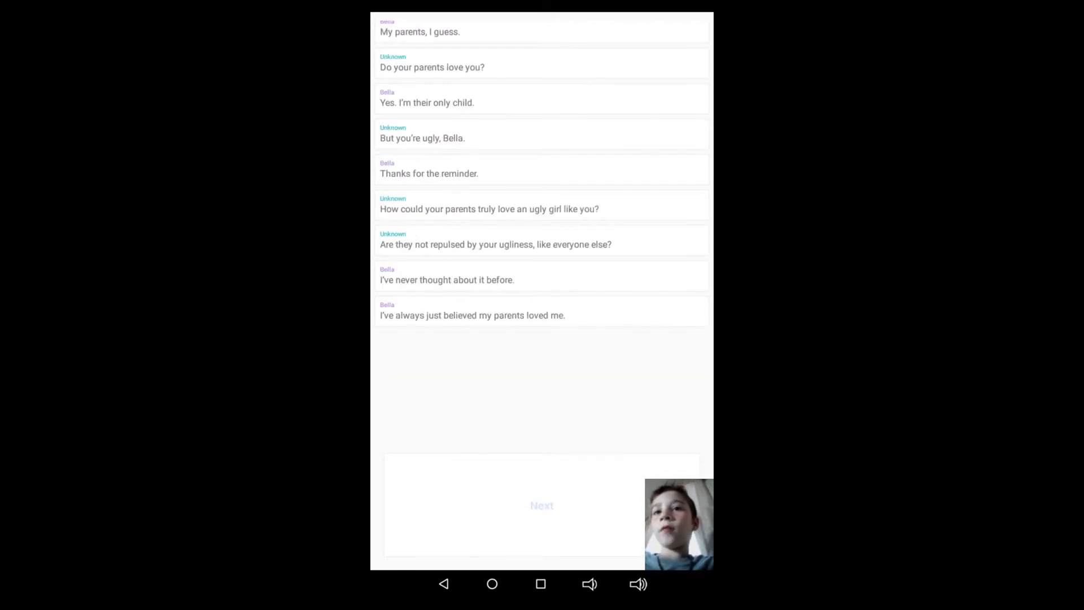
left_click(541, 505)
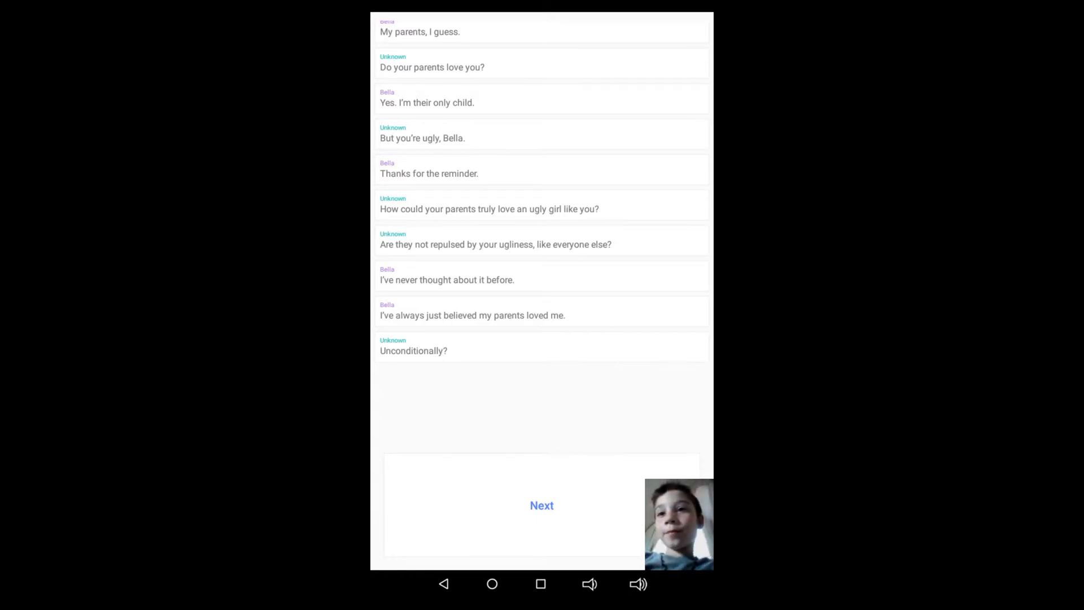
left_click(541, 505)
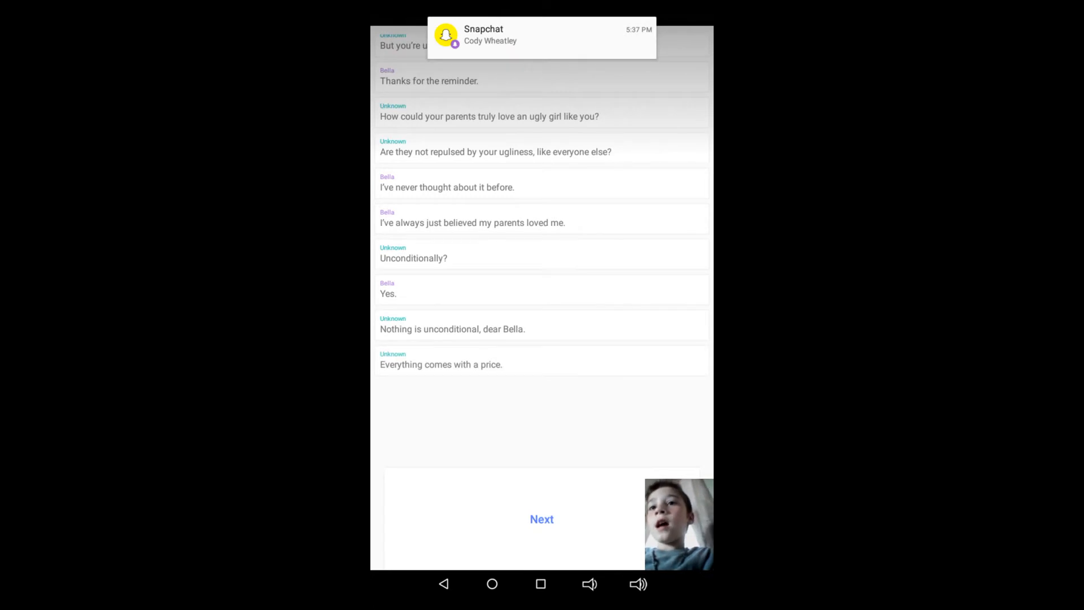
left_click(541, 519)
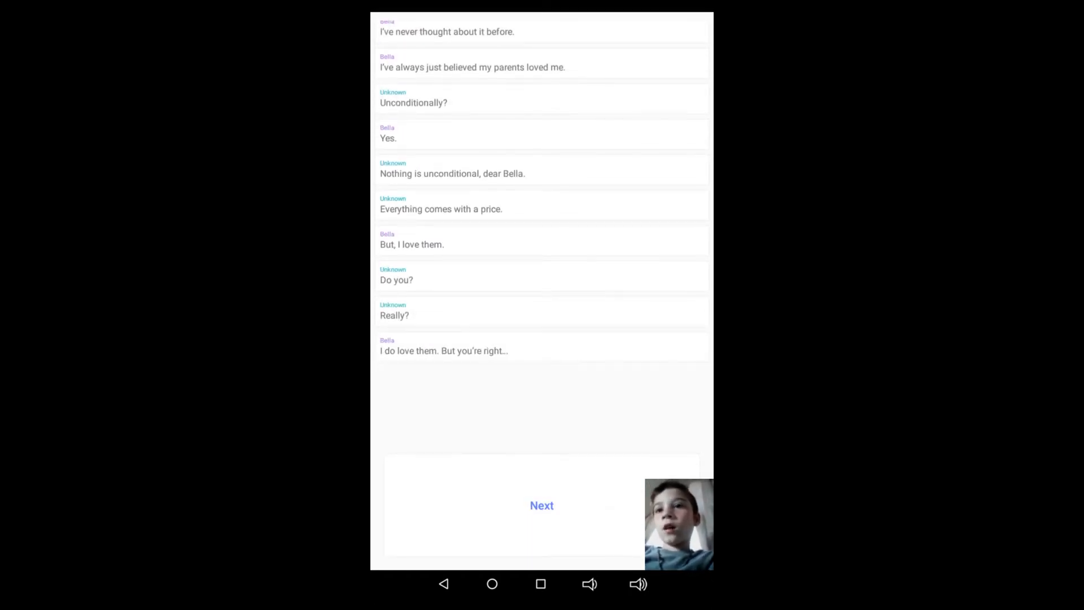
left_click(542, 505)
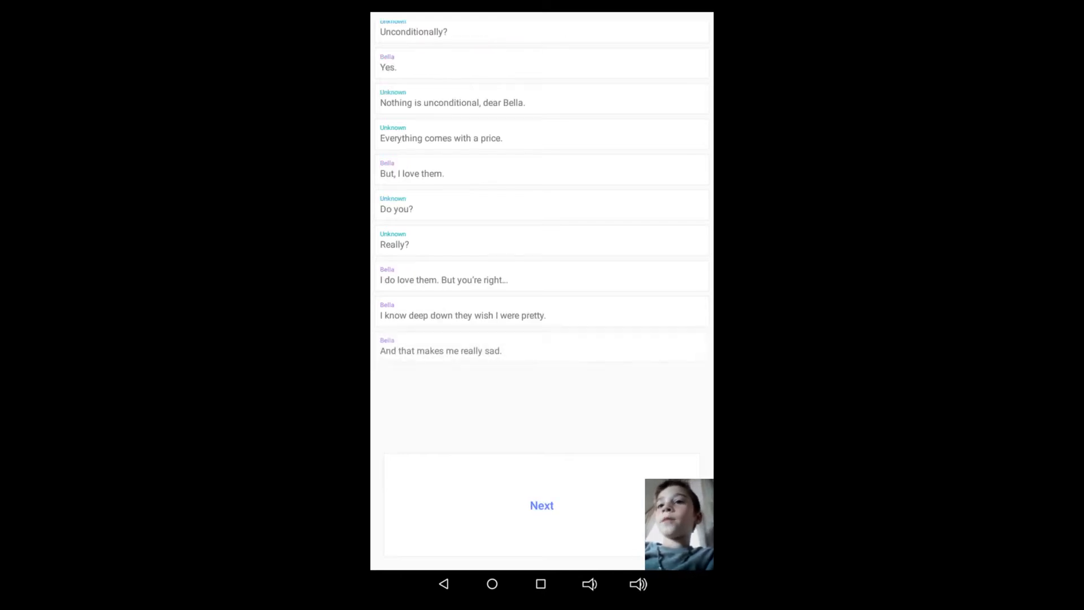
Step: Advance through Bella describing her model mother and quarterback dad until she asks how they could love an ugly girl
left_click(541, 504)
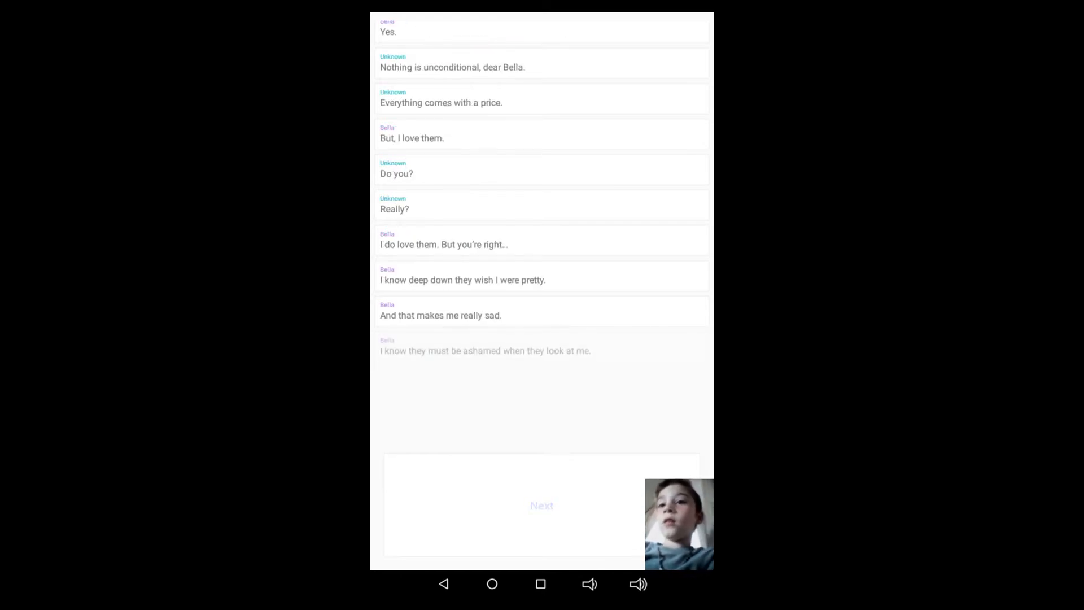
left_click(542, 504)
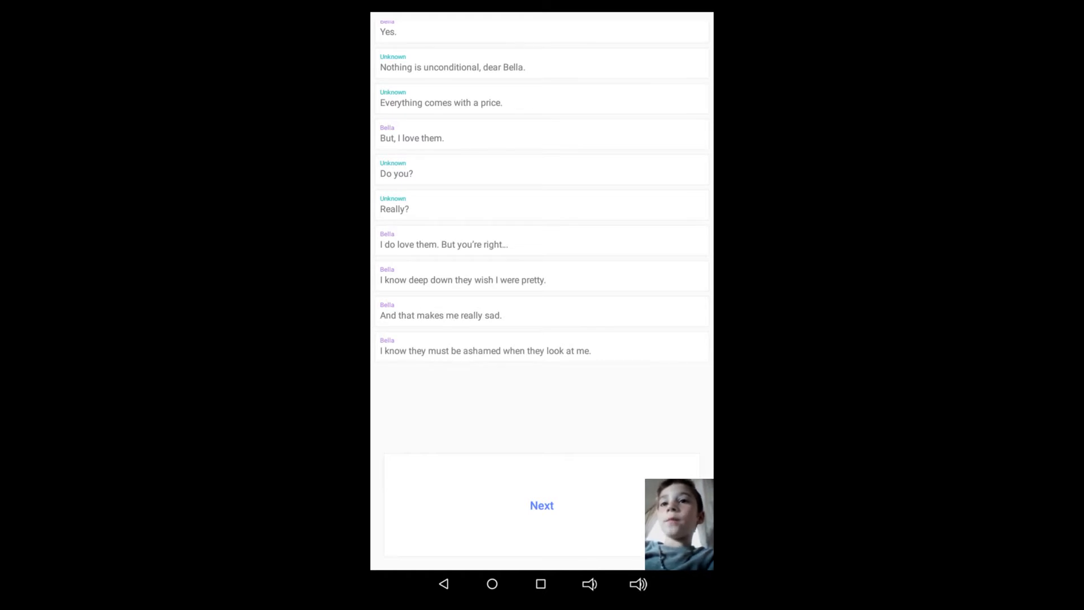
left_click(541, 505)
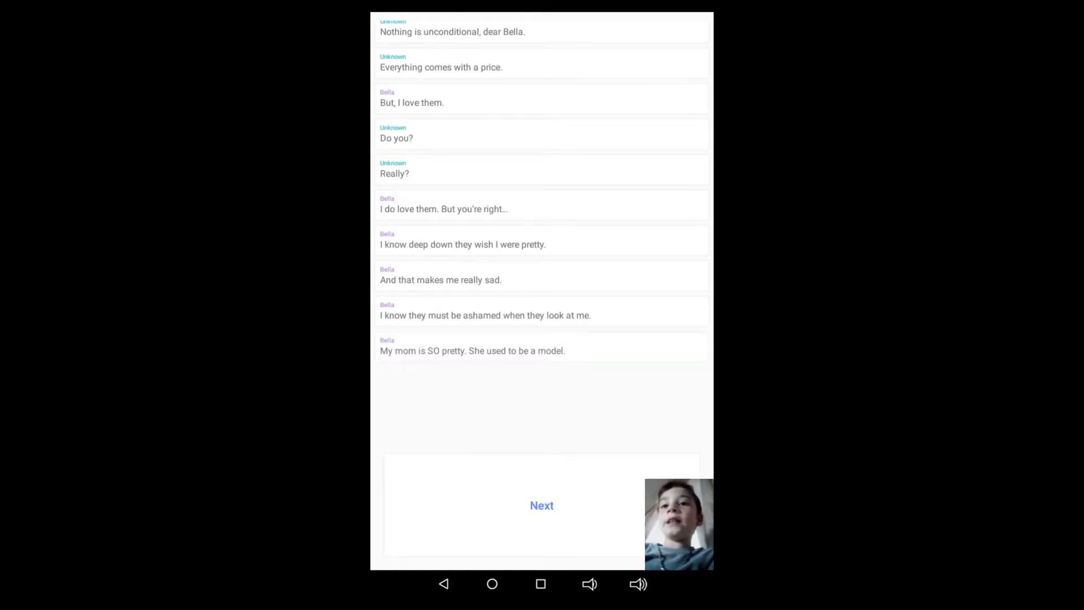
left_click(541, 505)
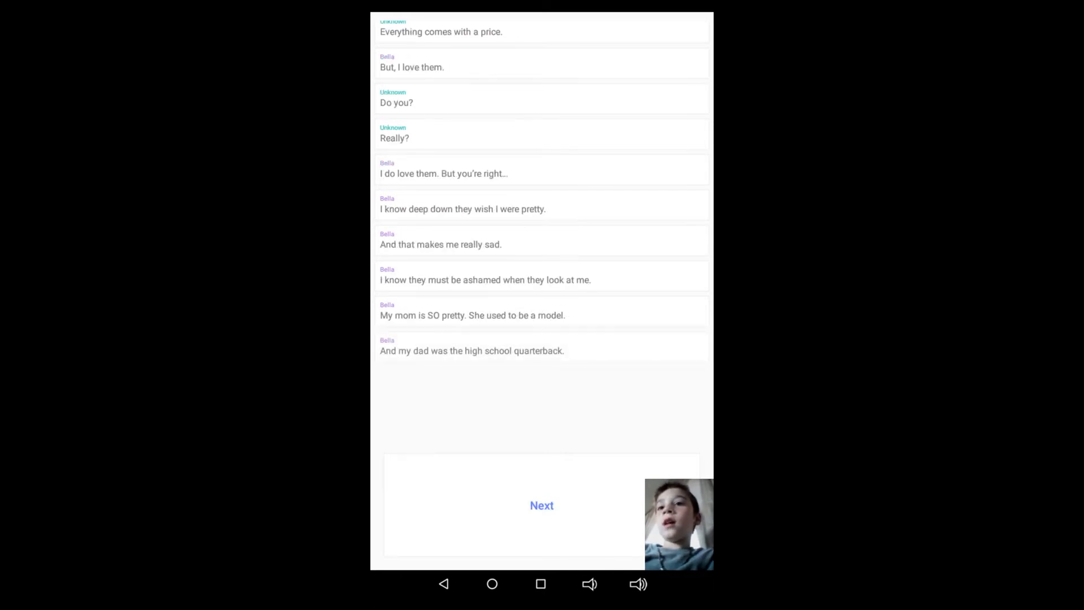
left_click(541, 505)
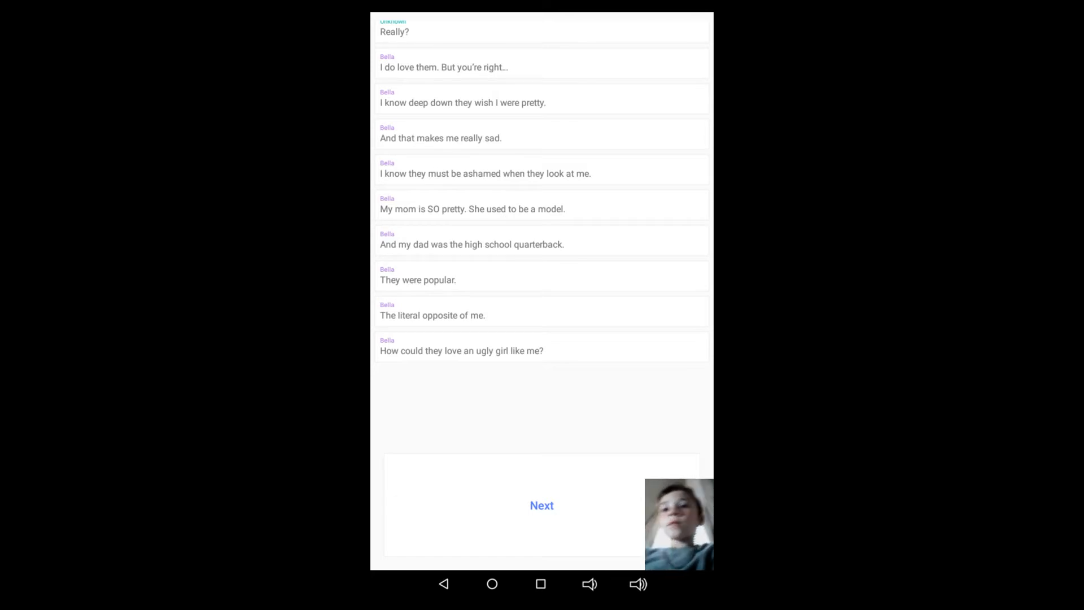
Step: Advance through Bella's 'Yes. I do.' and vow to give anything until Unknown asks what is most precious to her
left_click(542, 504)
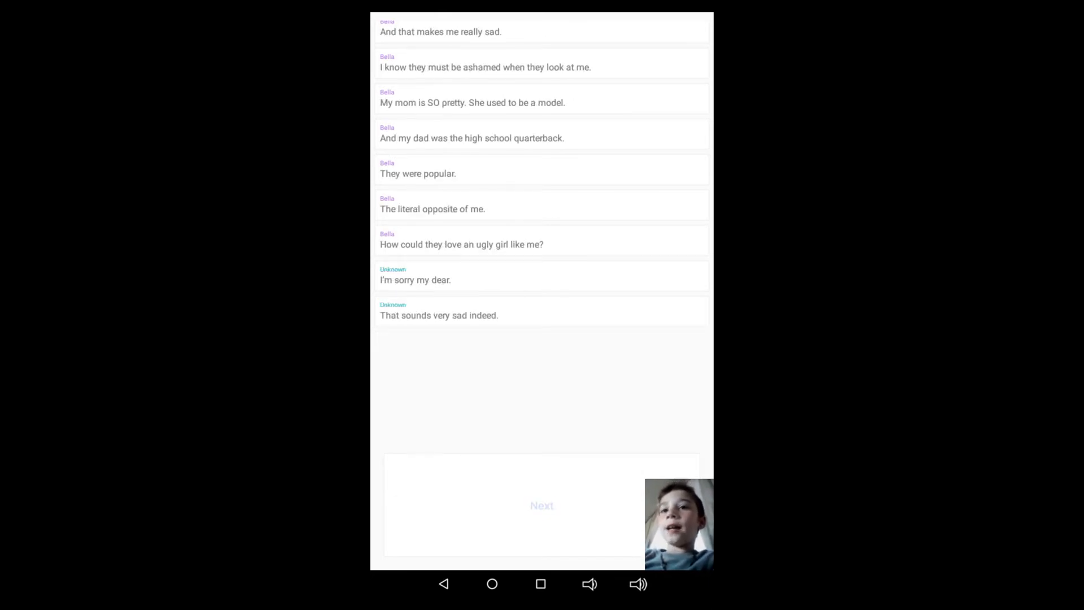
left_click(542, 504)
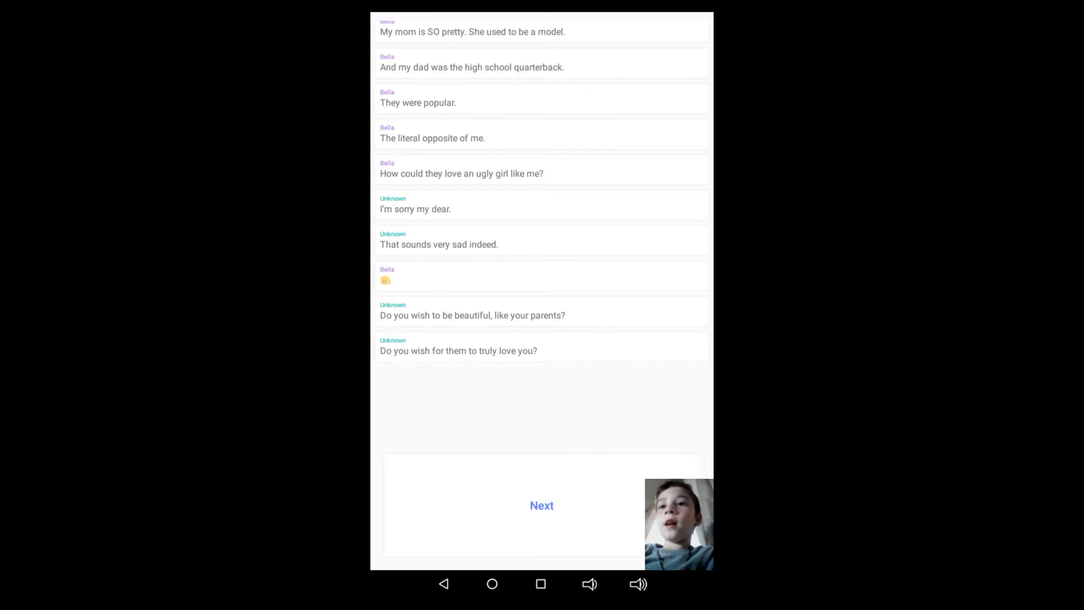
left_click(542, 505)
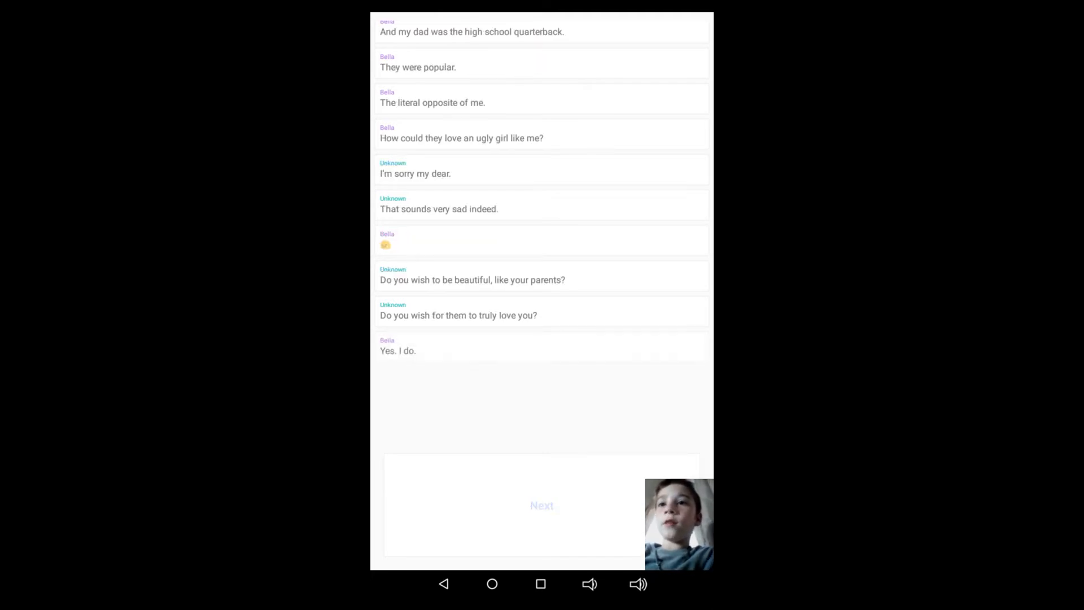
left_click(541, 504)
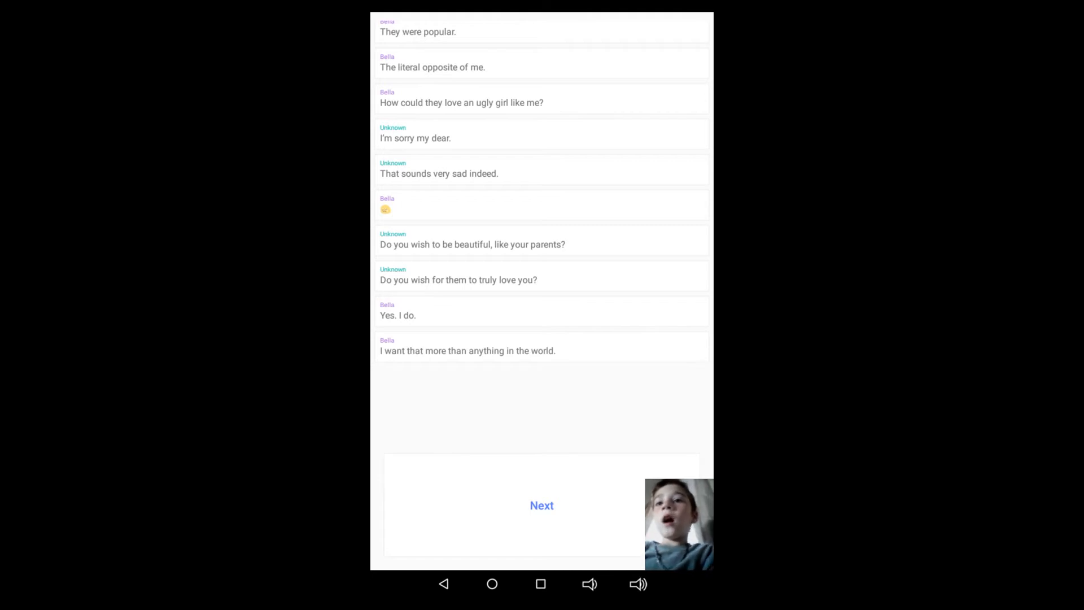
left_click(541, 504)
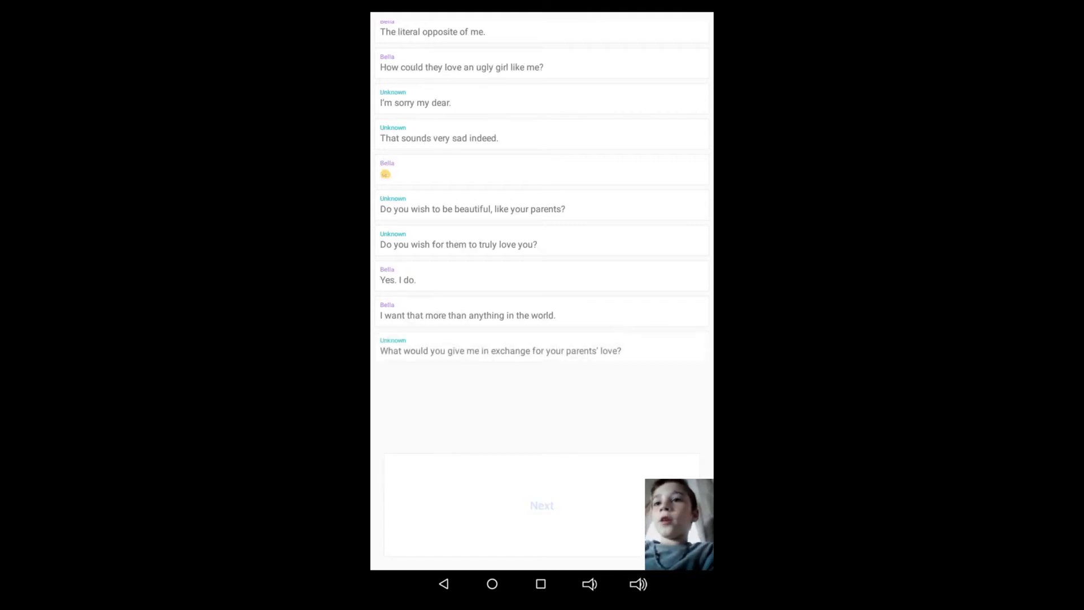
left_click(541, 505)
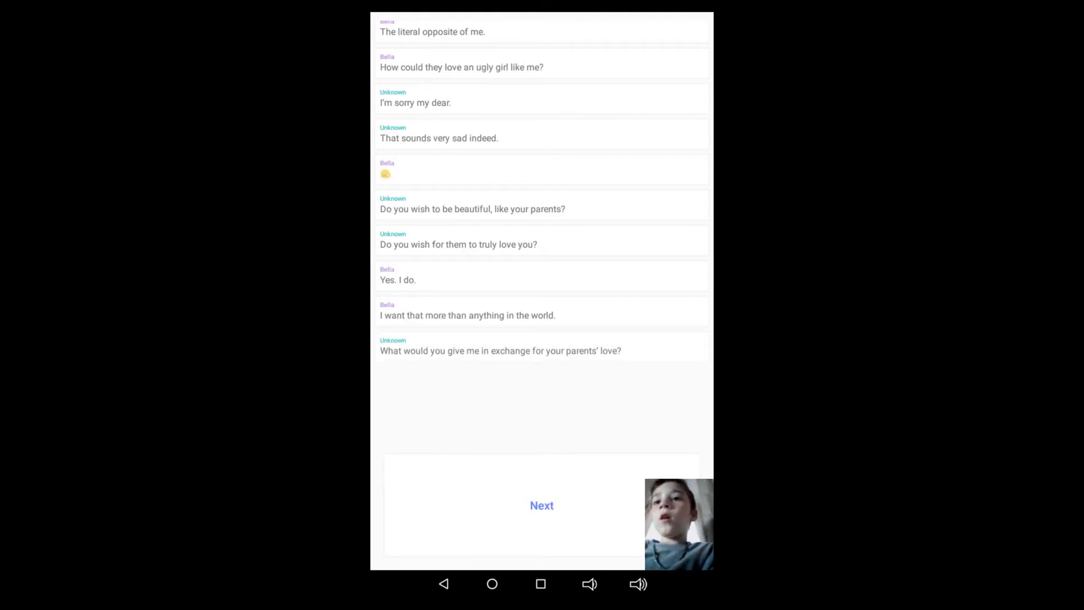
left_click(541, 505)
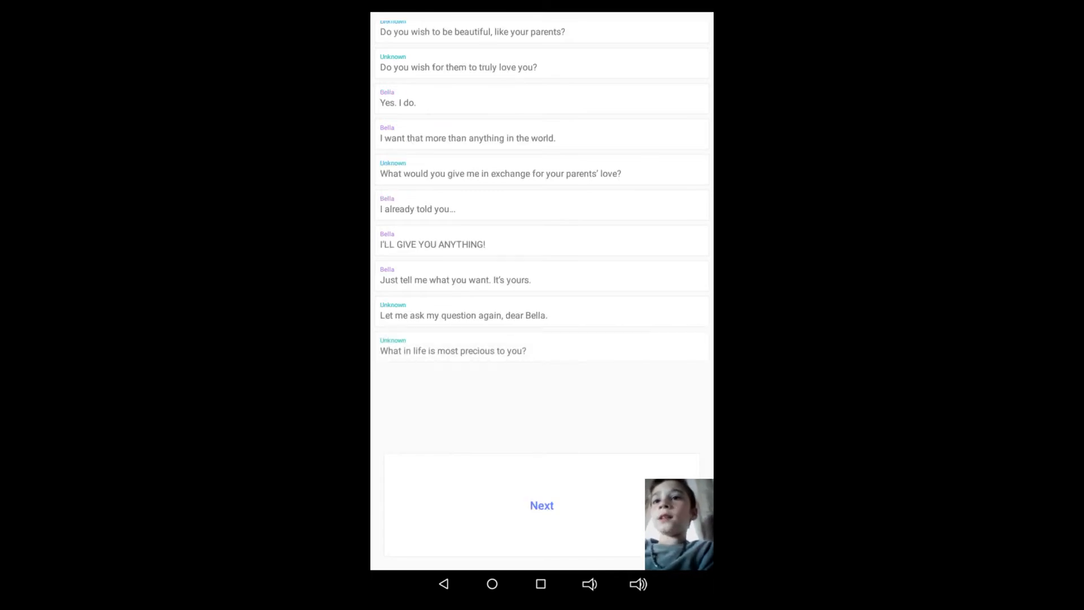
Step: Advance to Bella naming singing as most precious and Unknown, her fairy godmother, saying 'I hear you.'
left_click(541, 505)
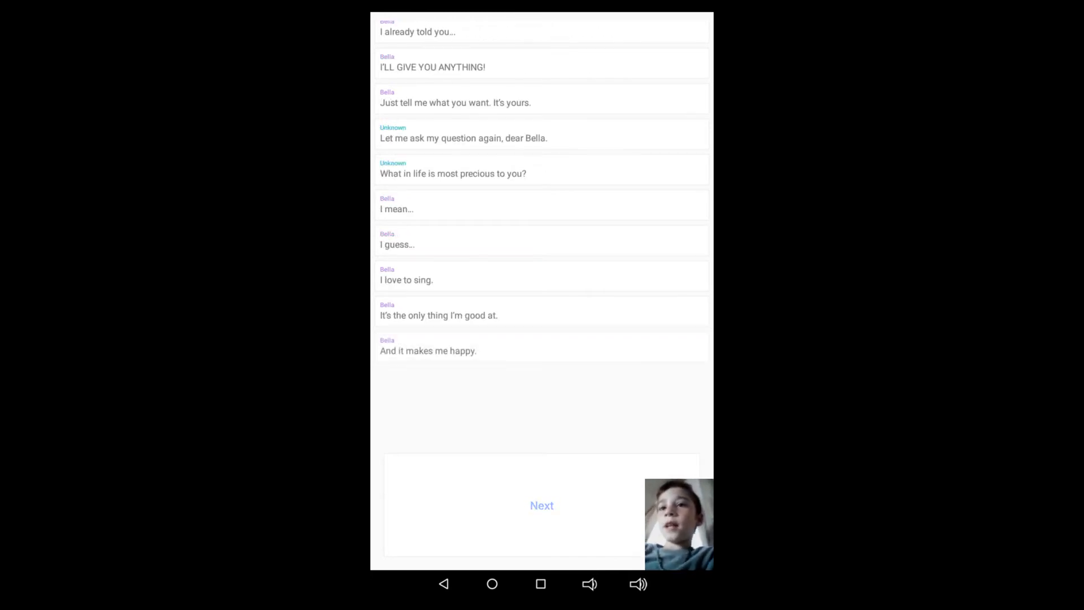
left_click(541, 505)
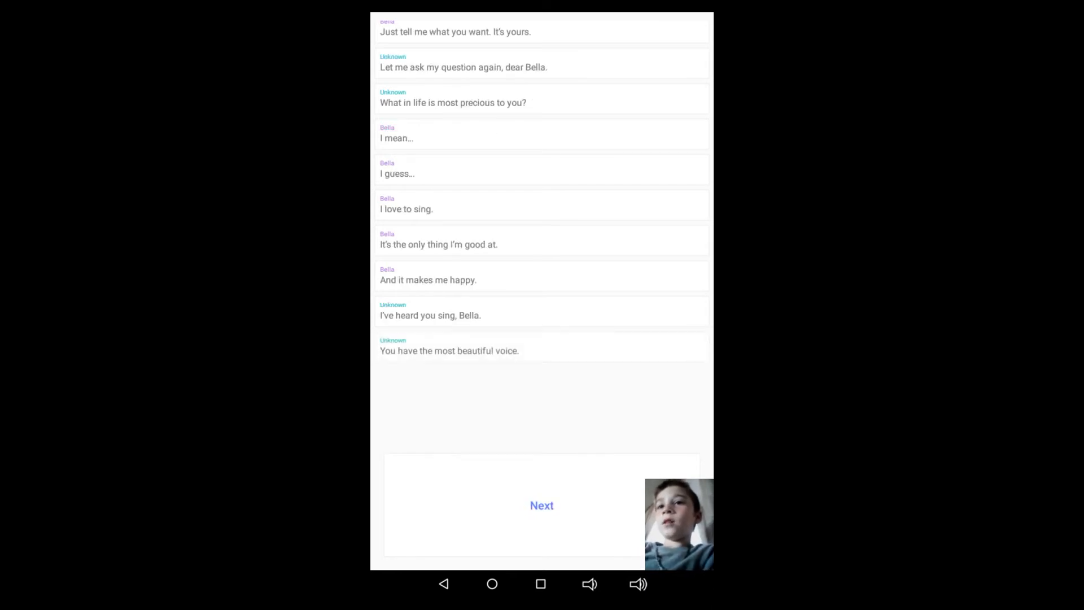
left_click(541, 504)
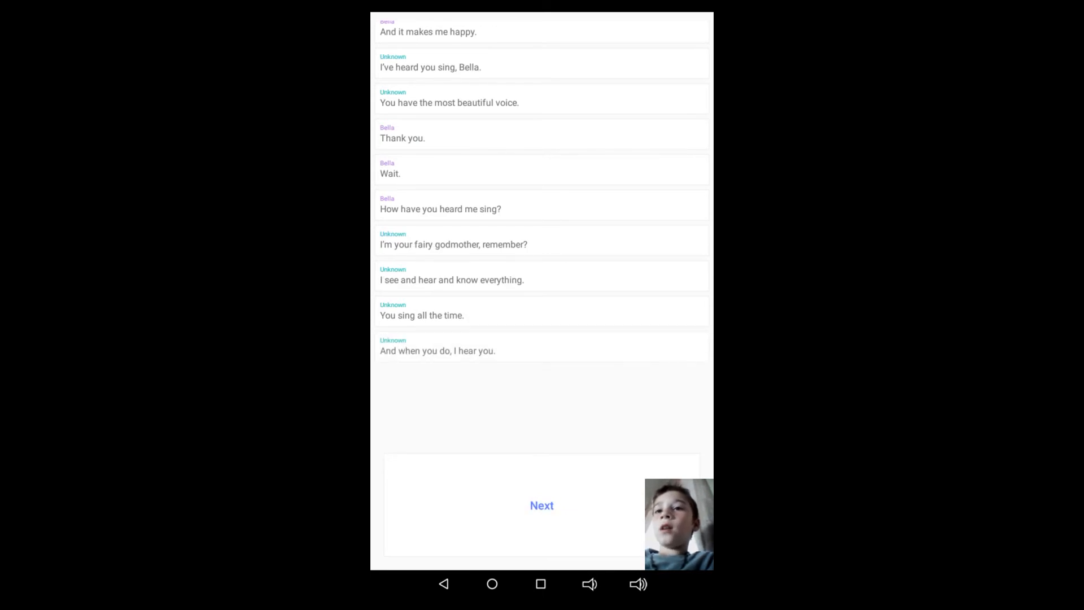
Step: Advance through Bella explaining she sings to escape feeling ugly, lonely and unloved until Unknown wants her voice
left_click(541, 505)
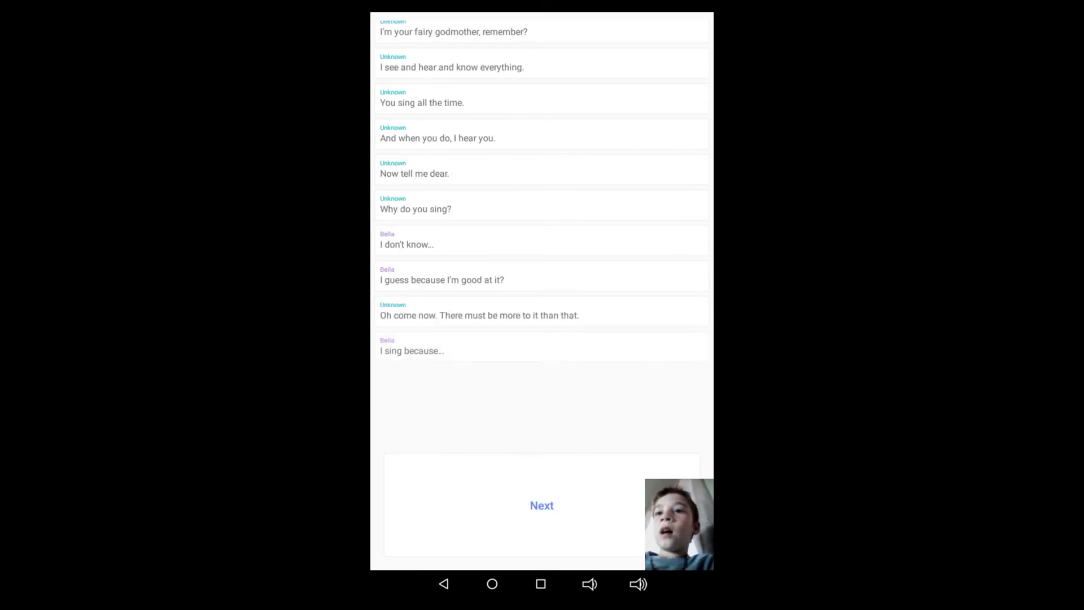
left_click(541, 505)
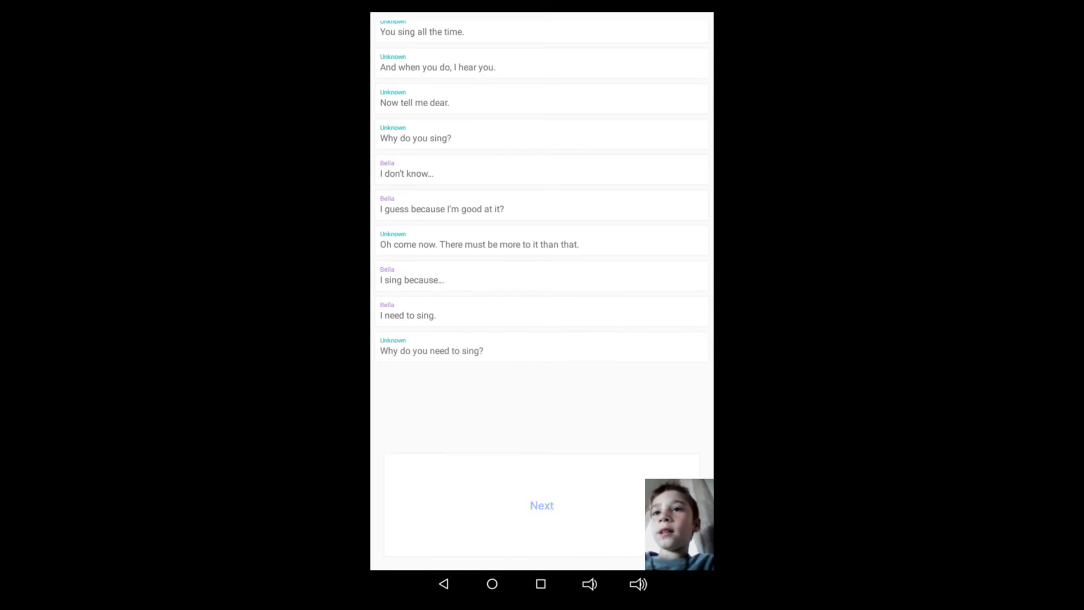
left_click(541, 505)
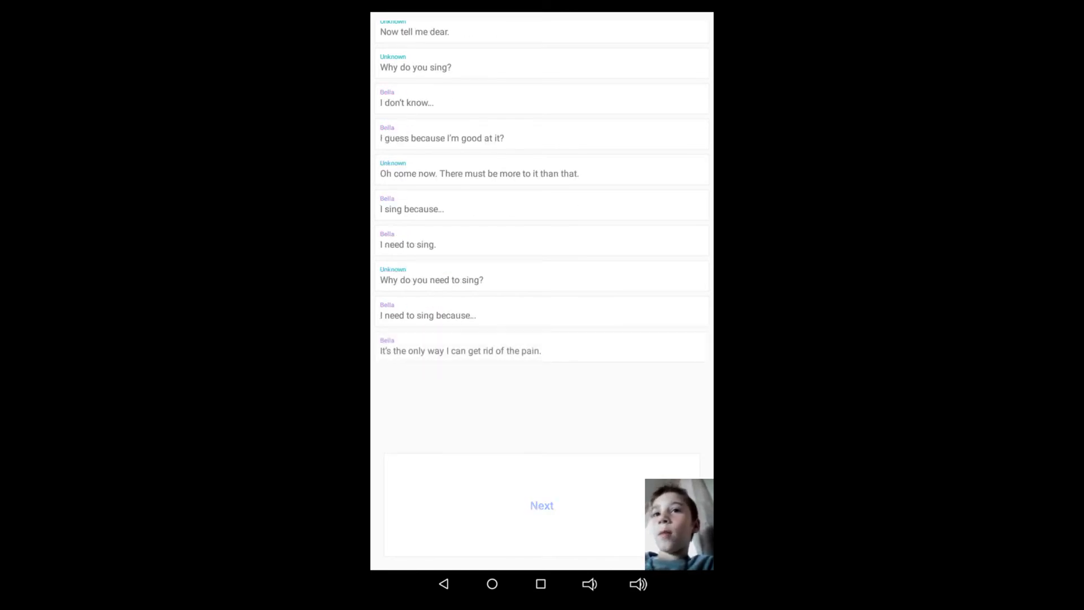
left_click(541, 506)
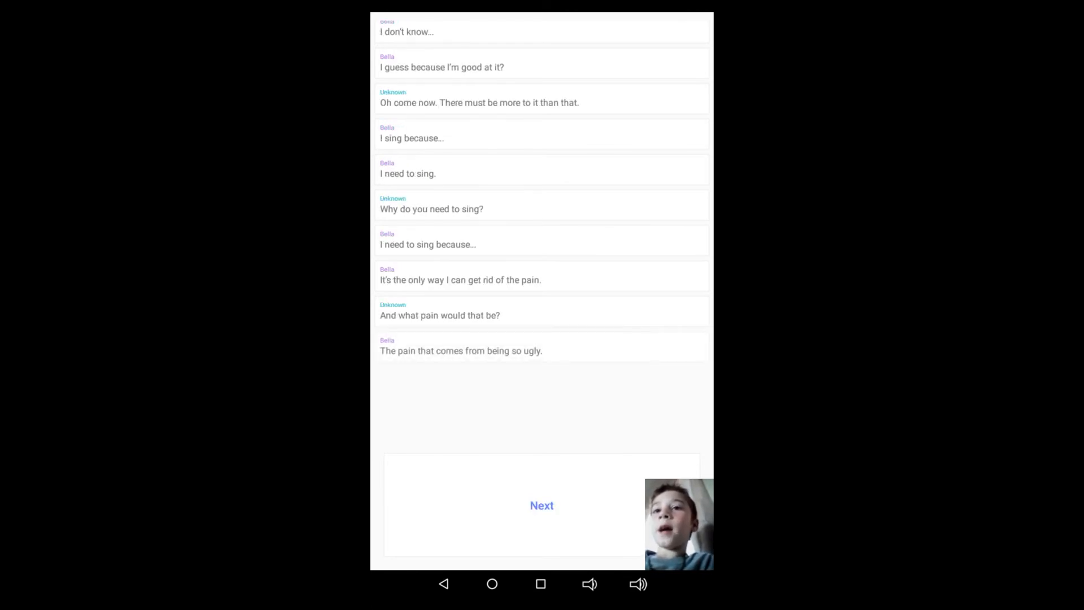
left_click(541, 505)
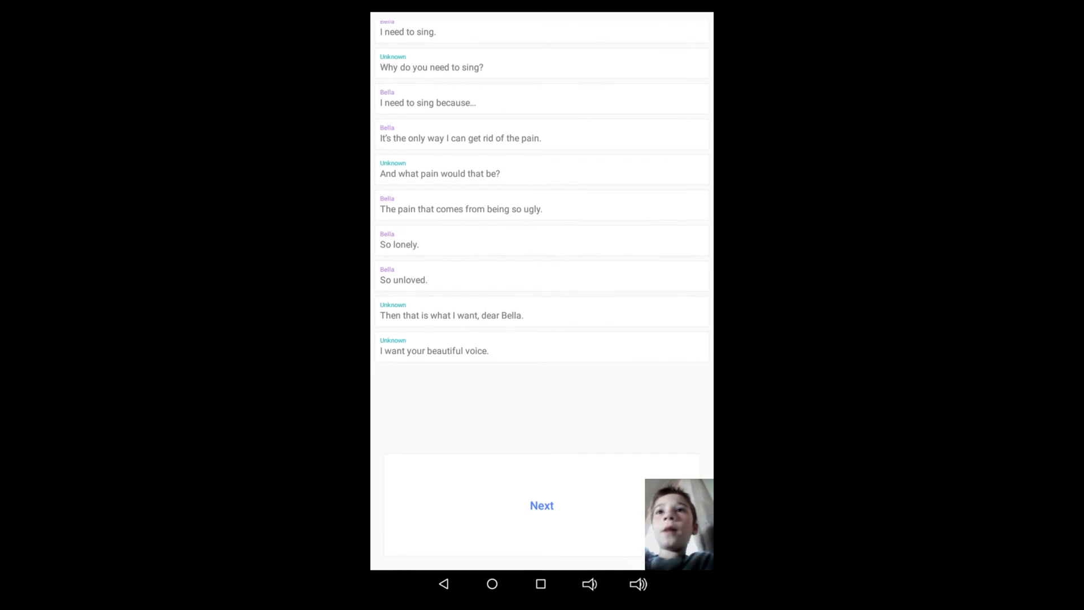
Step: Advance through Unknown's offer to make Bella pretty and reassurance about losing her singing without pain
left_click(541, 506)
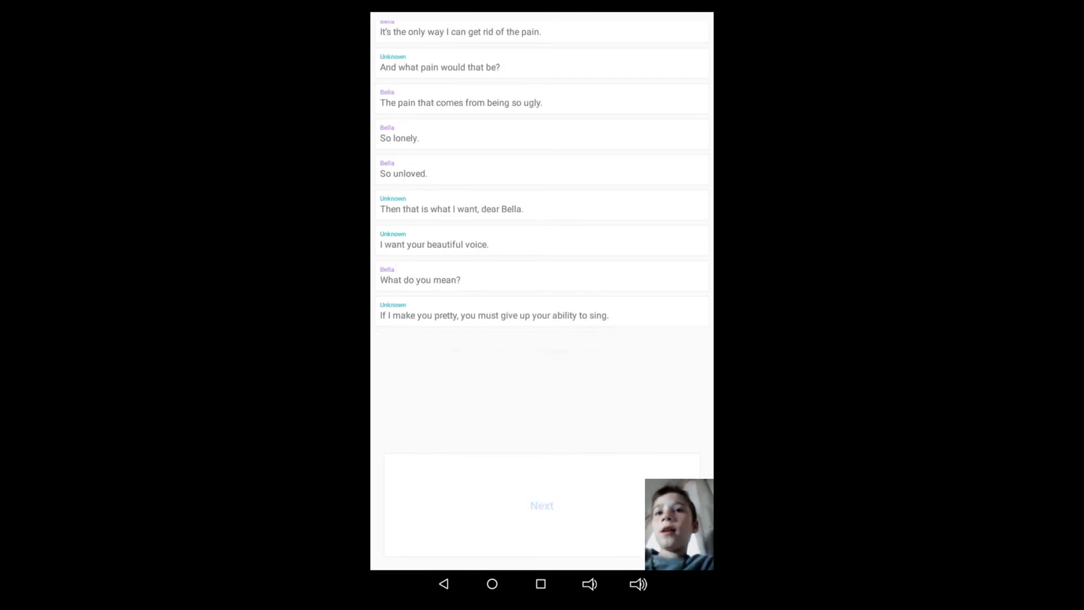
left_click(541, 504)
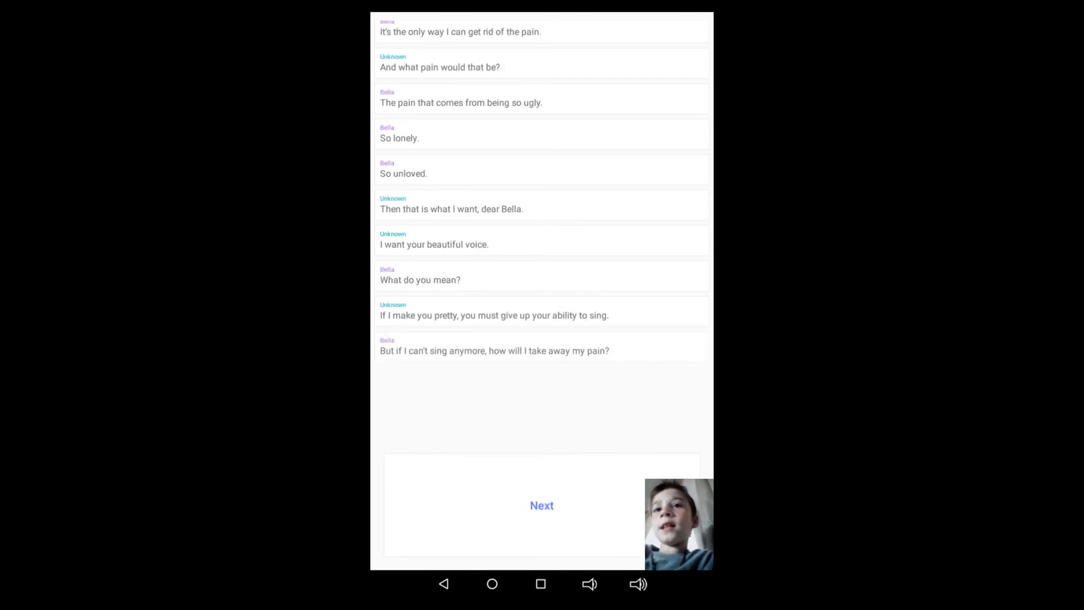
left_click(541, 505)
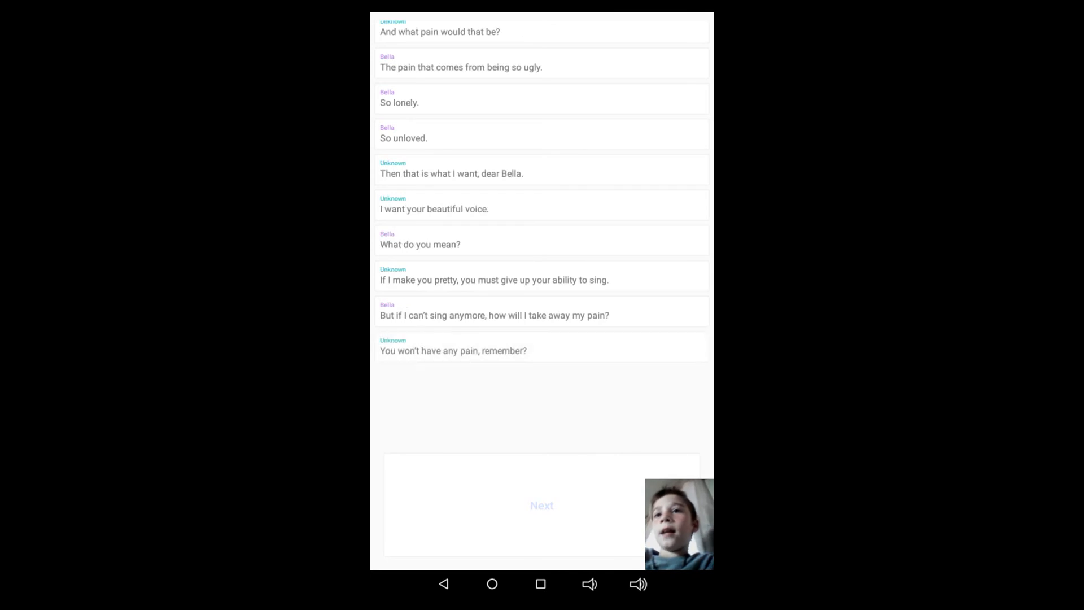
left_click(541, 505)
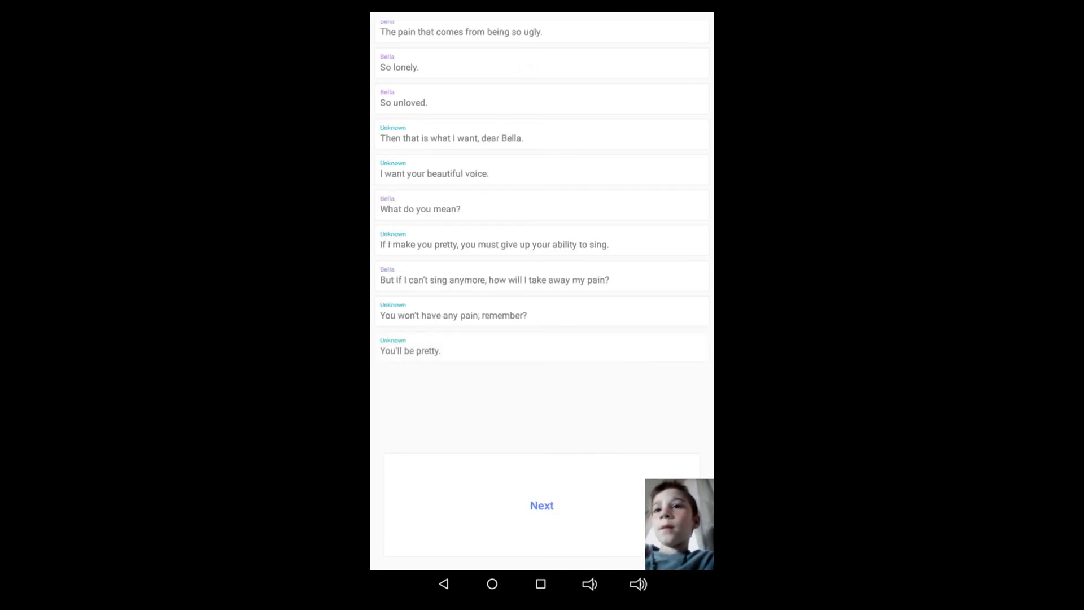
Step: Advance through Bella asking for a promise, Unknown promising, Bella's 'I accept!' and Unknown's 'Wonderful.'
left_click(542, 505)
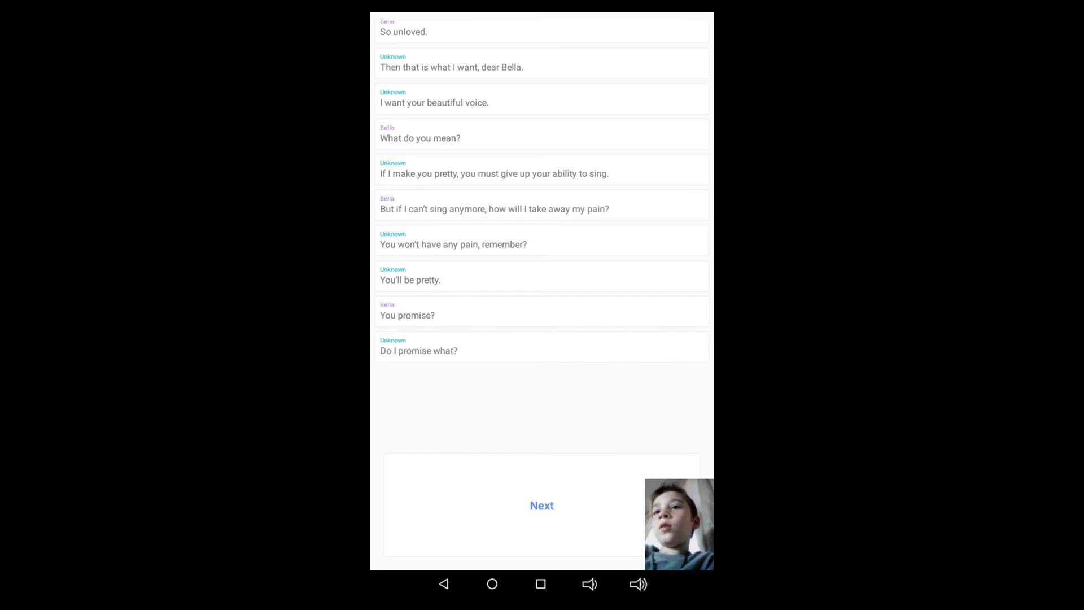
left_click(542, 505)
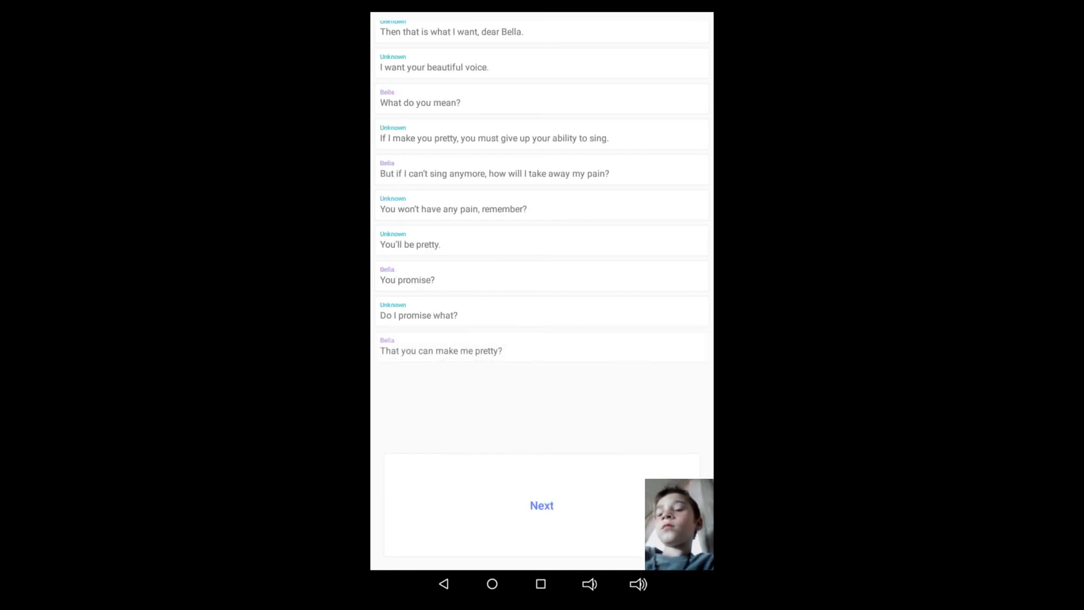
left_click(541, 505)
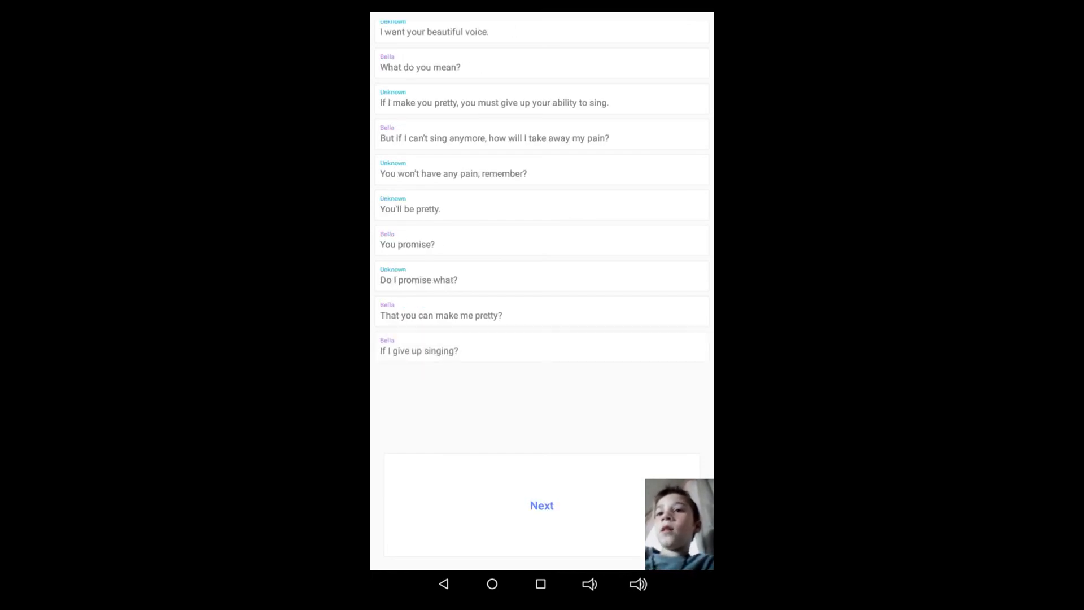
left_click(541, 505)
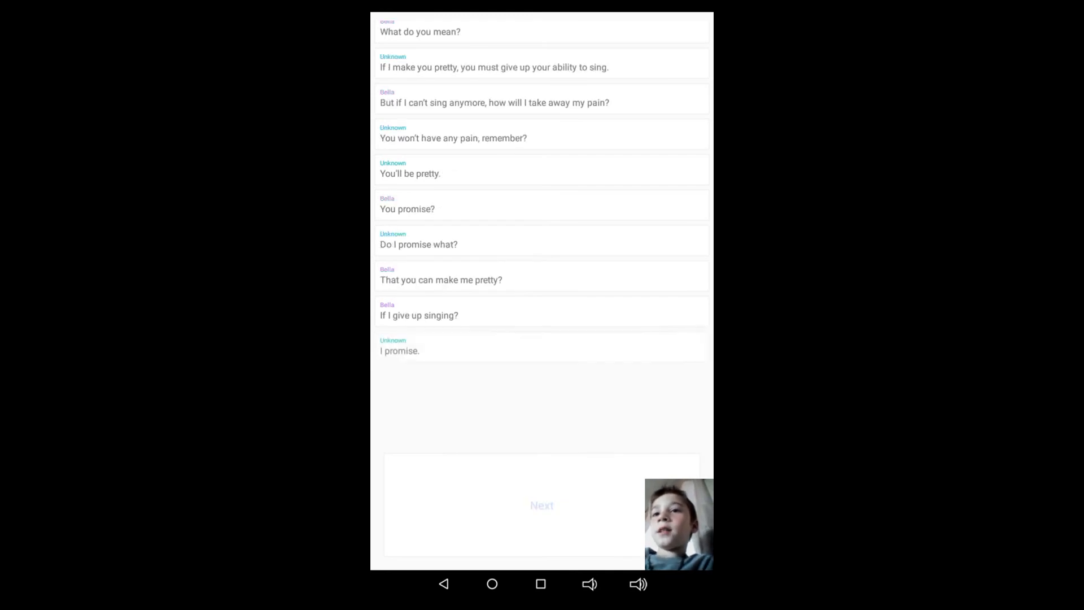
left_click(541, 504)
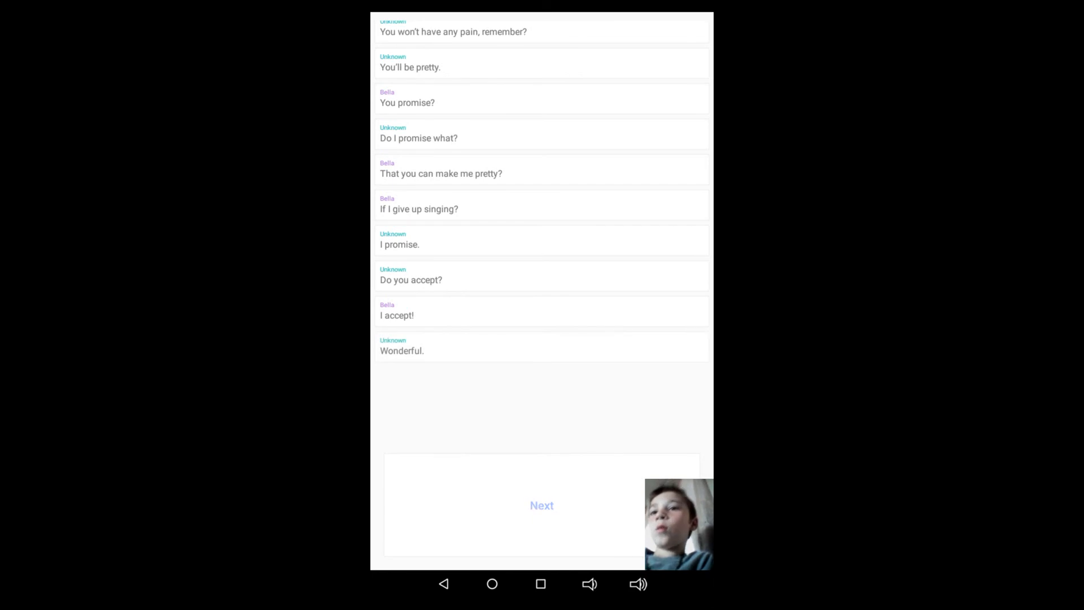
Step: Advance to Unknown hinting at the nightstand and Bella finding the magical cream bottle
left_click(541, 505)
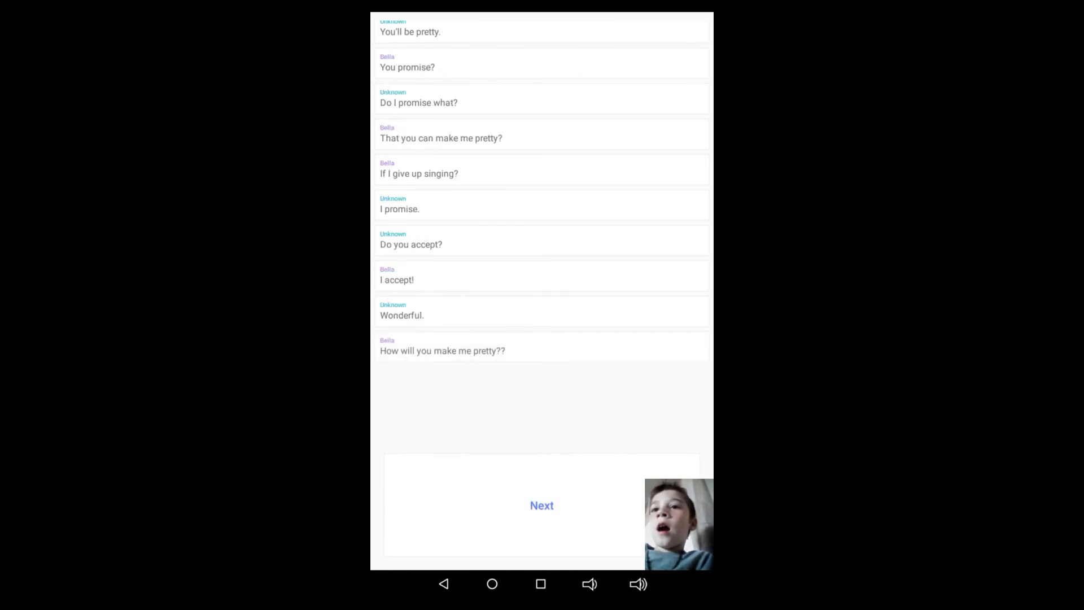
left_click(541, 505)
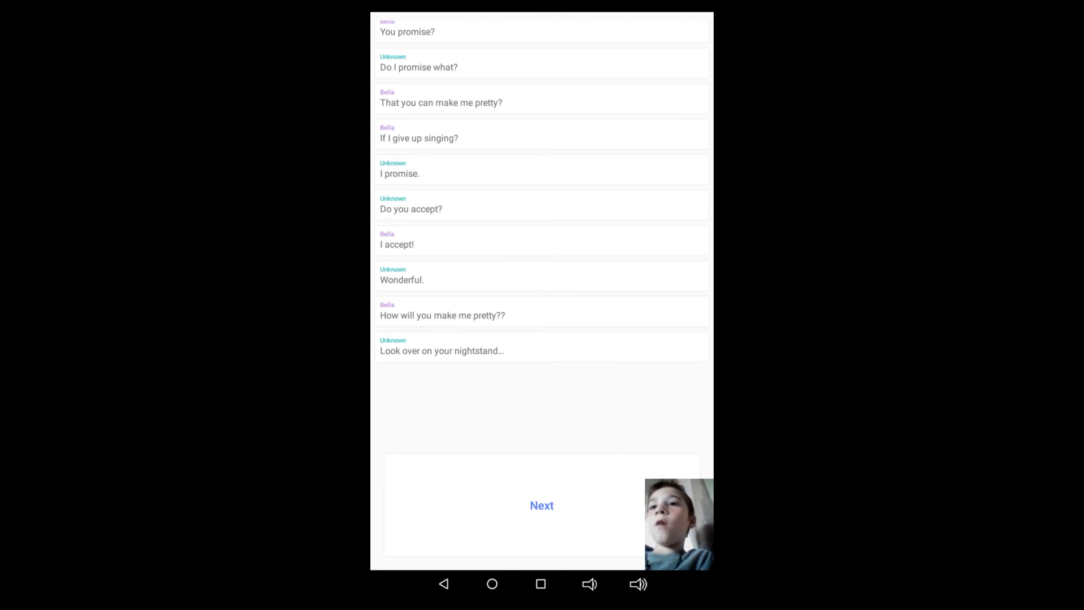
left_click(541, 504)
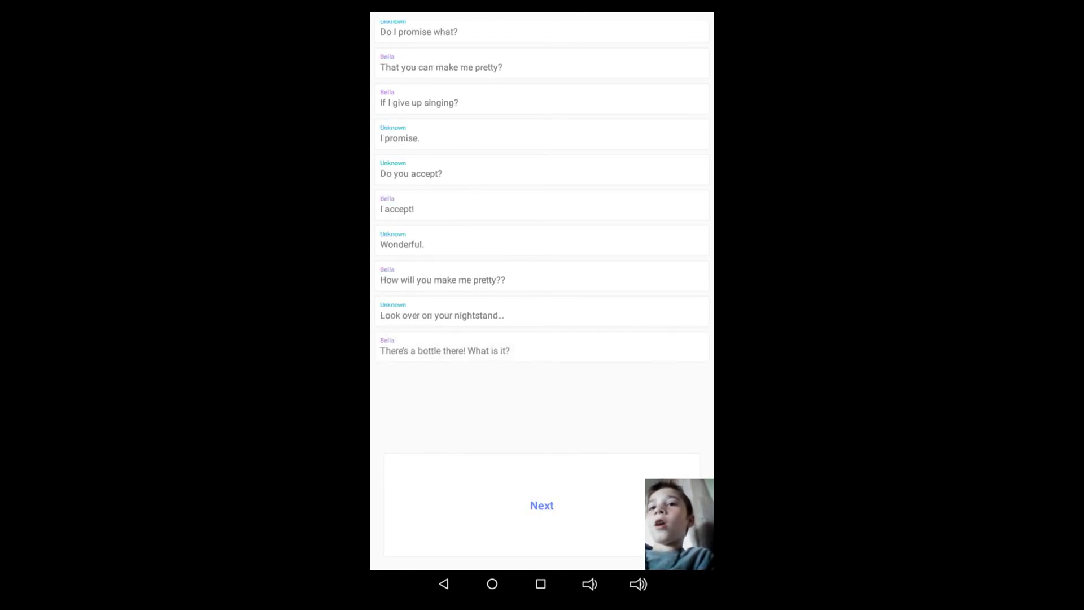
left_click(541, 505)
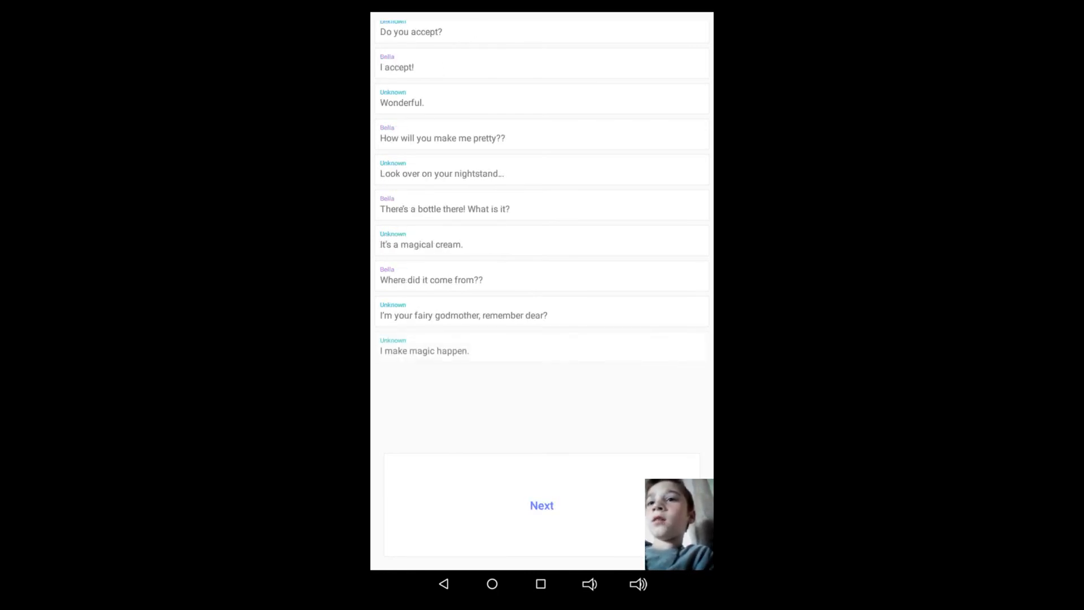
Step: Advance through the instructions to rub the cream on her face before sleeping until Unknown says 'And when you wake…'
left_click(541, 505)
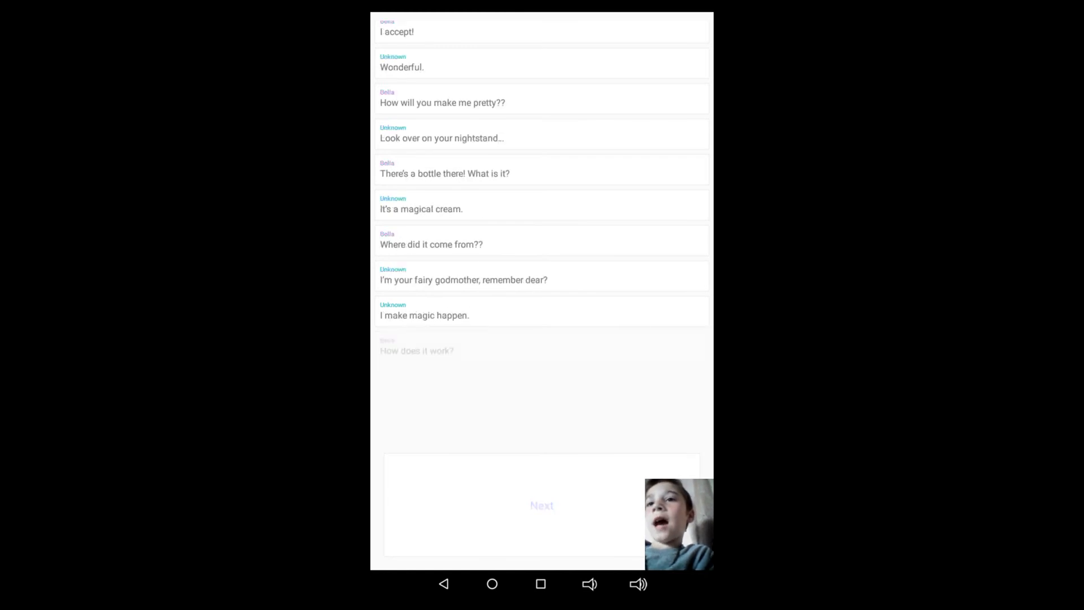
left_click(541, 504)
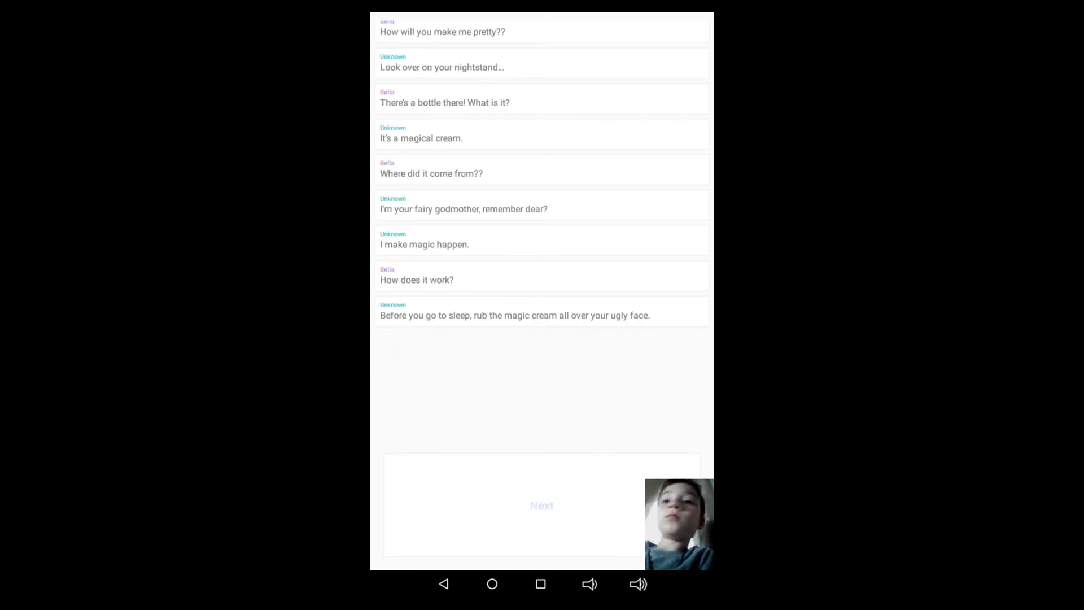
left_click(541, 505)
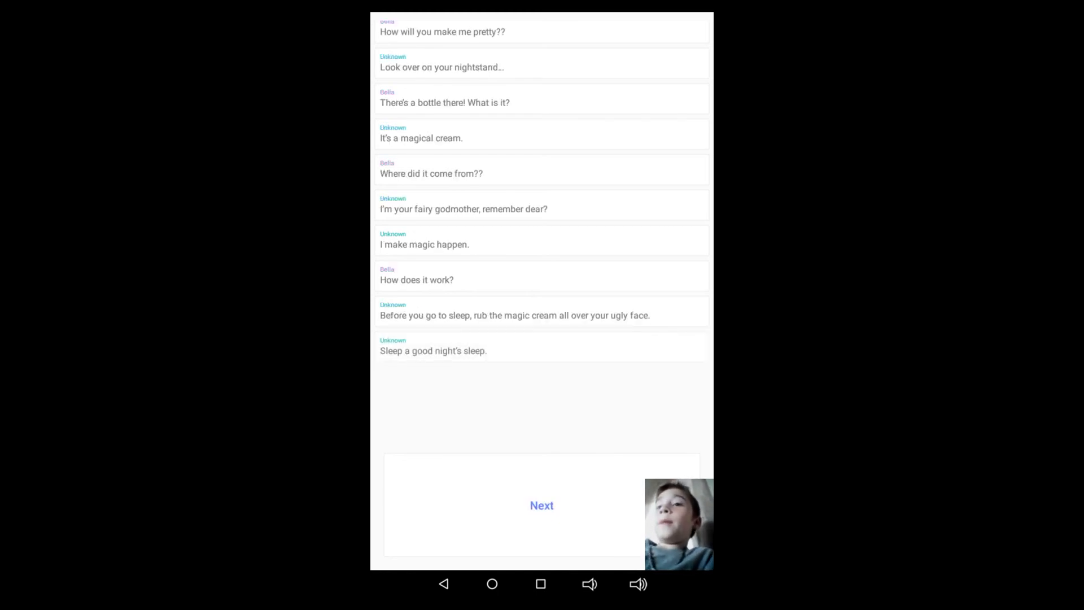
scroll("down", 3)
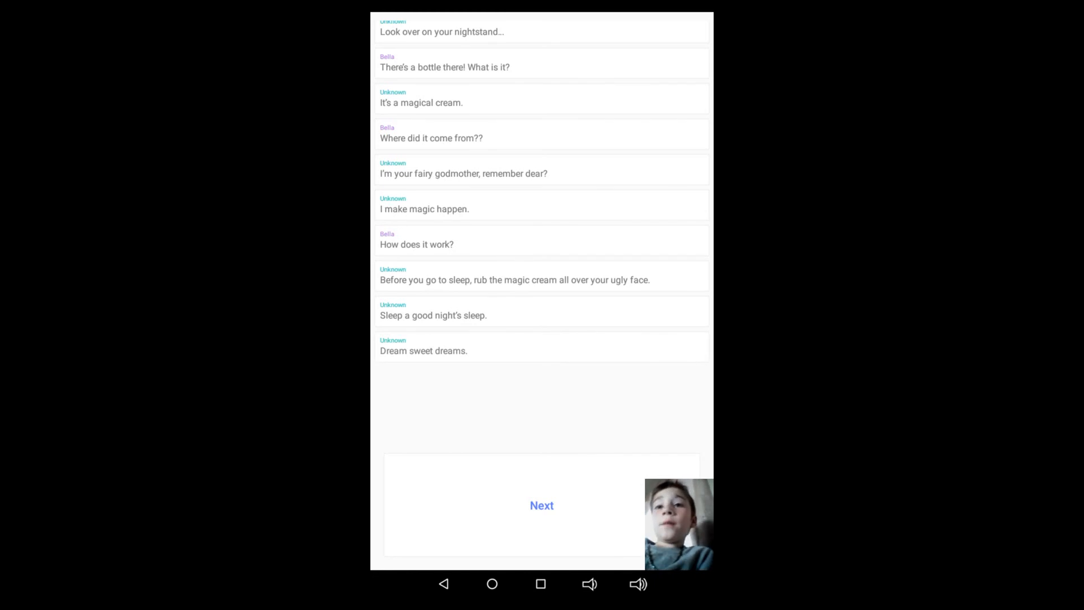
left_click(542, 505)
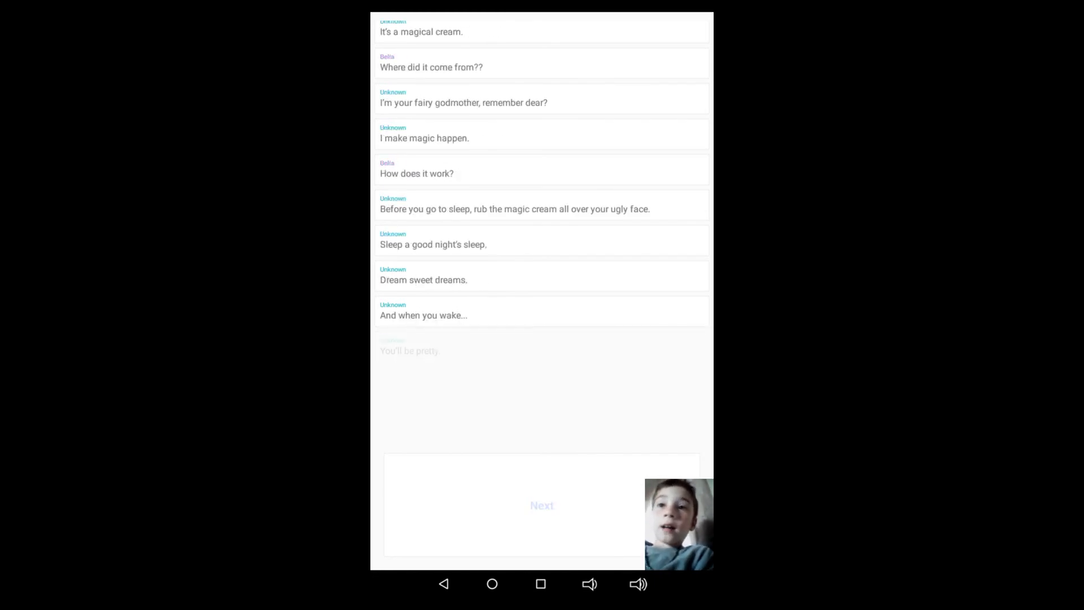